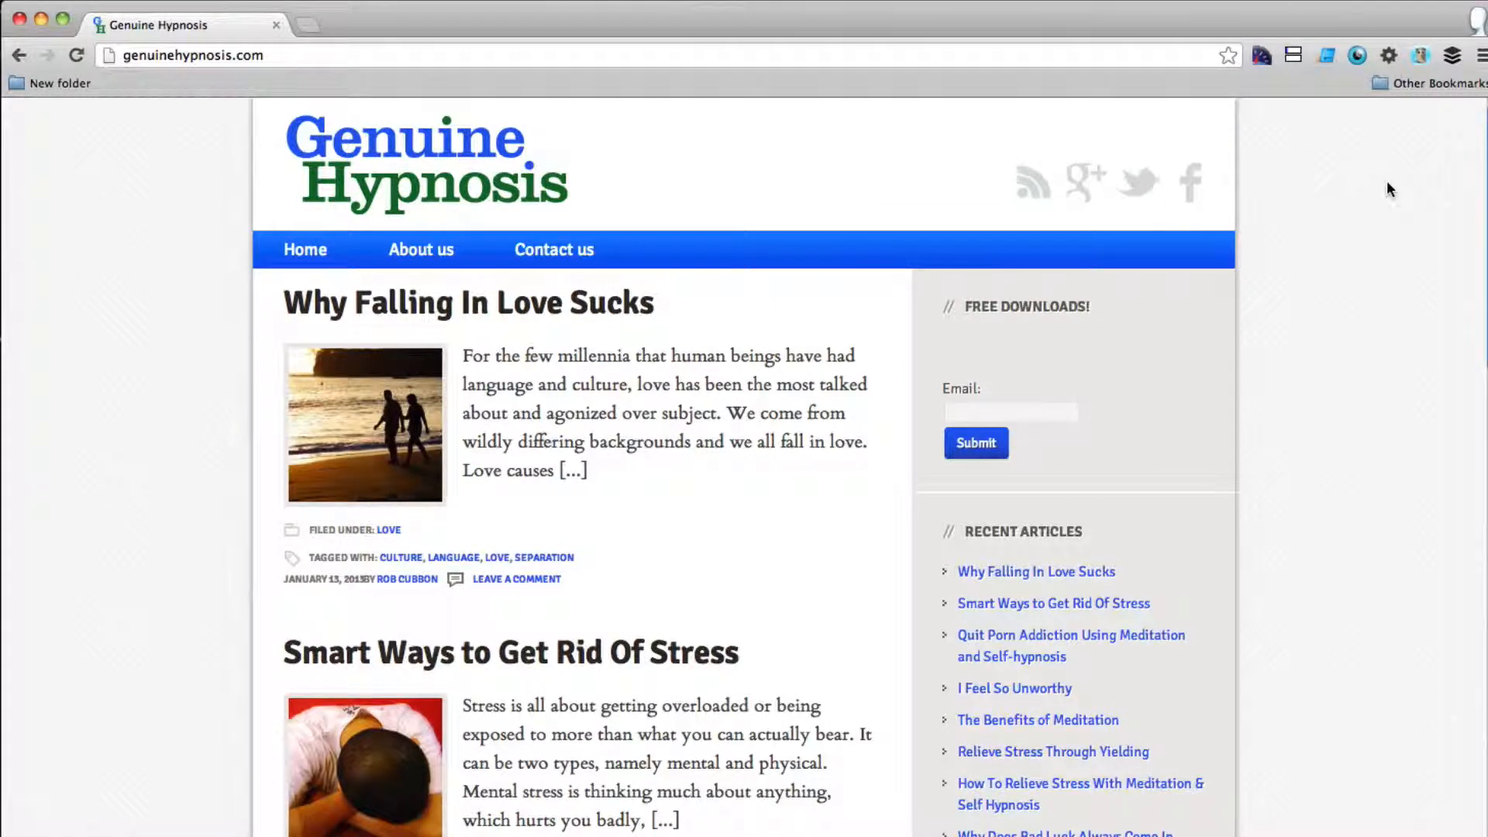
mouse_move(741, 176)
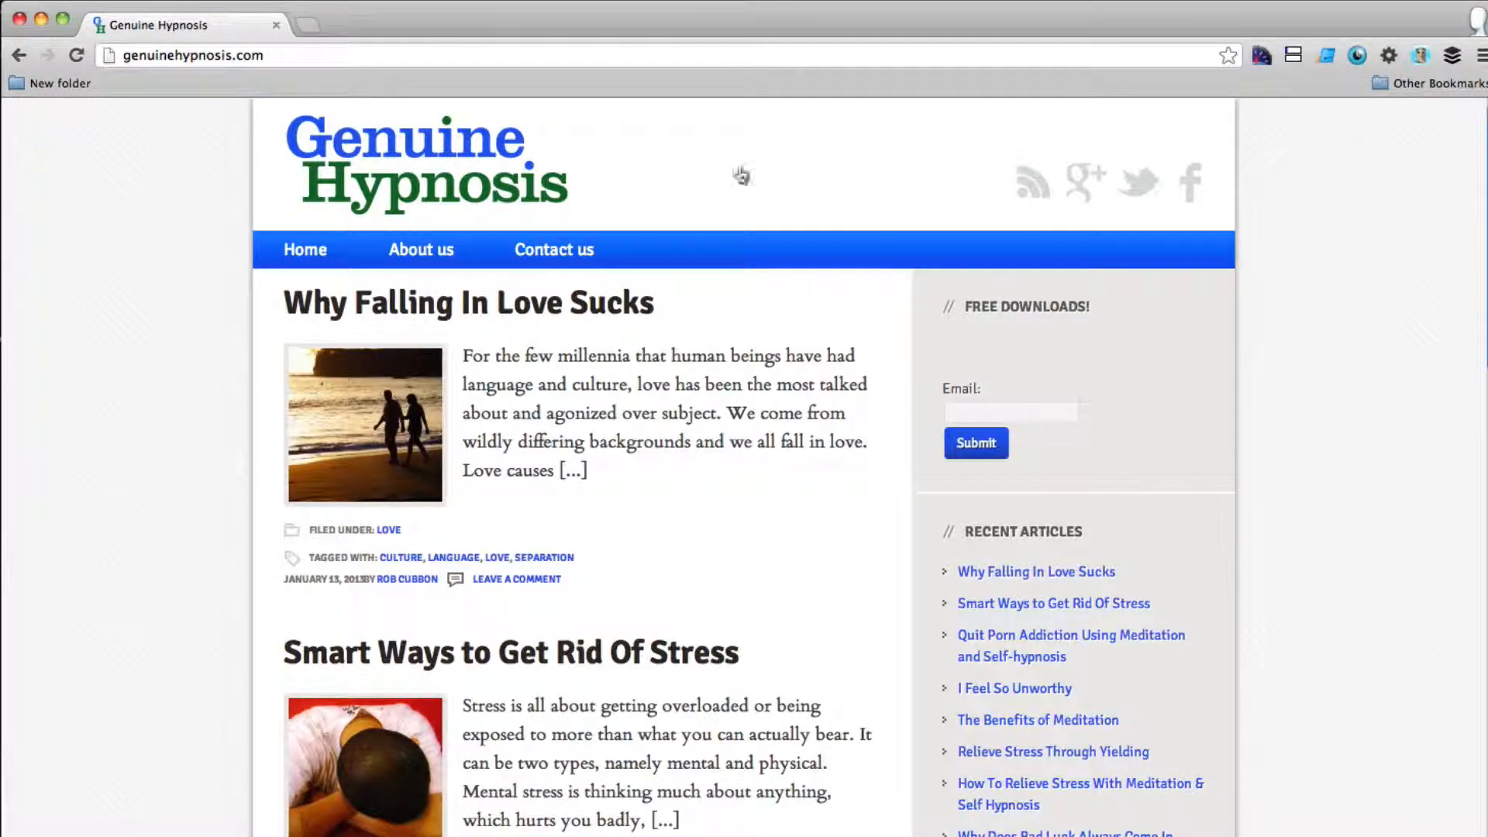
- Expand the 'Text: Free Downloads' widget under Appearance > Widgets, then return to the homepage tab
left_click(379, 24)
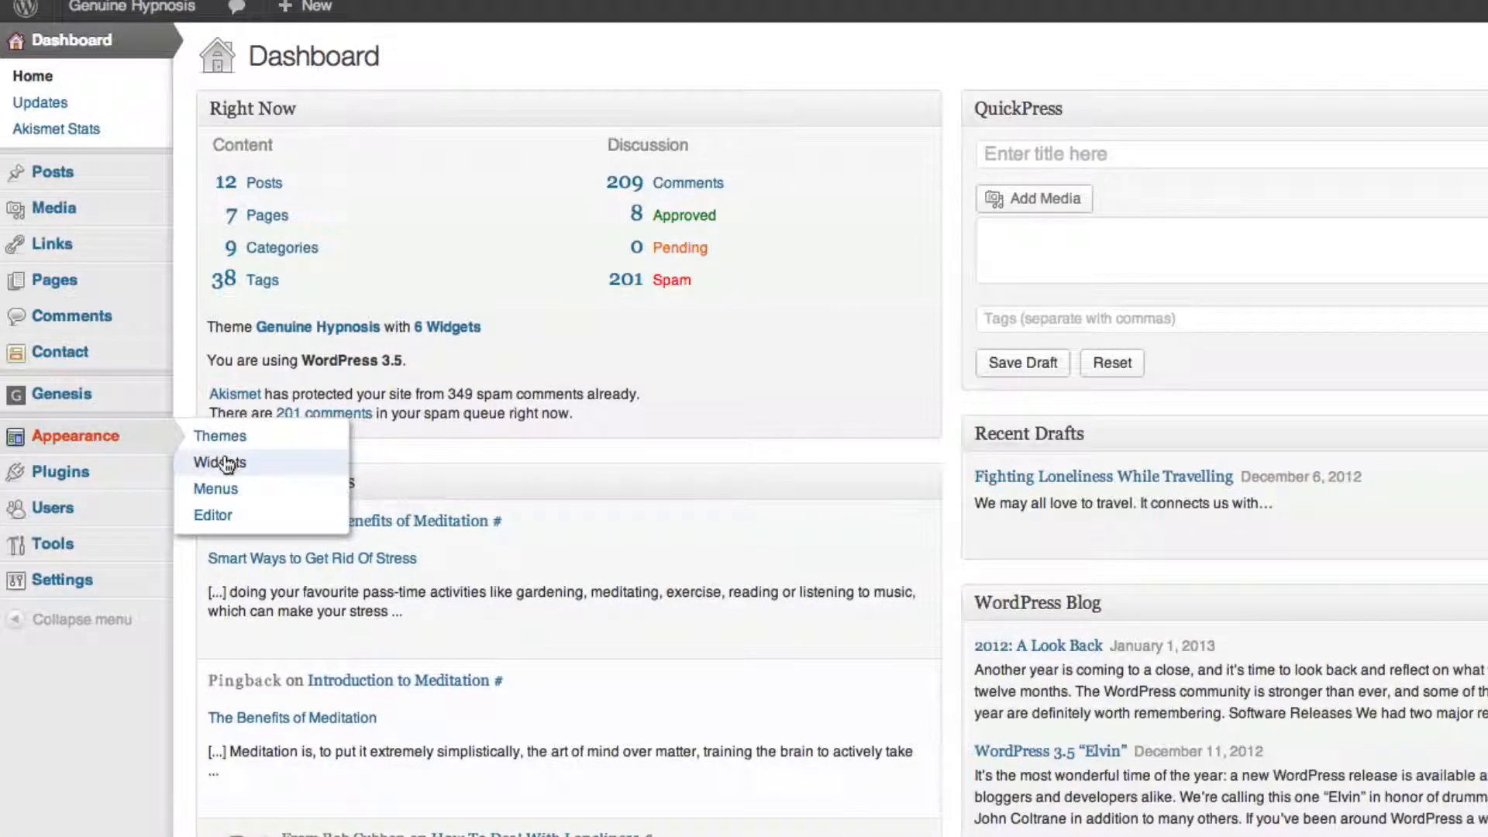
left_click(220, 462)
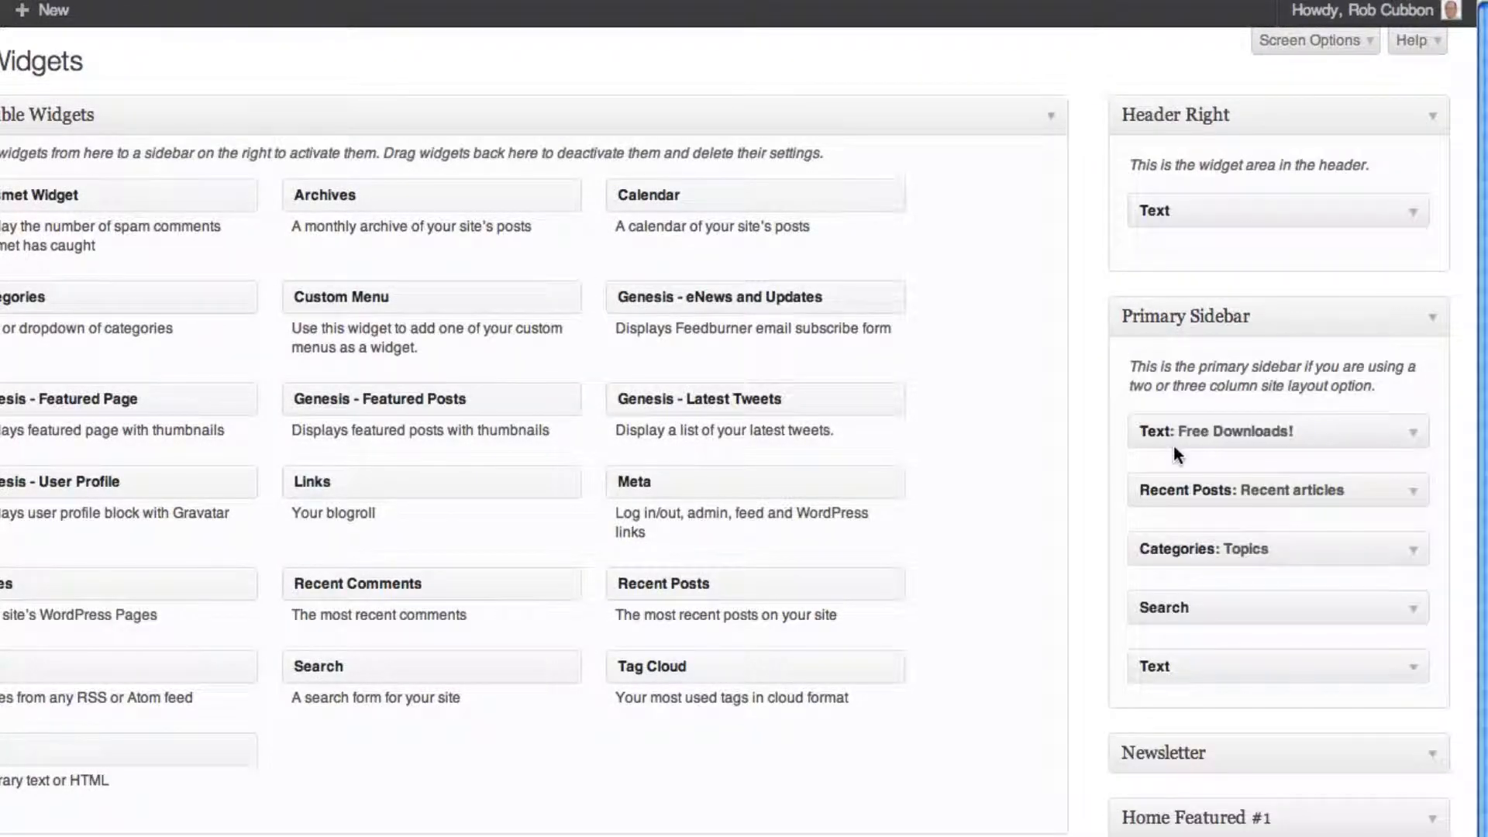
scroll("down", 3)
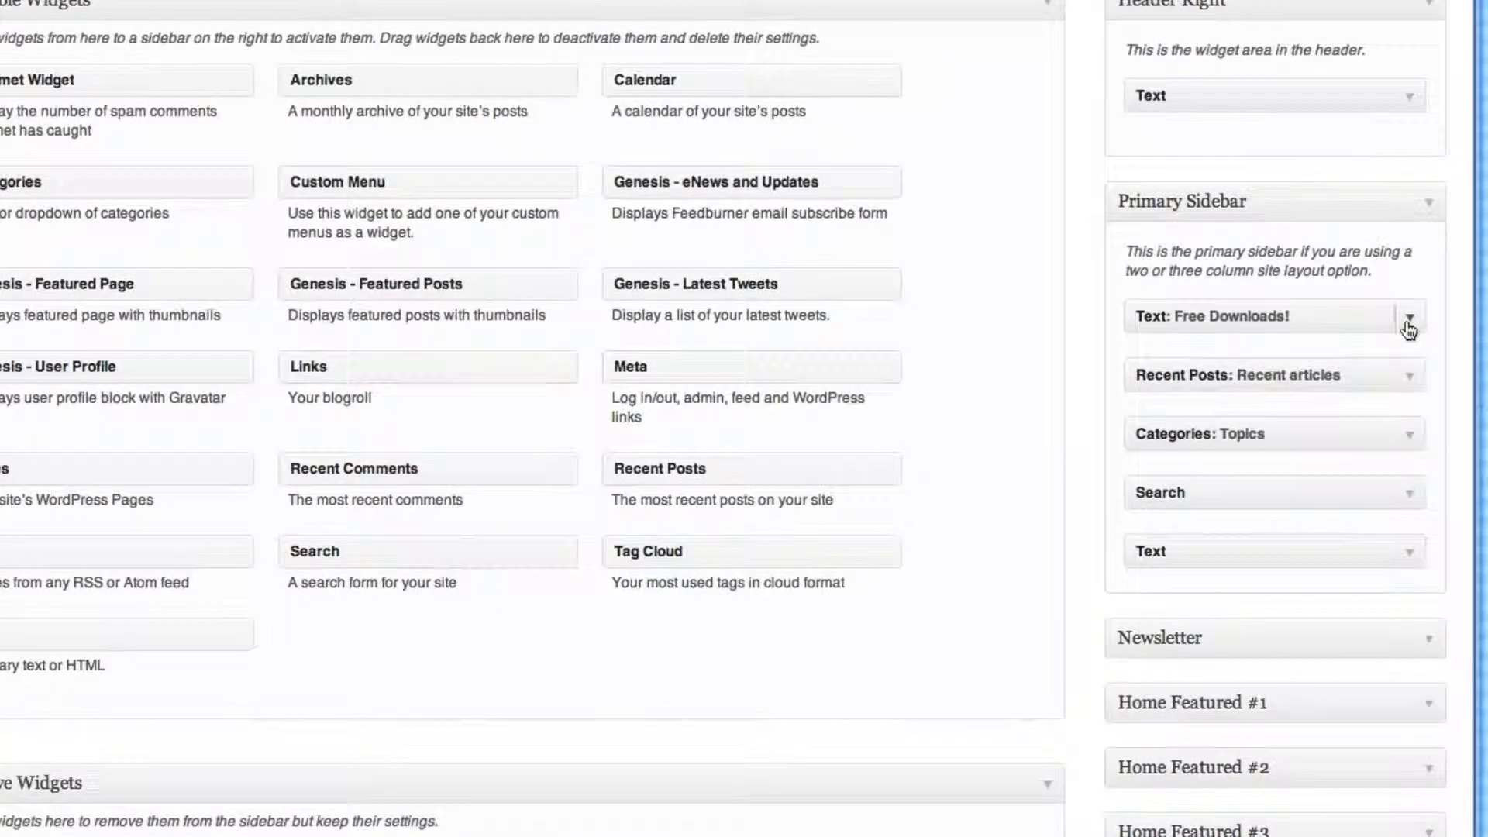
left_click(1409, 320)
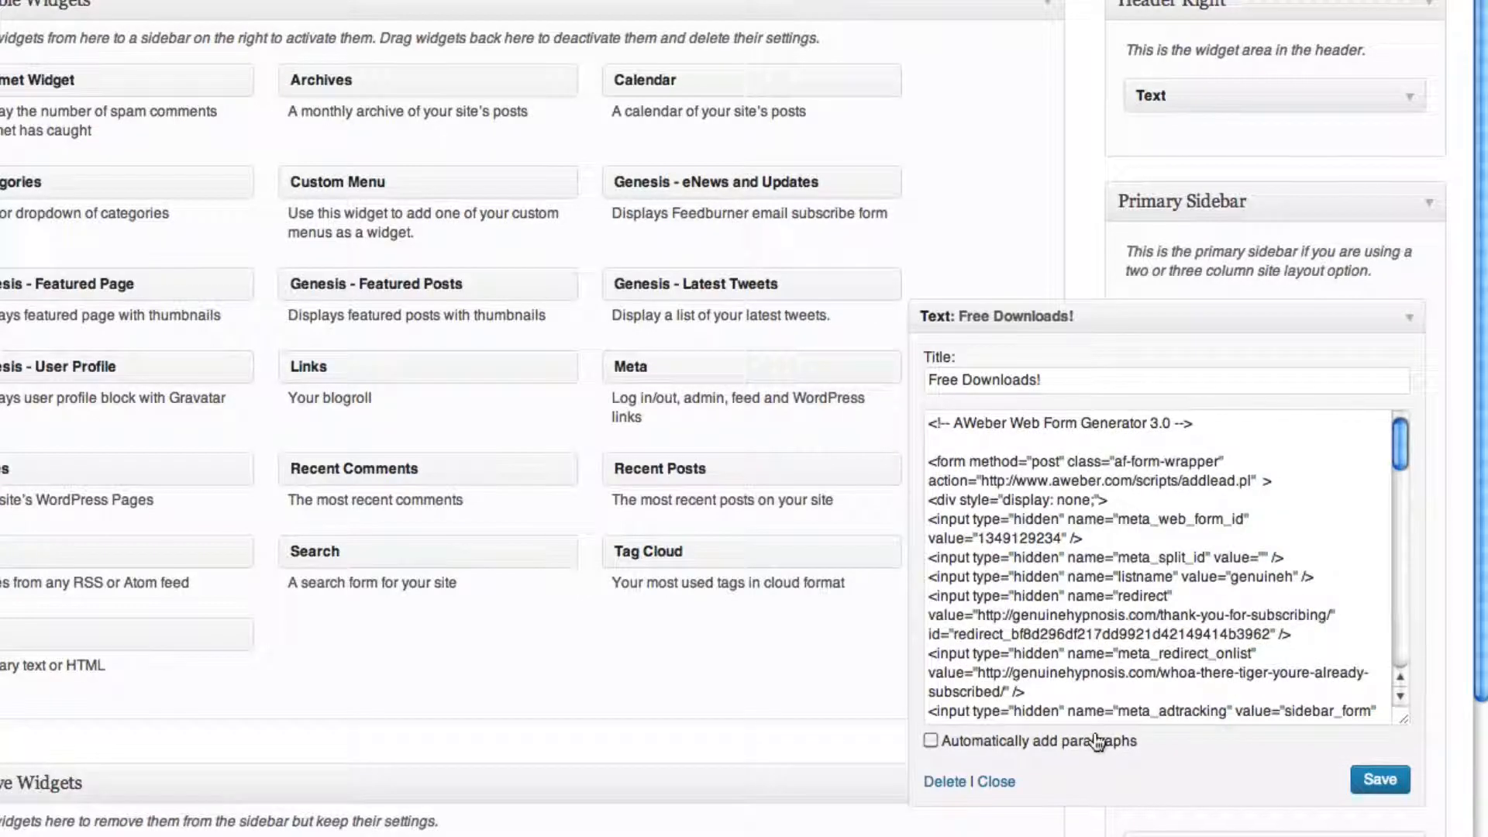
left_click(179, 24)
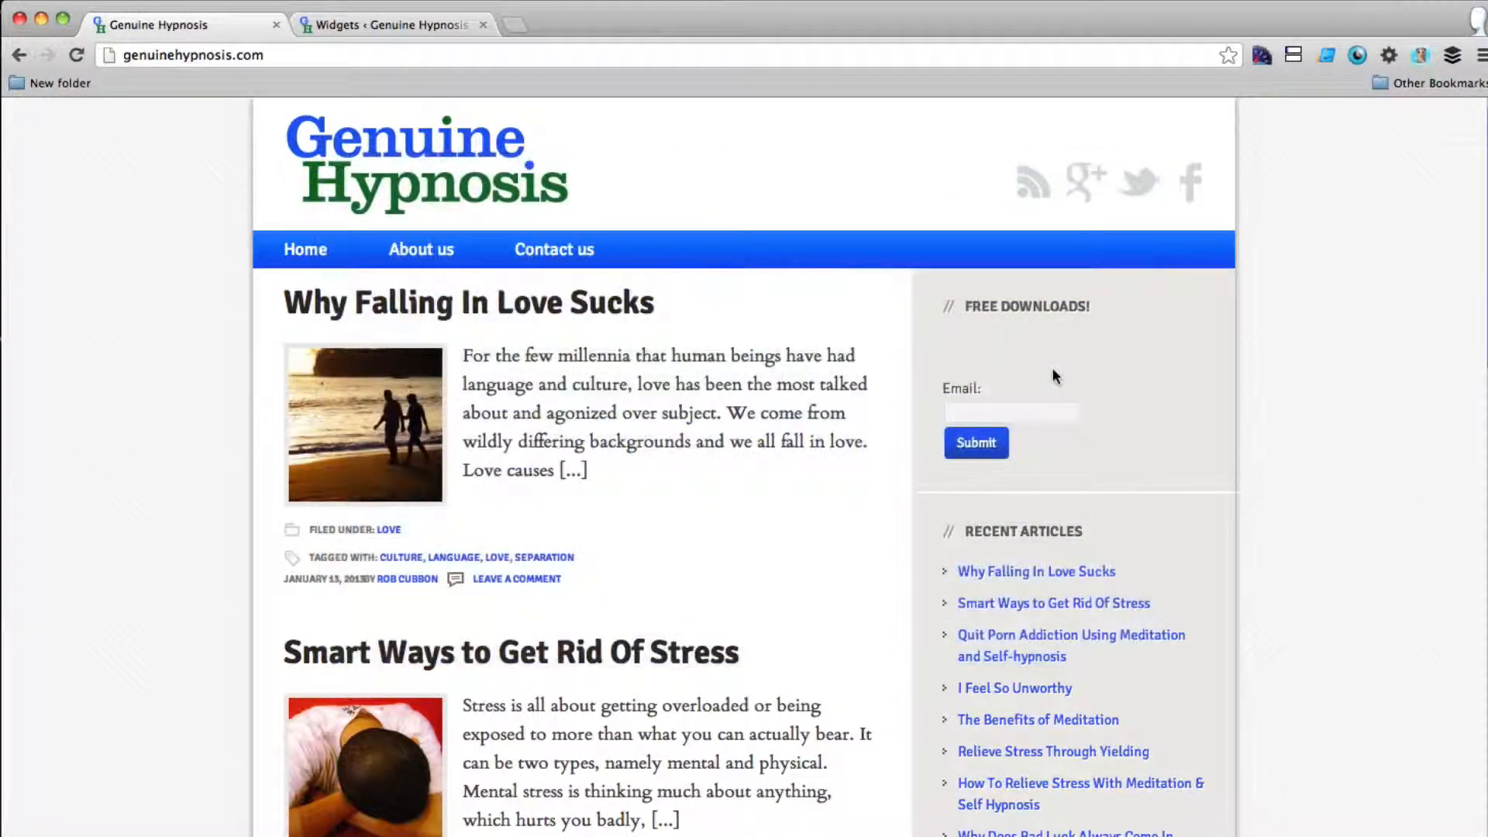
- Inspect the Free Downloads form with F12 DevTools, exposing the empty bodyText paragraph in af-header
scroll("down", 3)
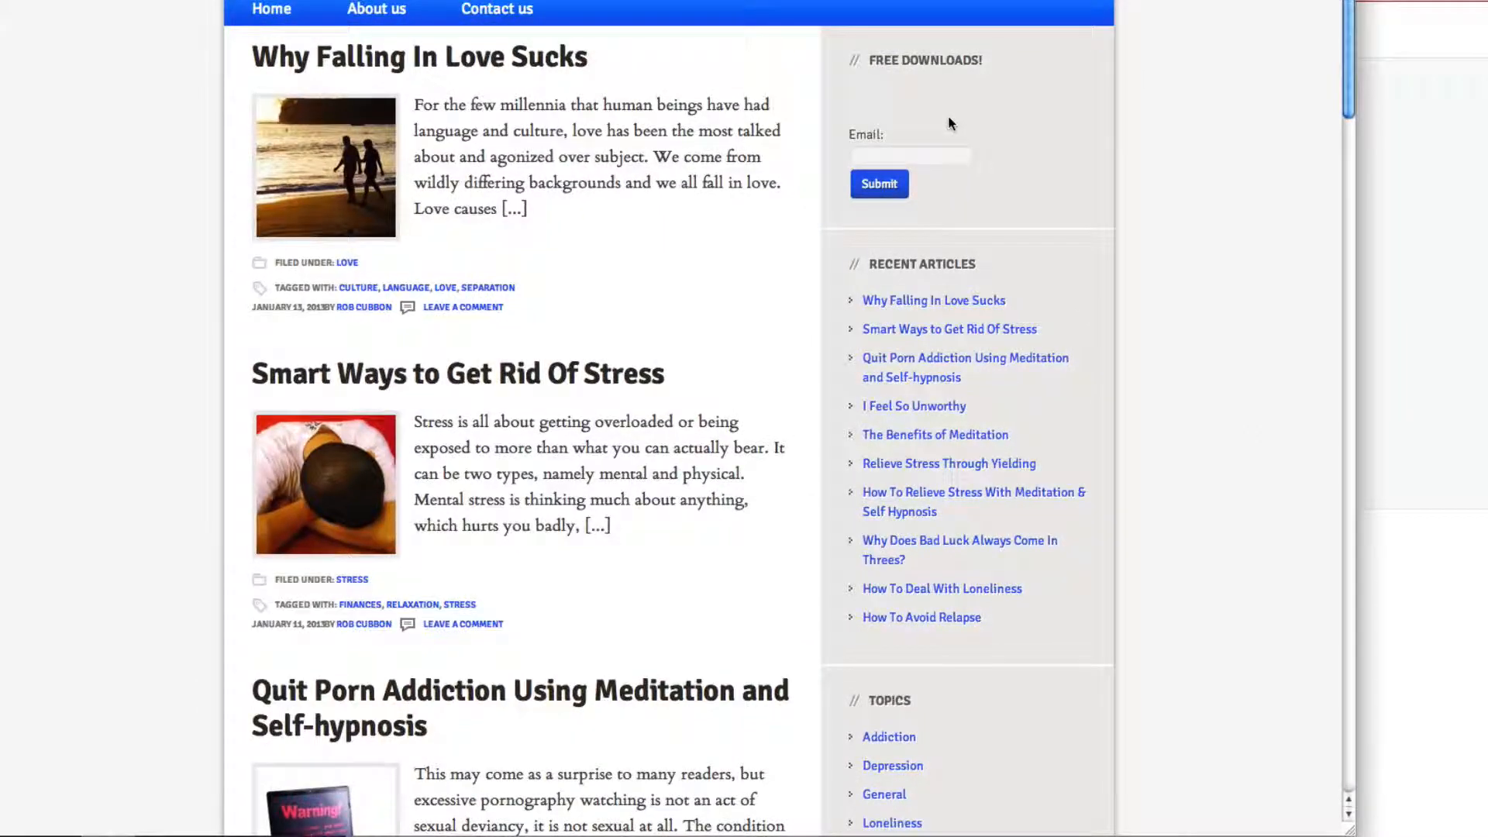
key("F12")
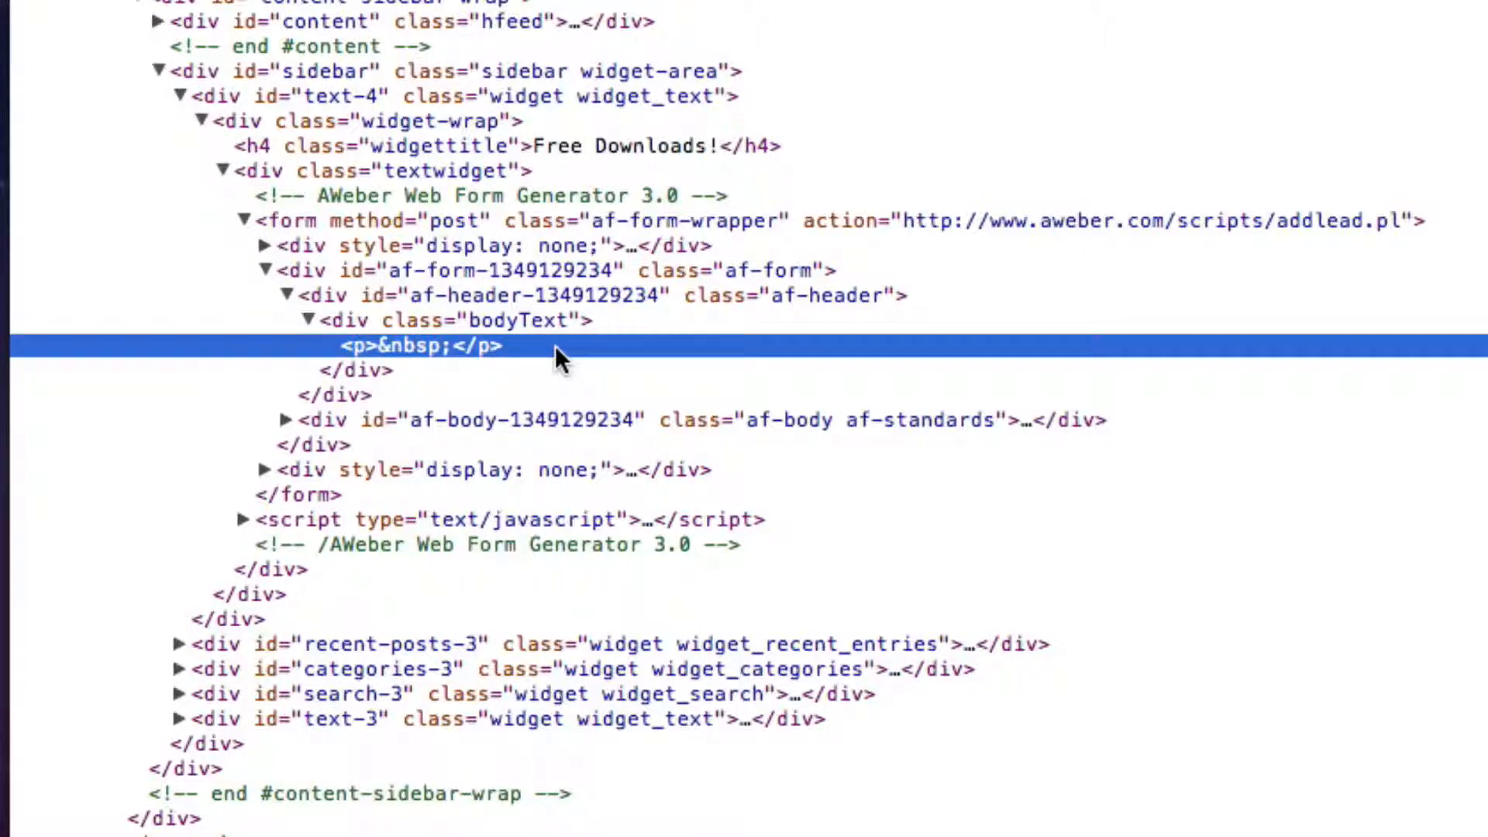
mouse_move(470, 366)
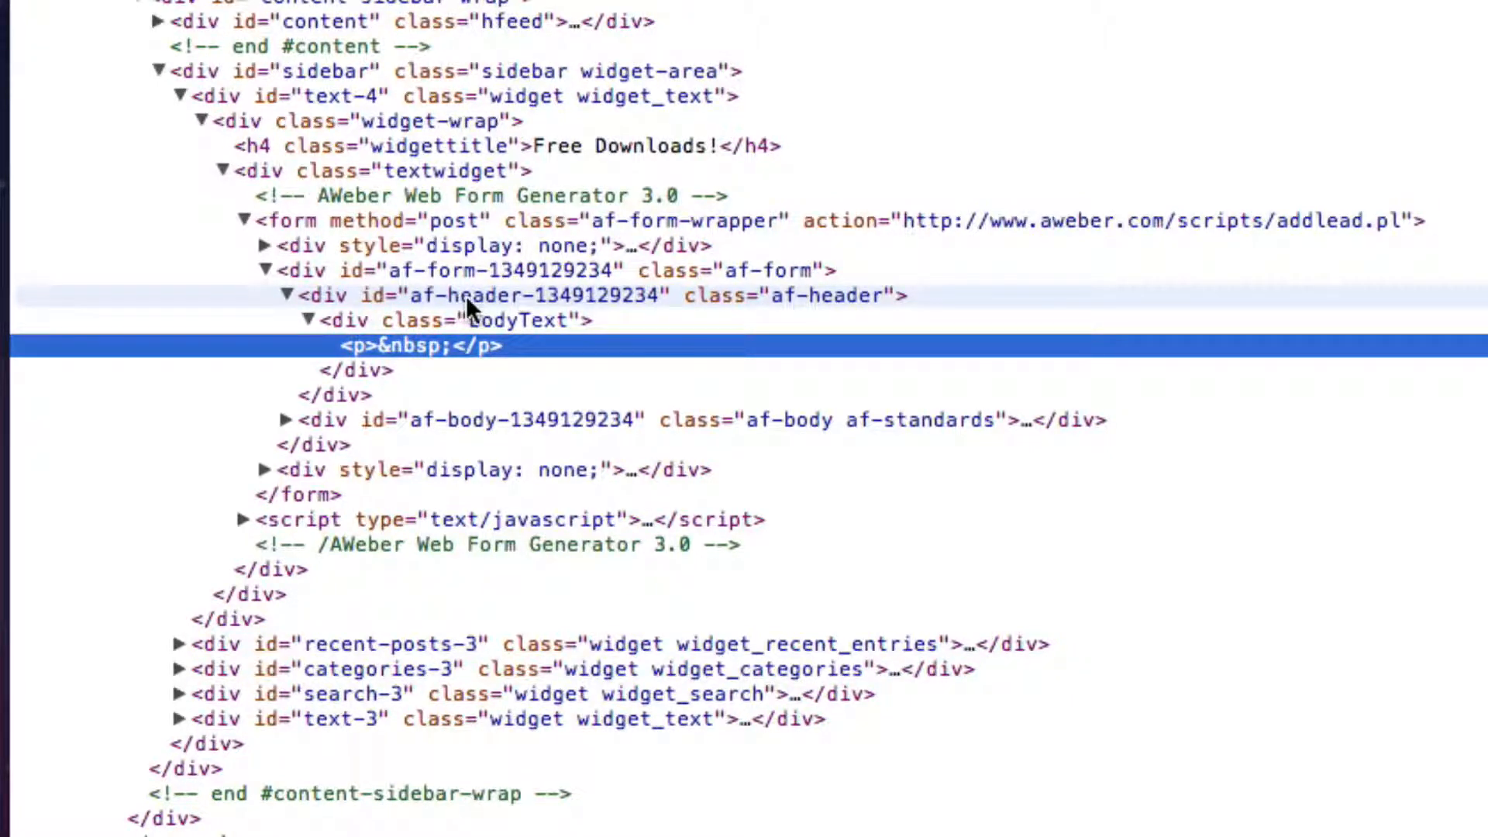
mouse_move(640, 315)
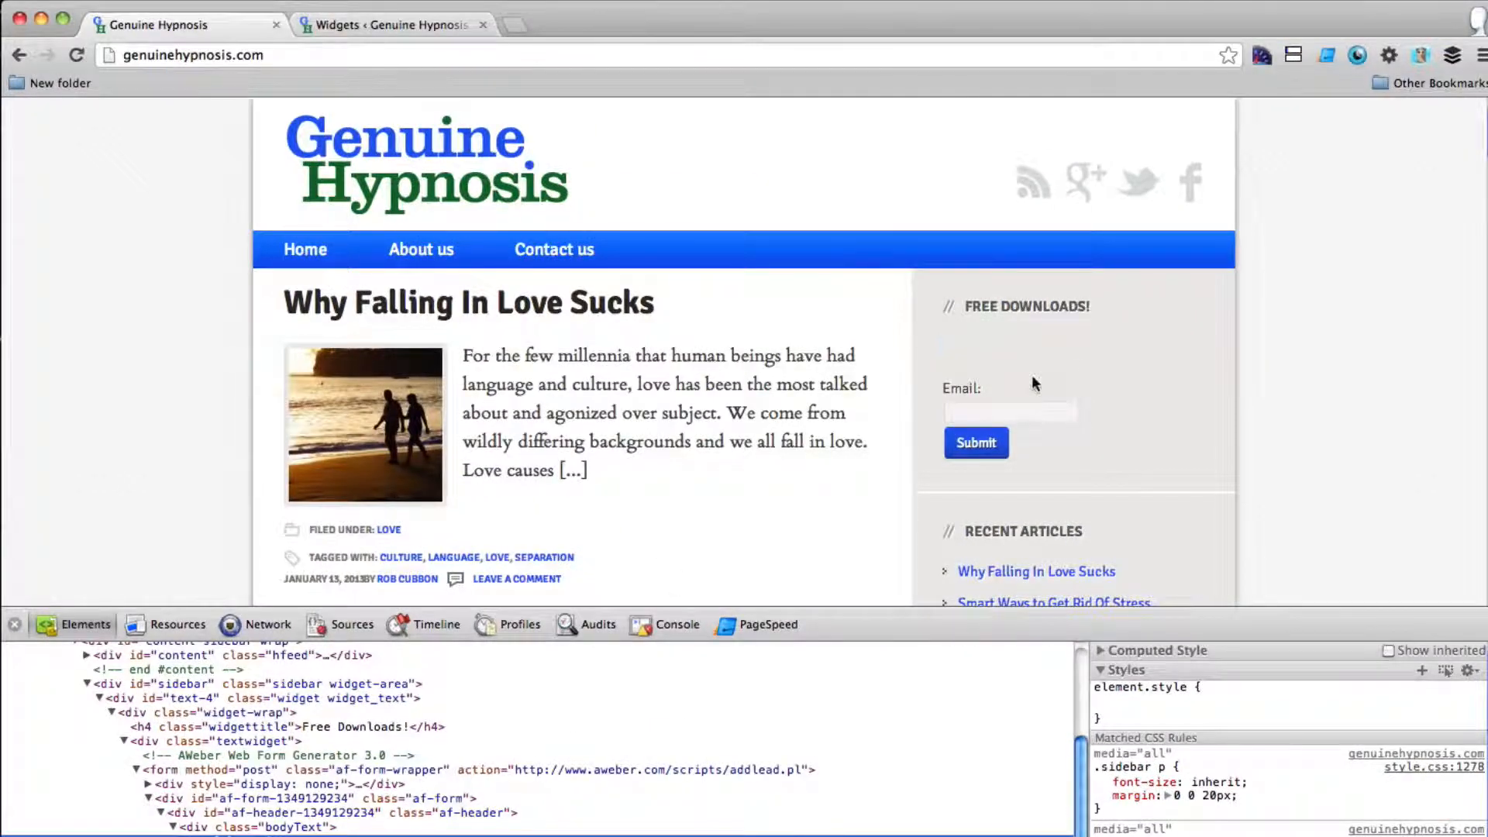
- Review the Free Downloads widget code in the Widgets admin page to locate the blank gap
left_click(389, 25)
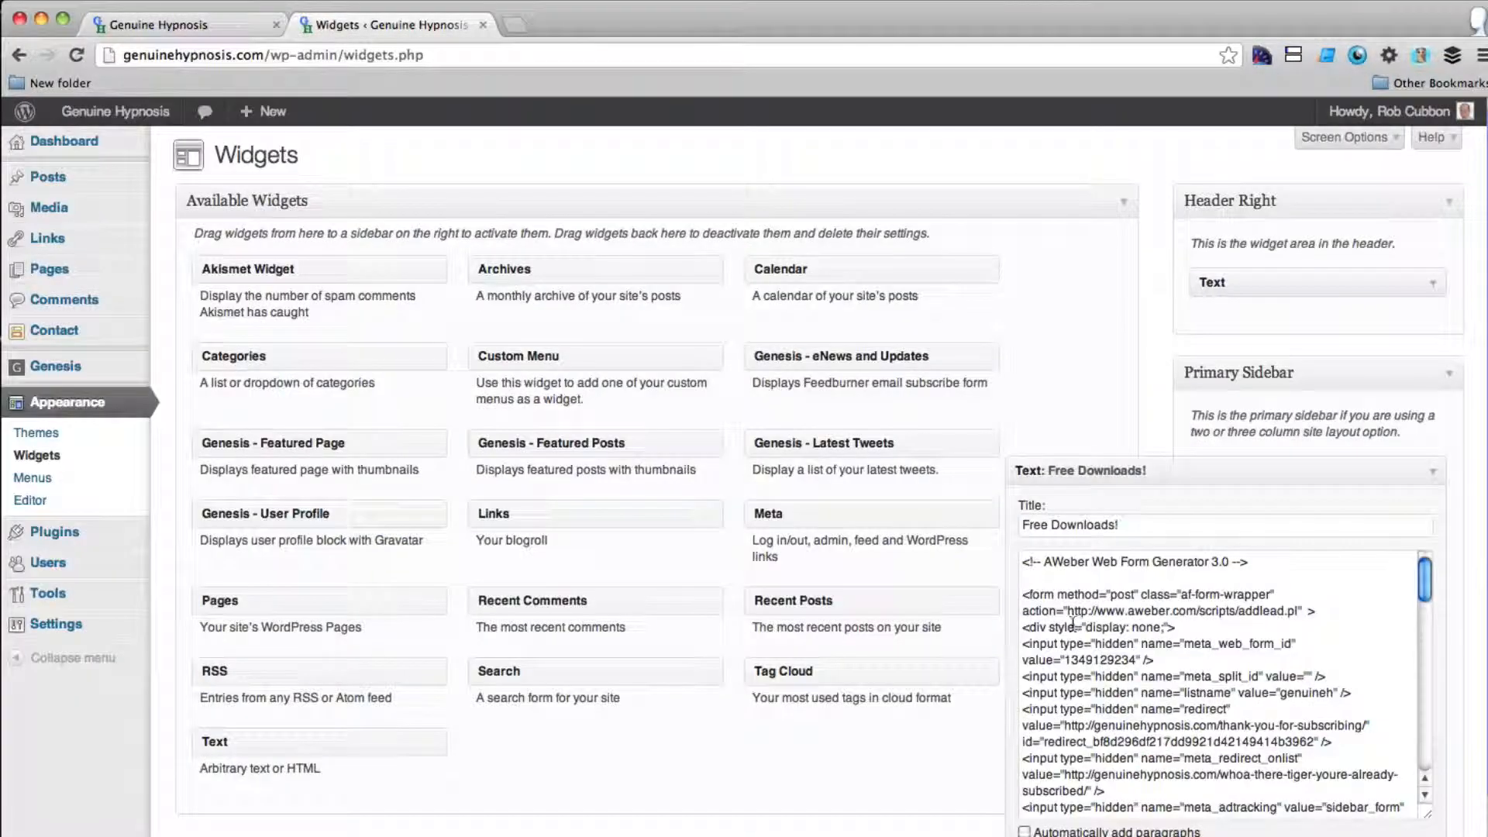
scroll("down", 3)
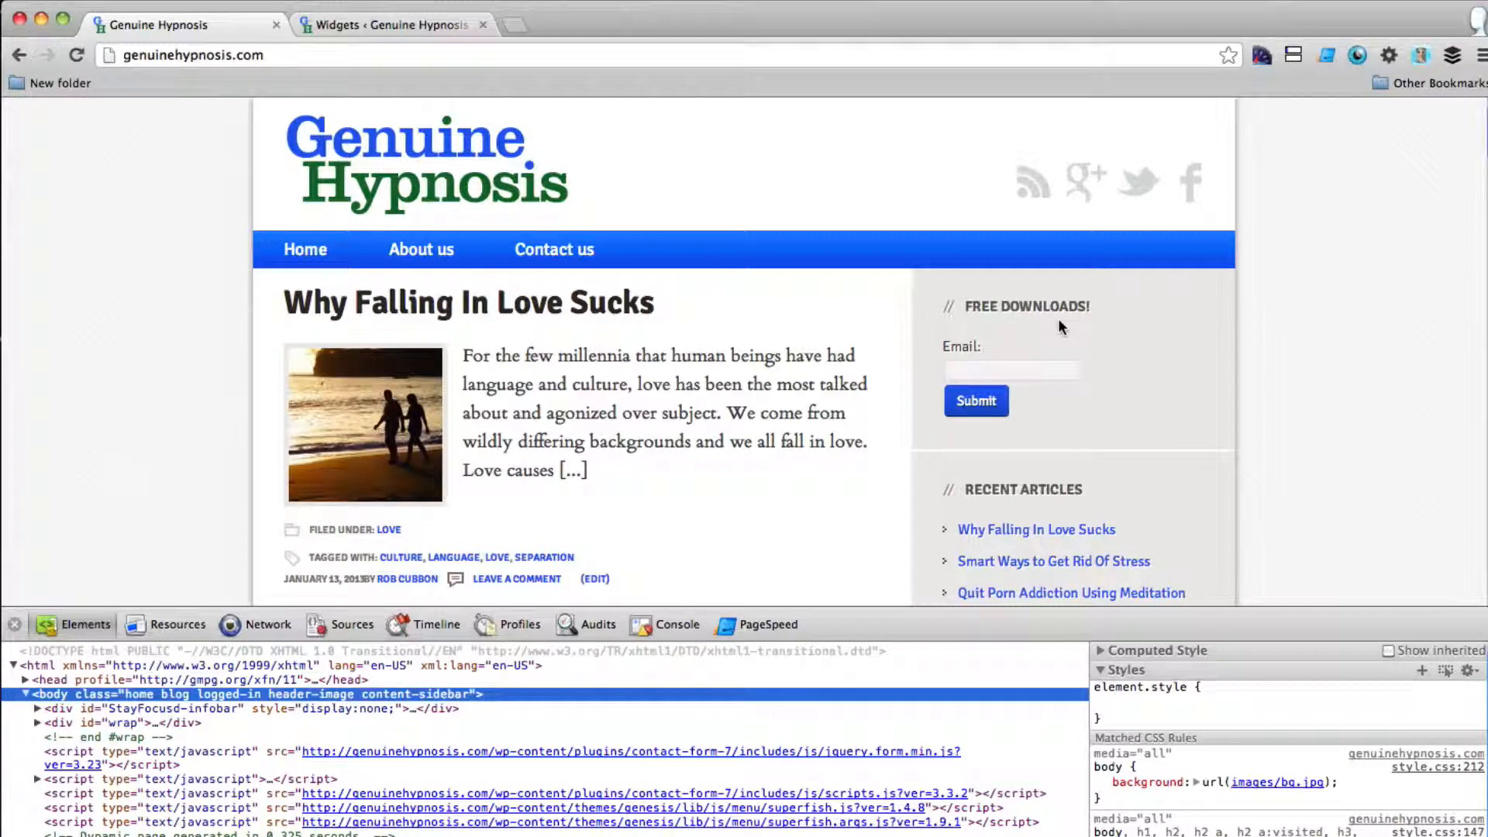
mouse_move(916, 315)
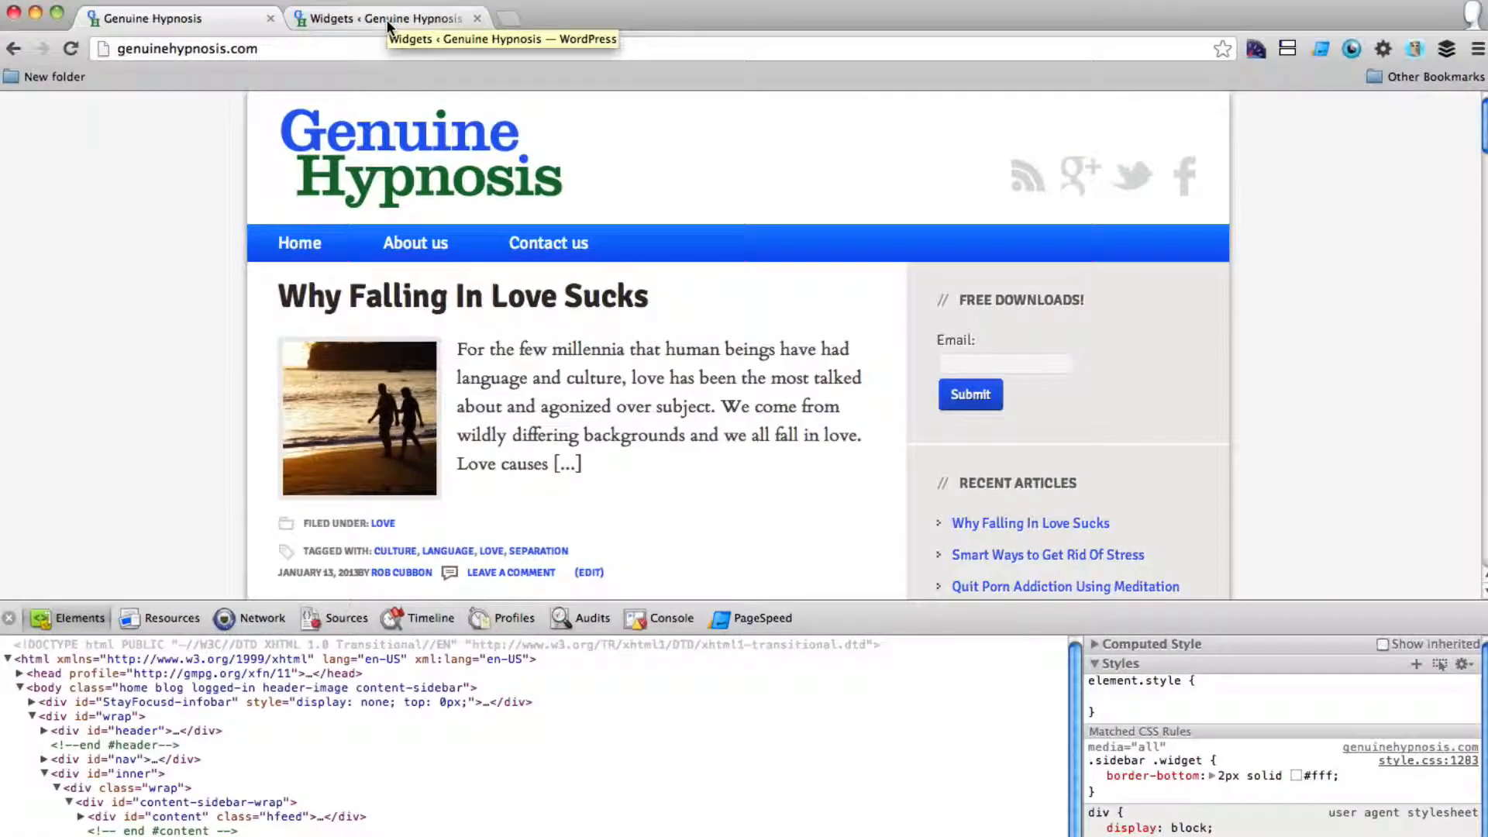
- Locate the #text-3 rules in style.css within Appearance > Editor
left_click(379, 19)
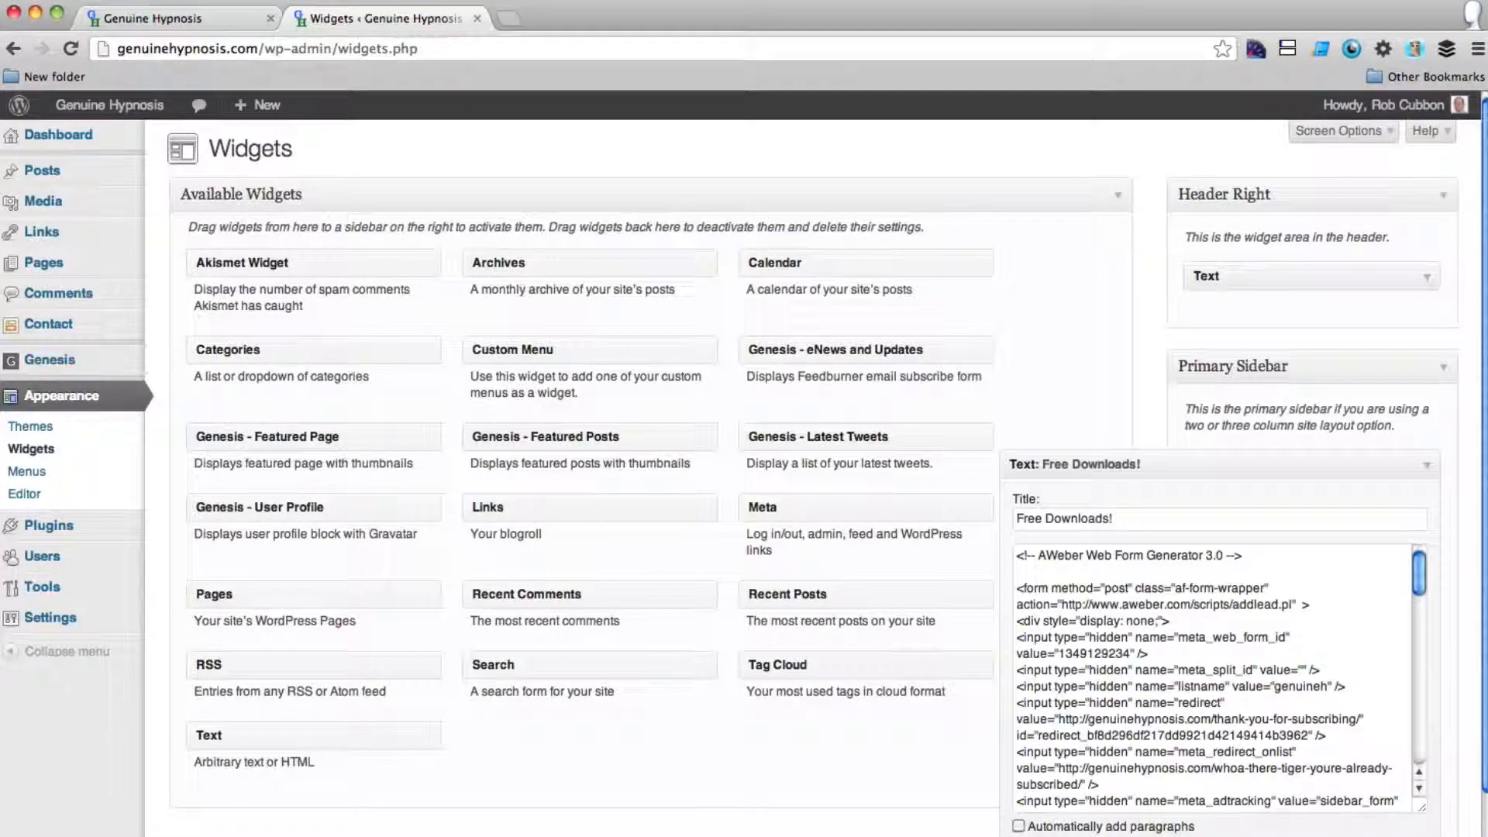
left_click(23, 495)
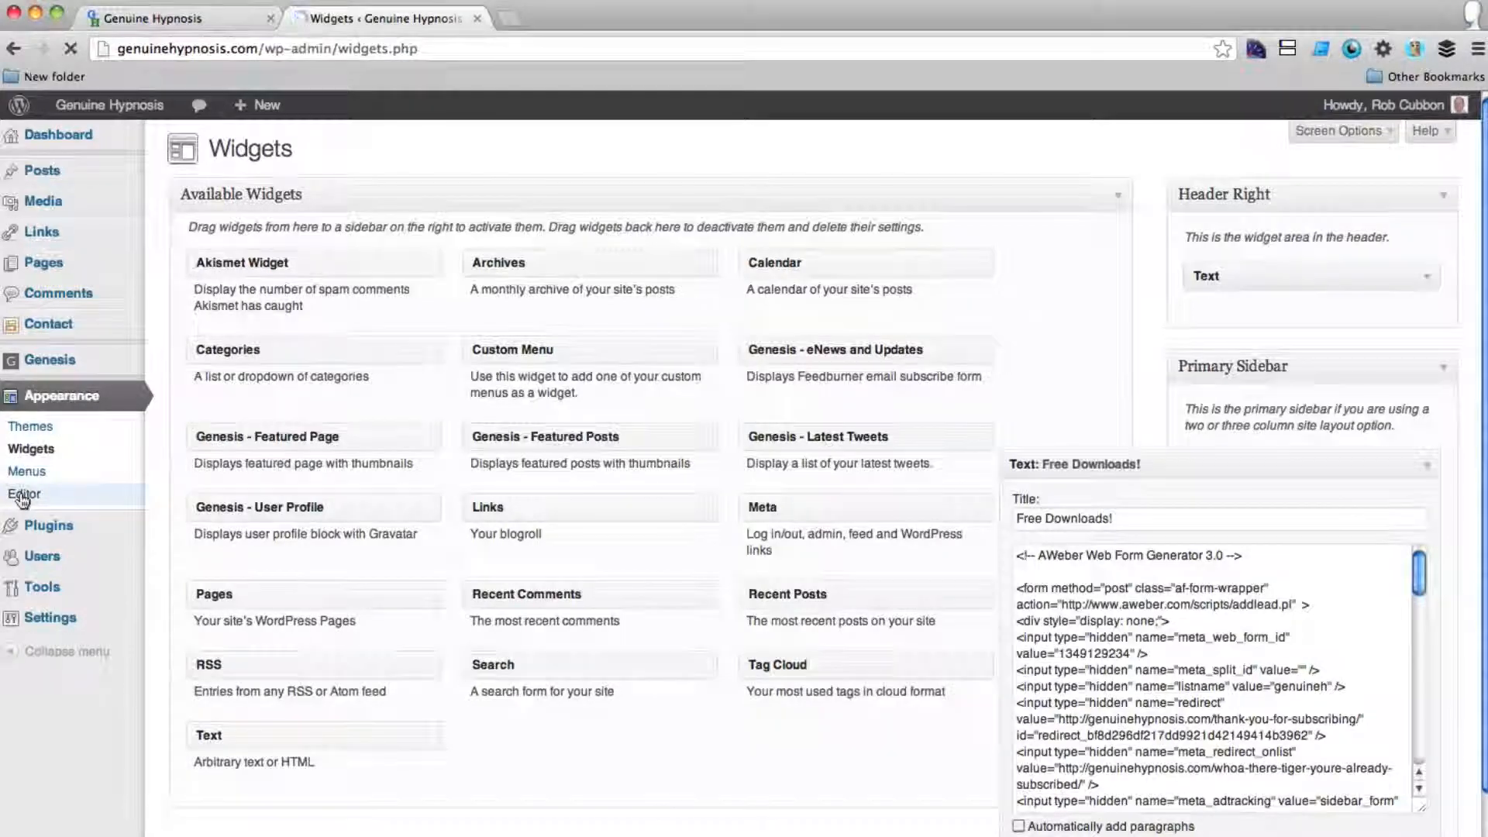
left_click(25, 493)
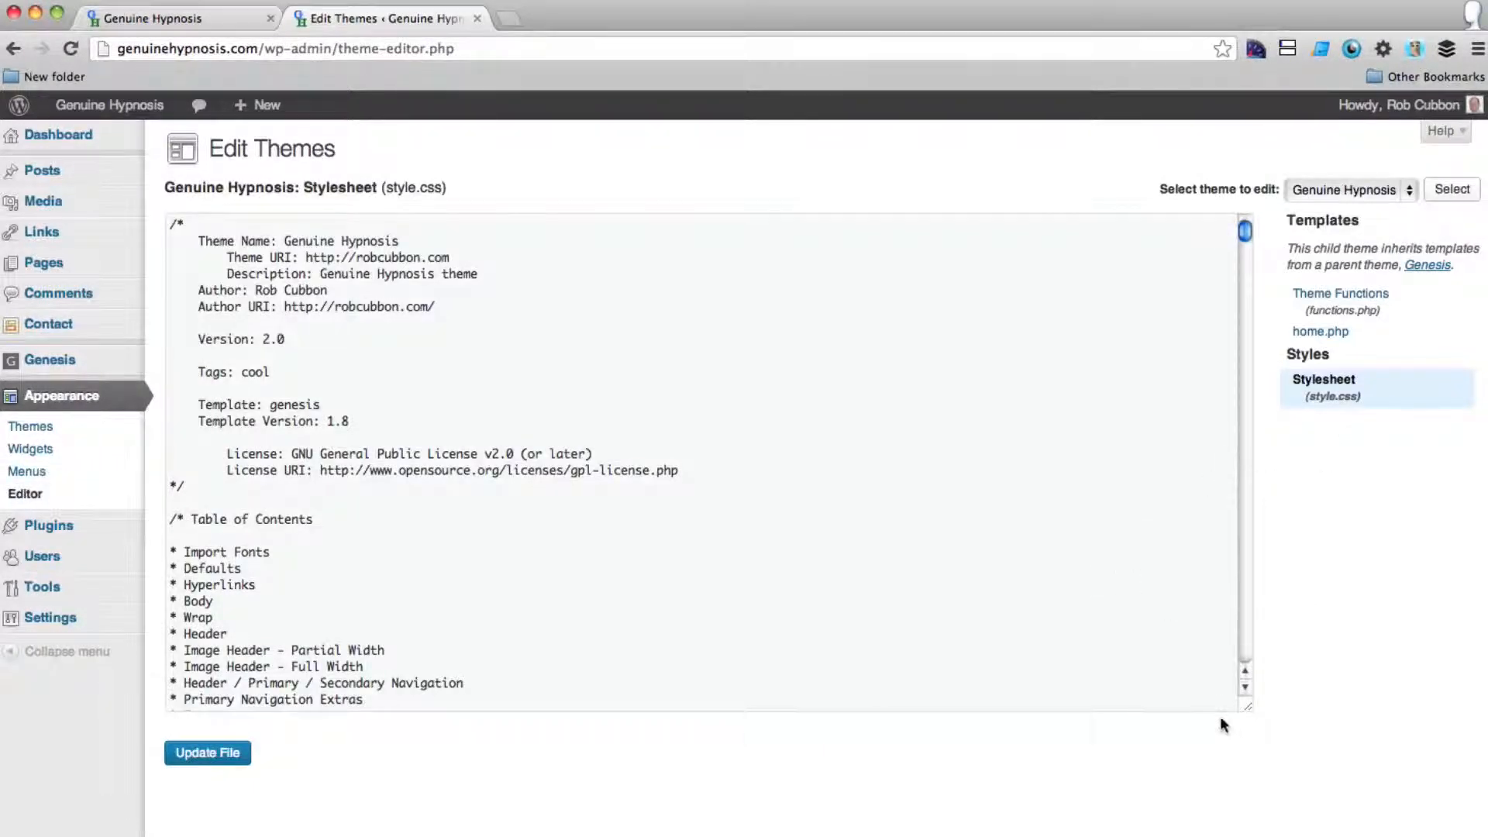
scroll("down", 3)
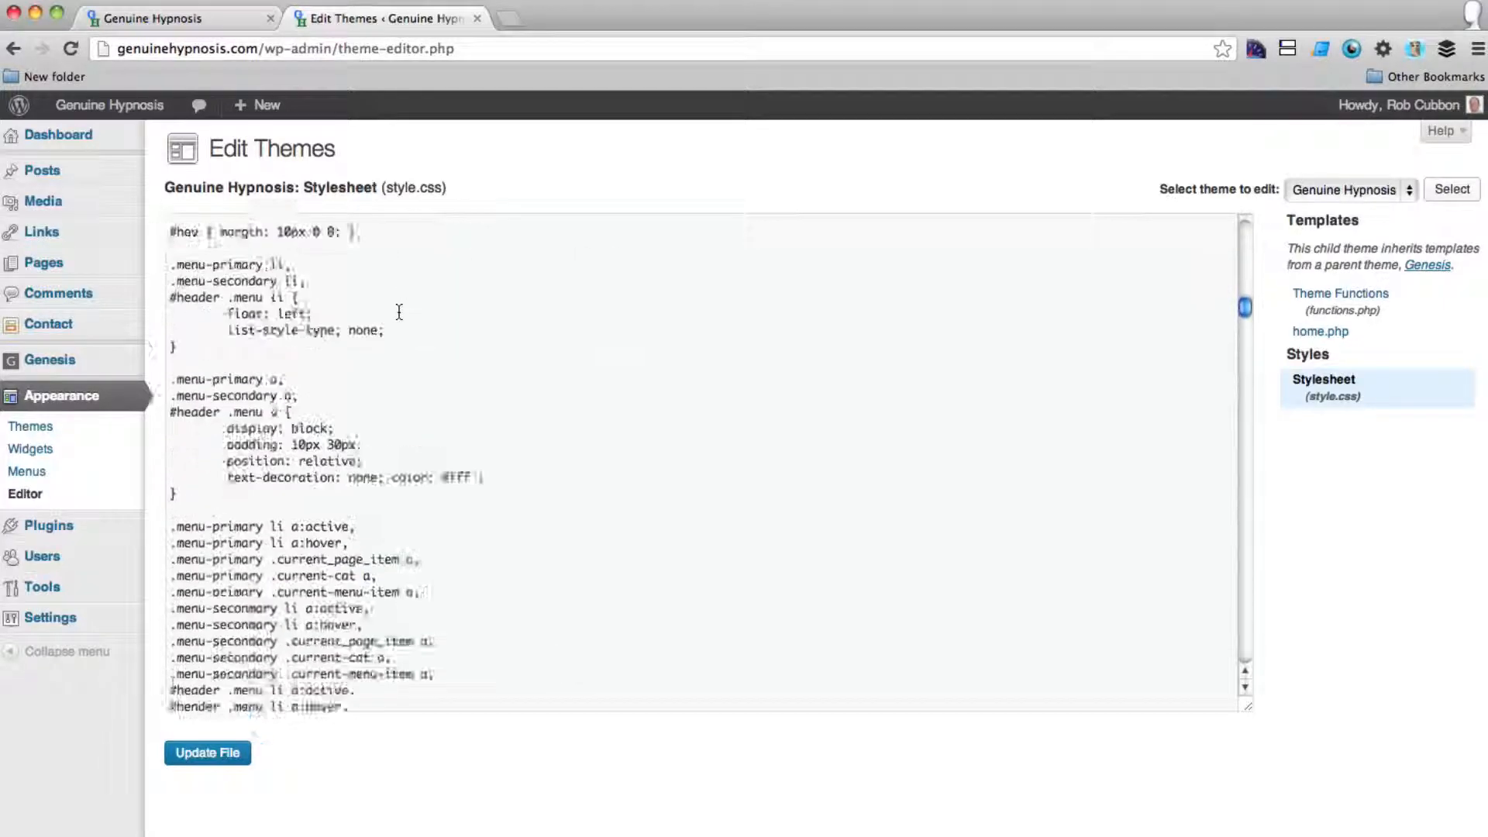
scroll("down", 3)
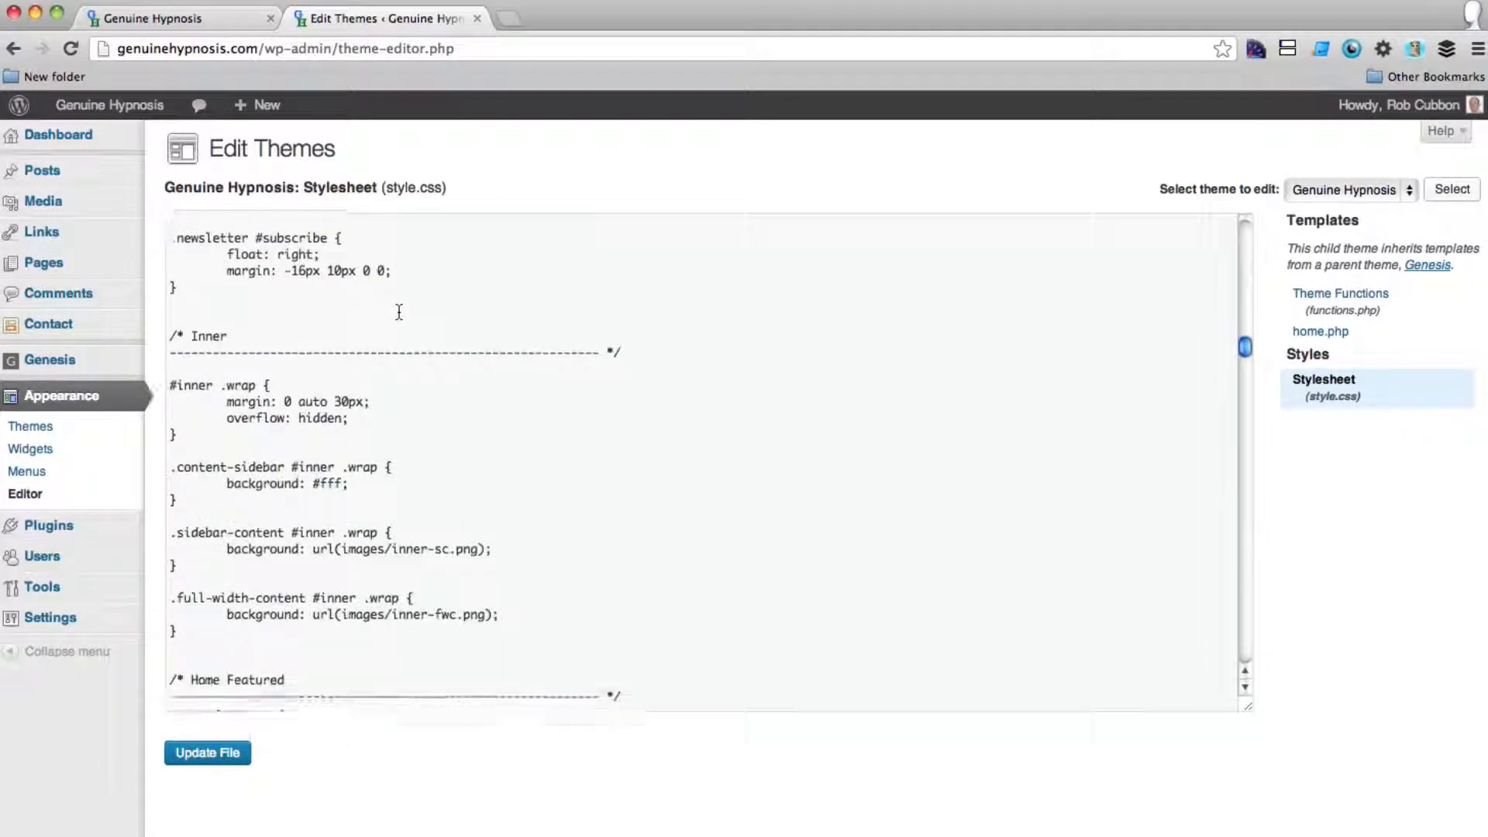
scroll("down", 3)
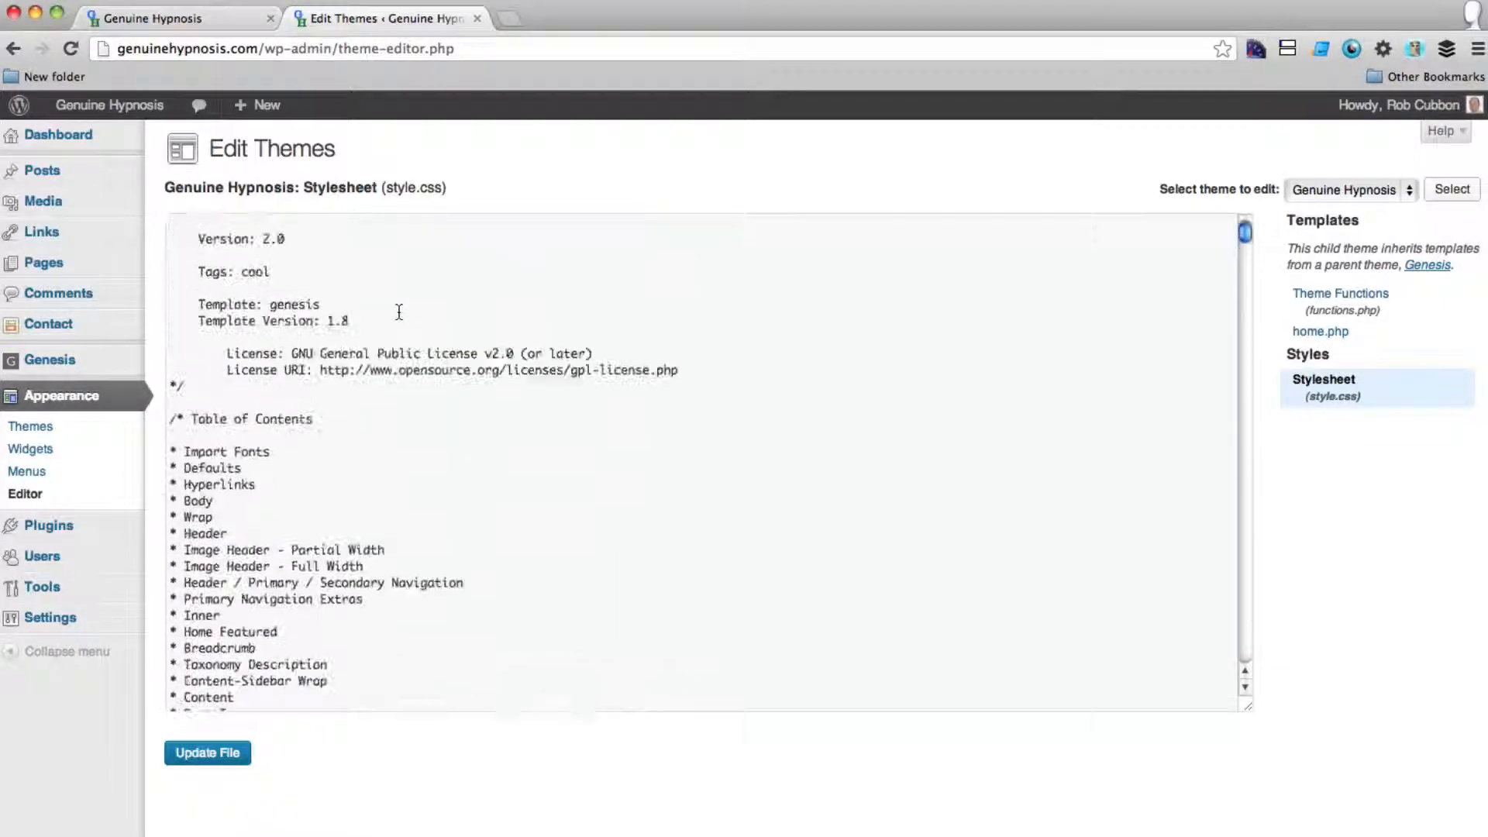
scroll("down", 3)
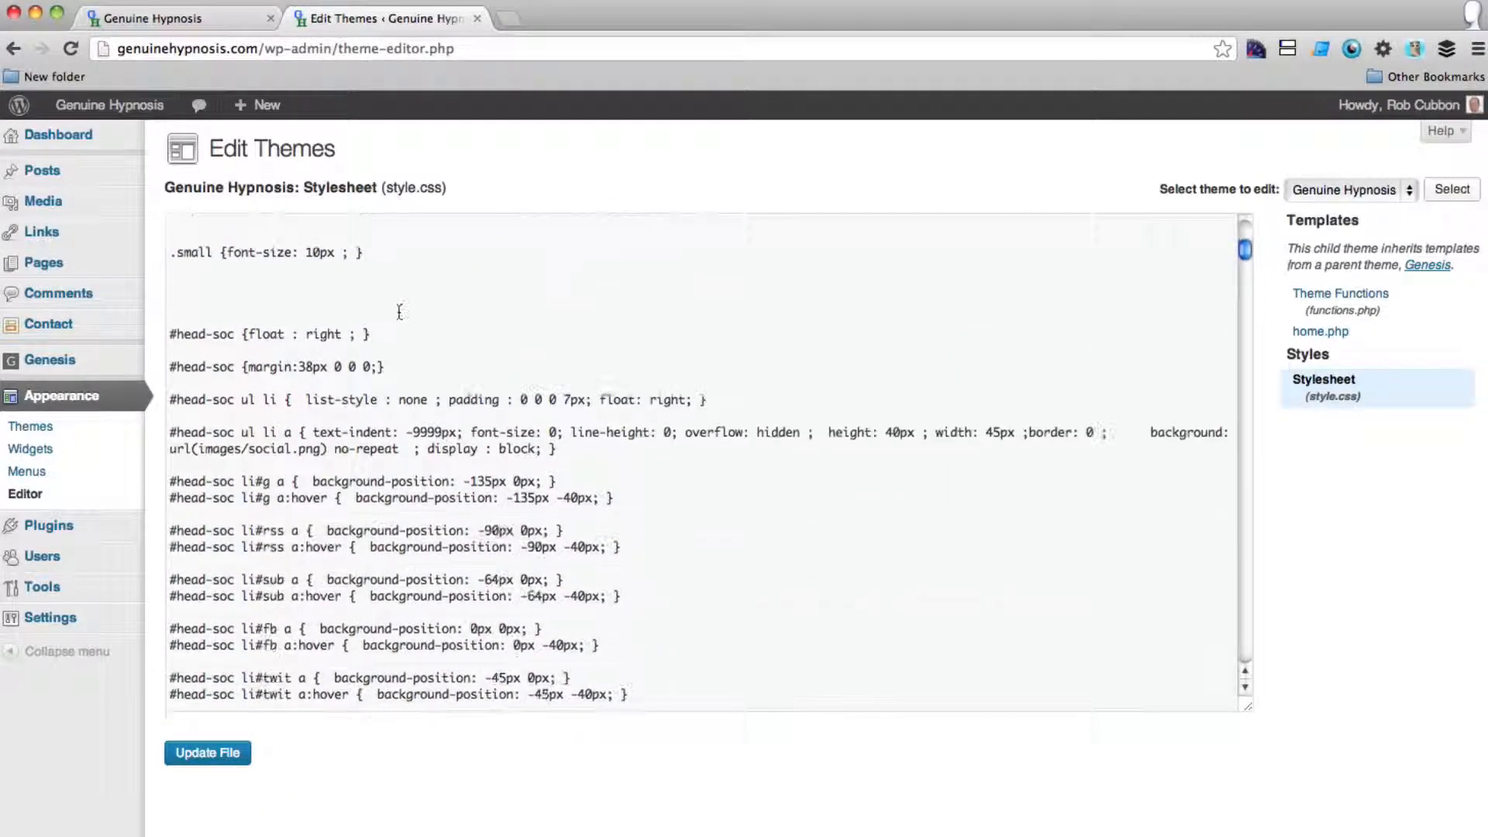
scroll("down", 3)
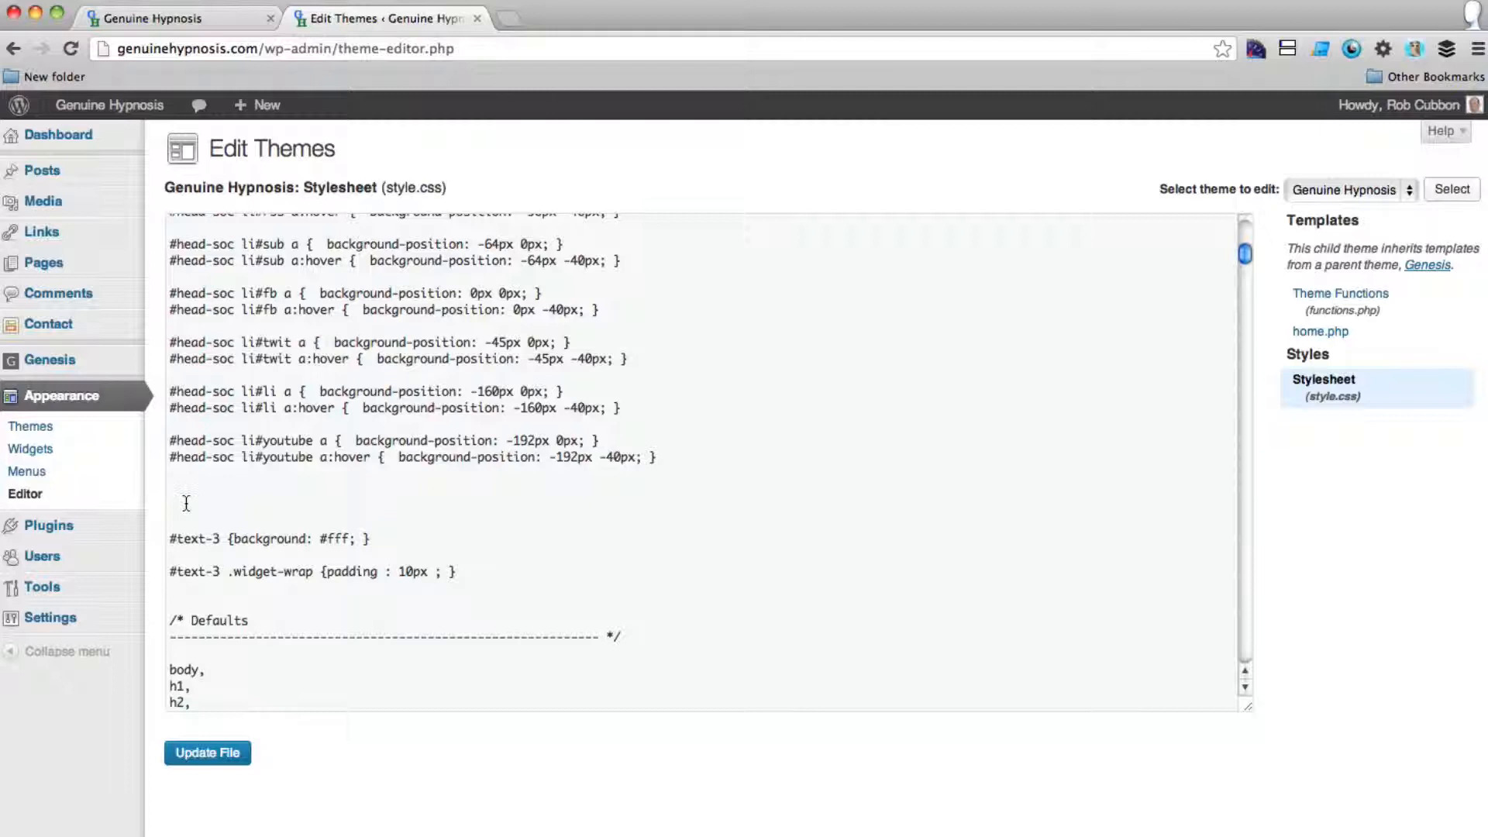
- Add '#text-4 {background: #fff; }' above the #text-3 rules and update the file
type("¢")
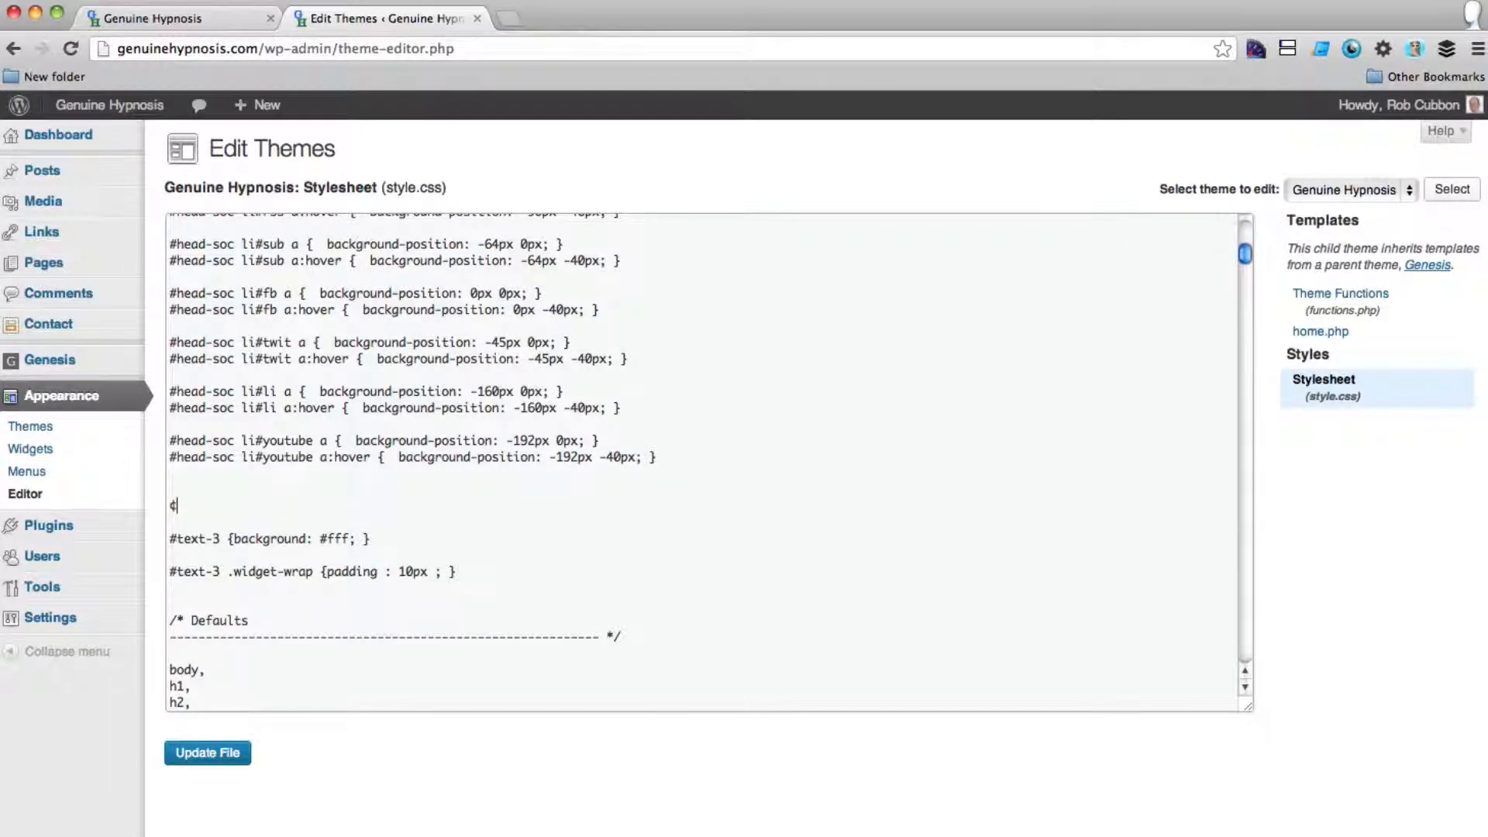
type("#text-4 {background: #fff;")
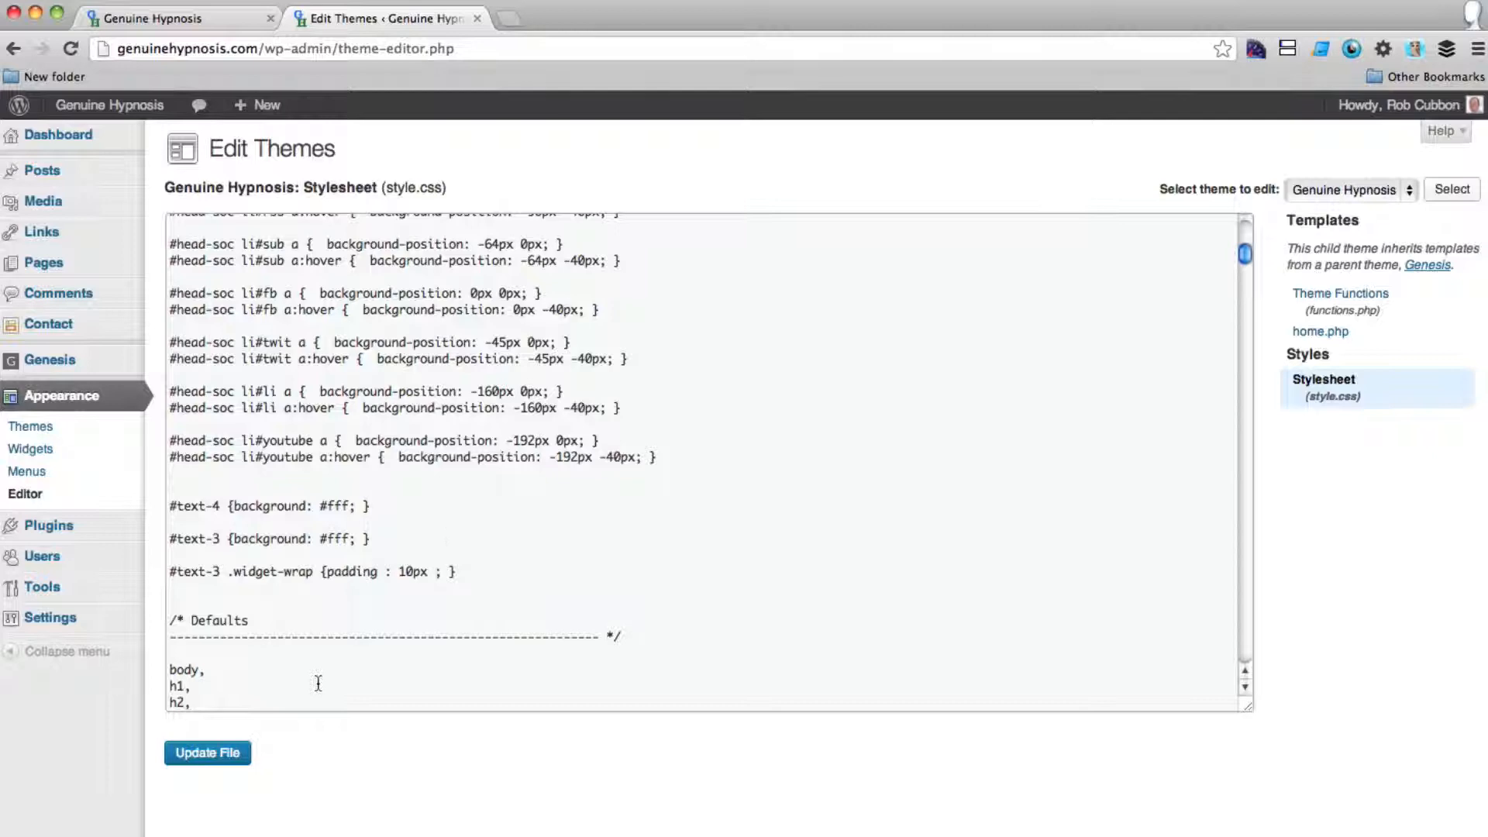
left_click(206, 753)
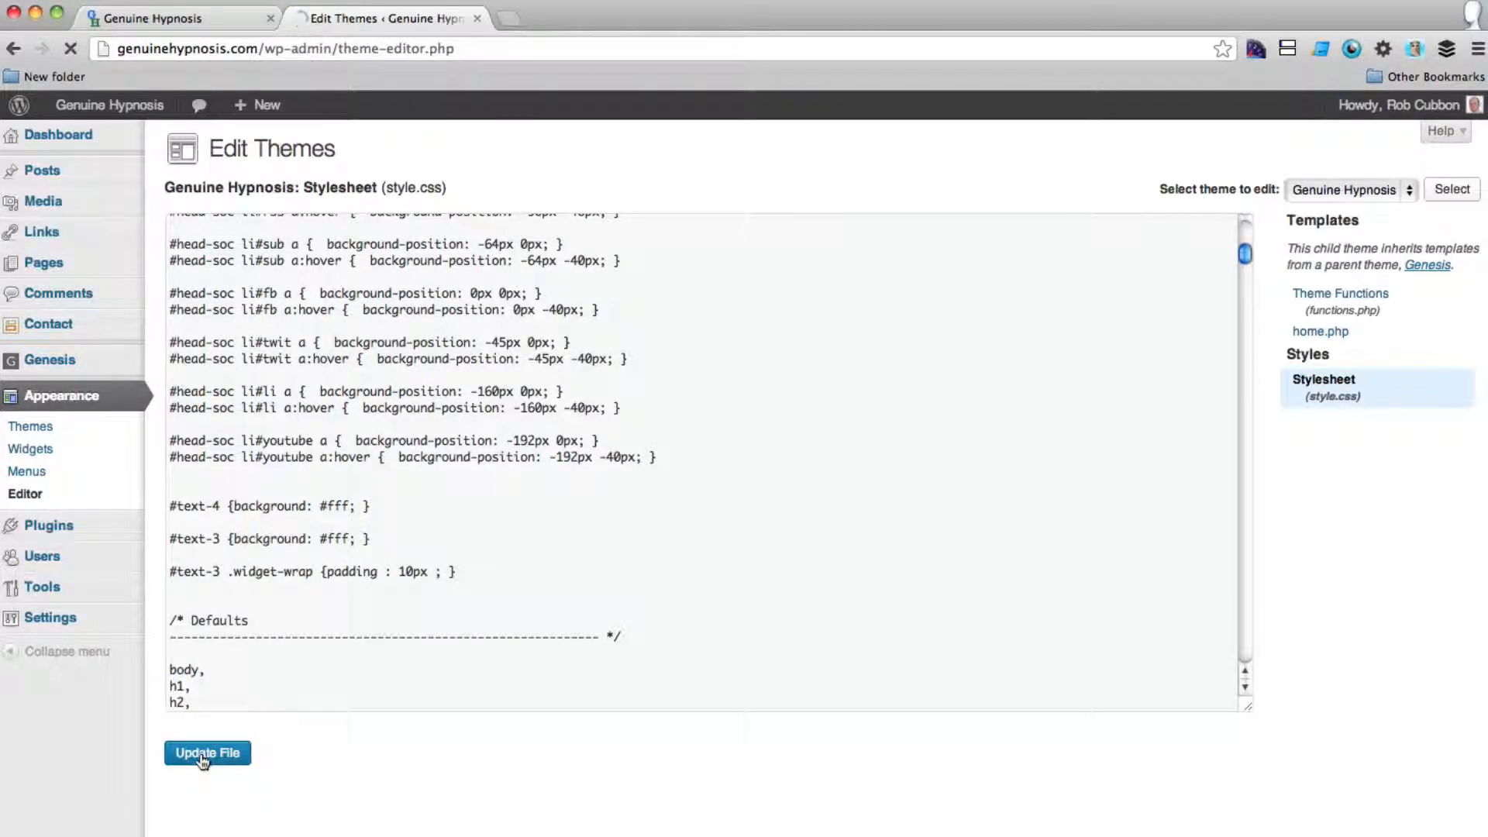
left_click(152, 18)
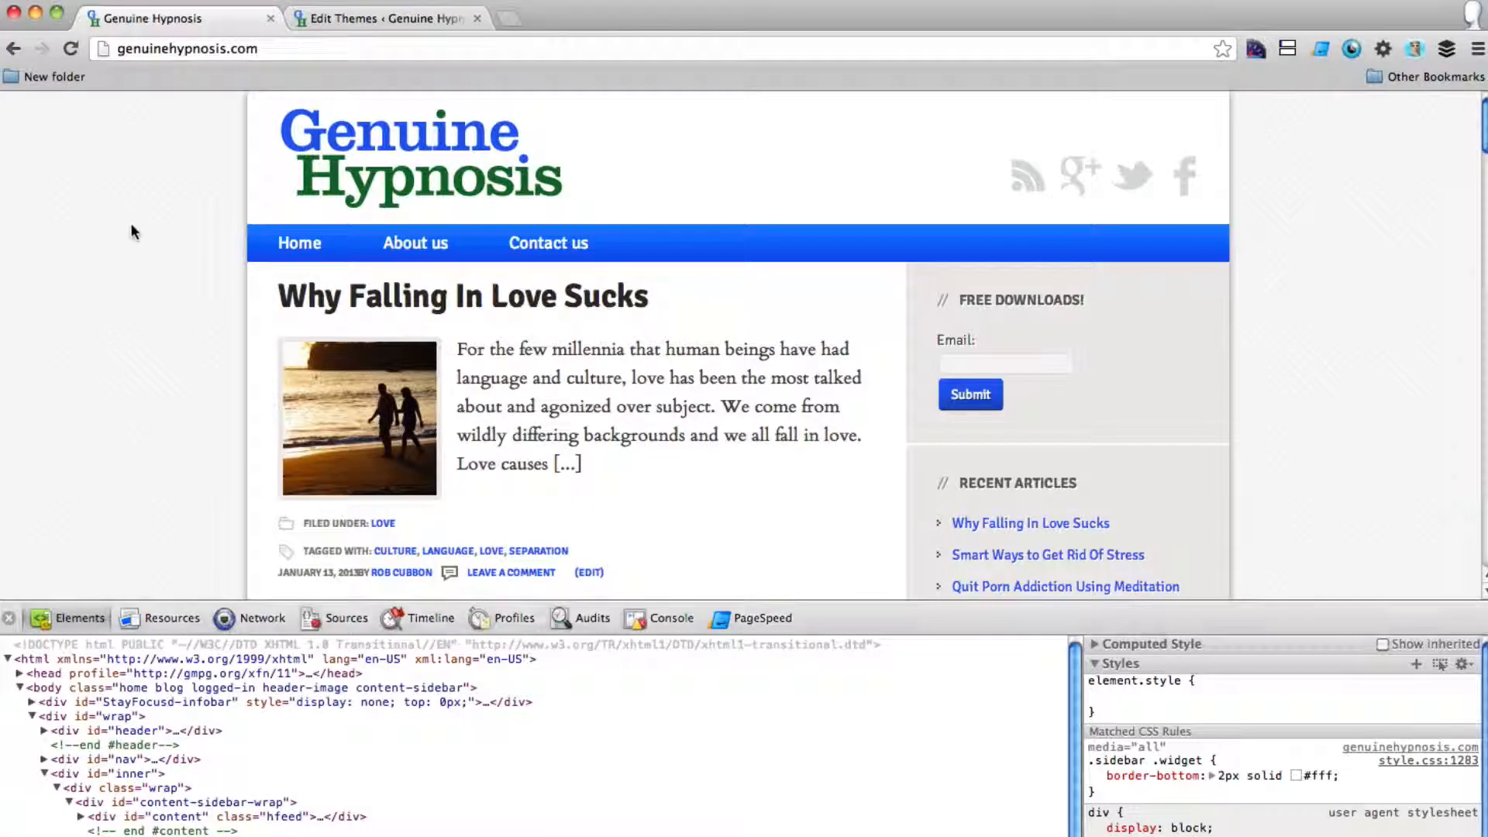
- Reload the homepage to check the white-background Free Downloads widget
left_click(70, 48)
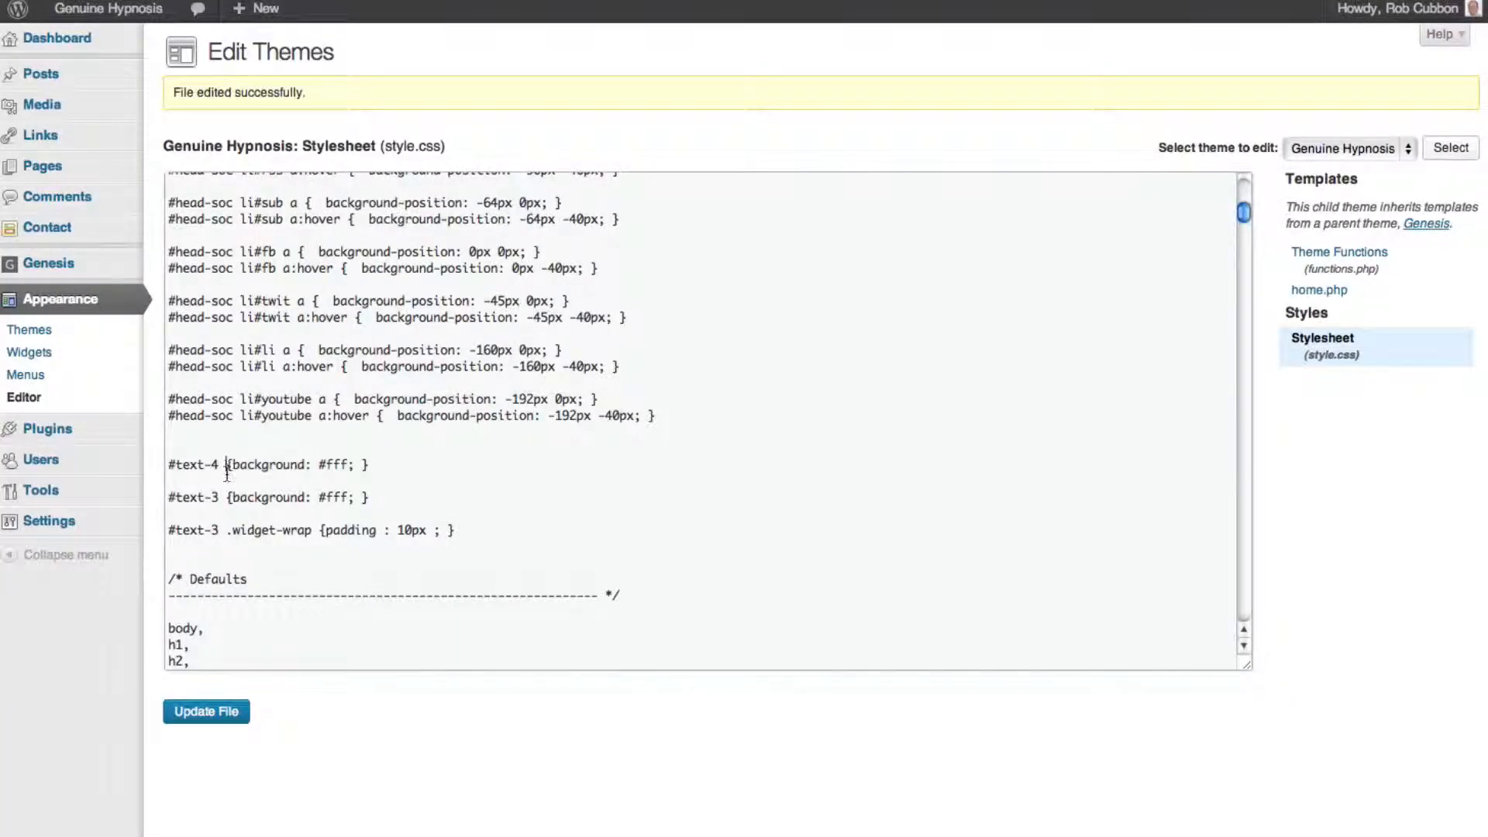
- Add a '#text-4 .sidebar .widget-wrap' padding rule (10px 30 0) to style.css and update the file
type(".sidebar .widget-wrap")
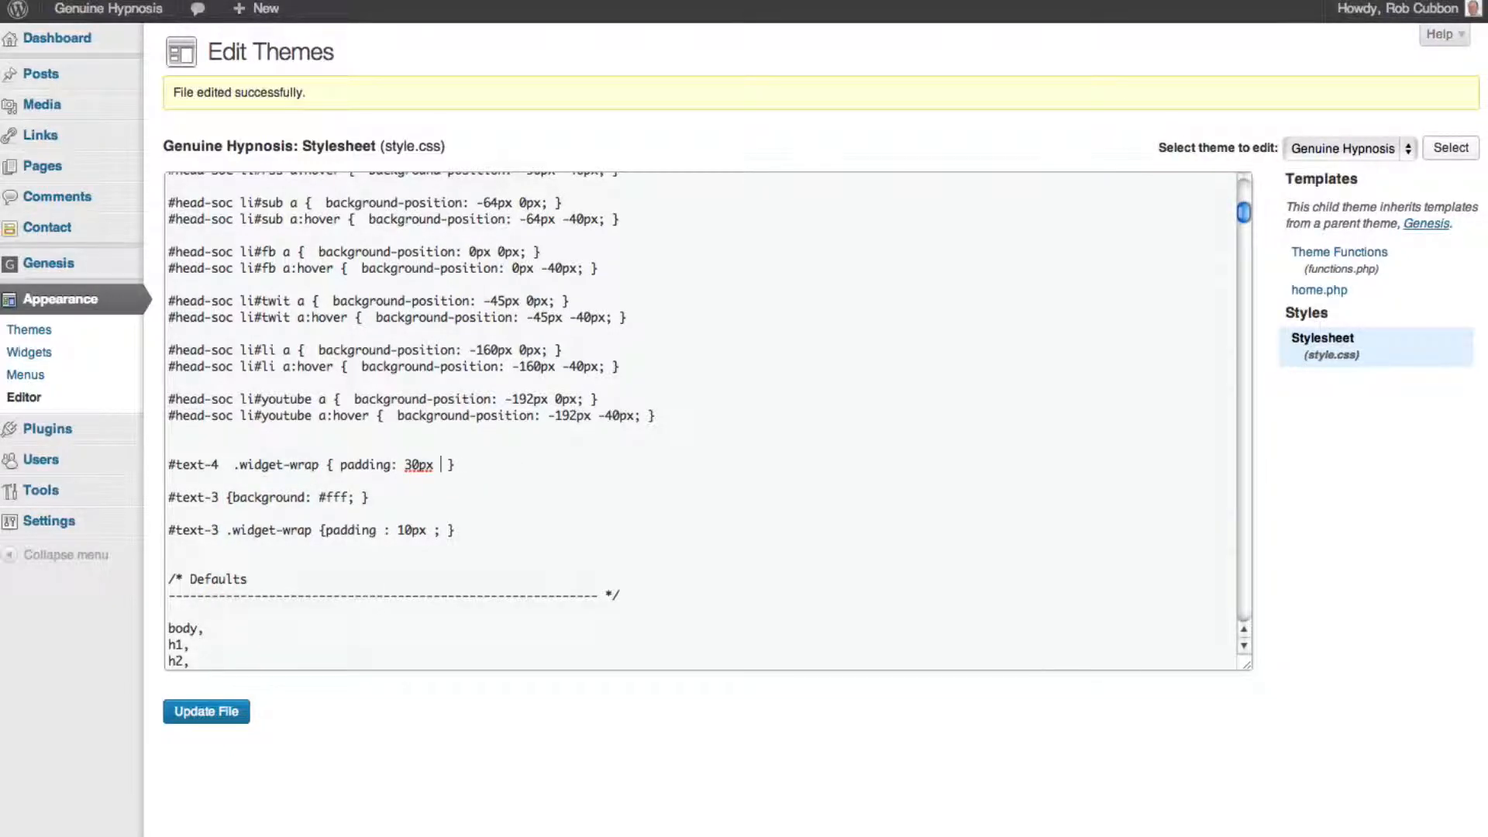
type("10px")
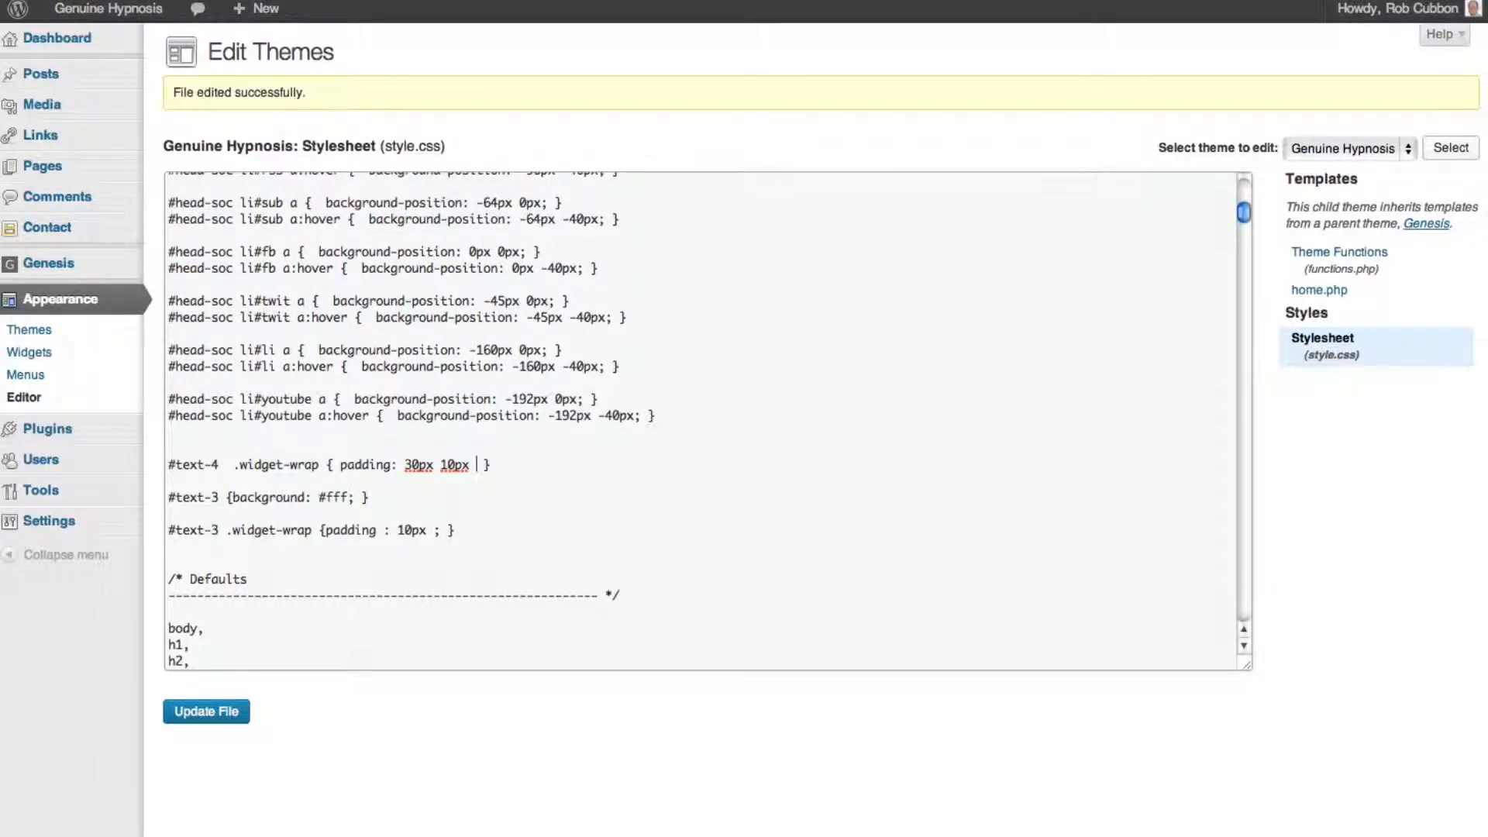
type("30")
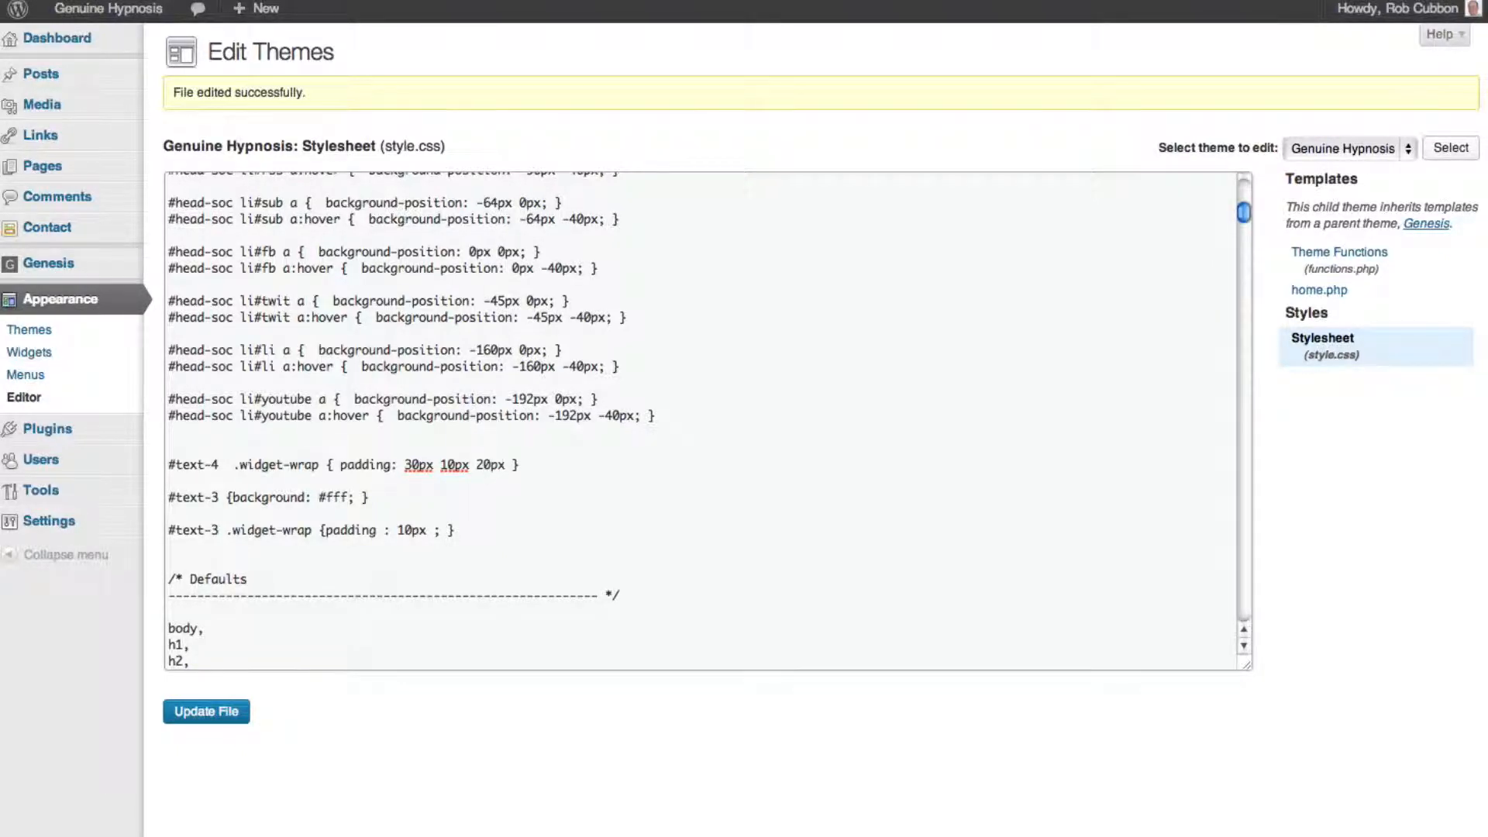
type("0")
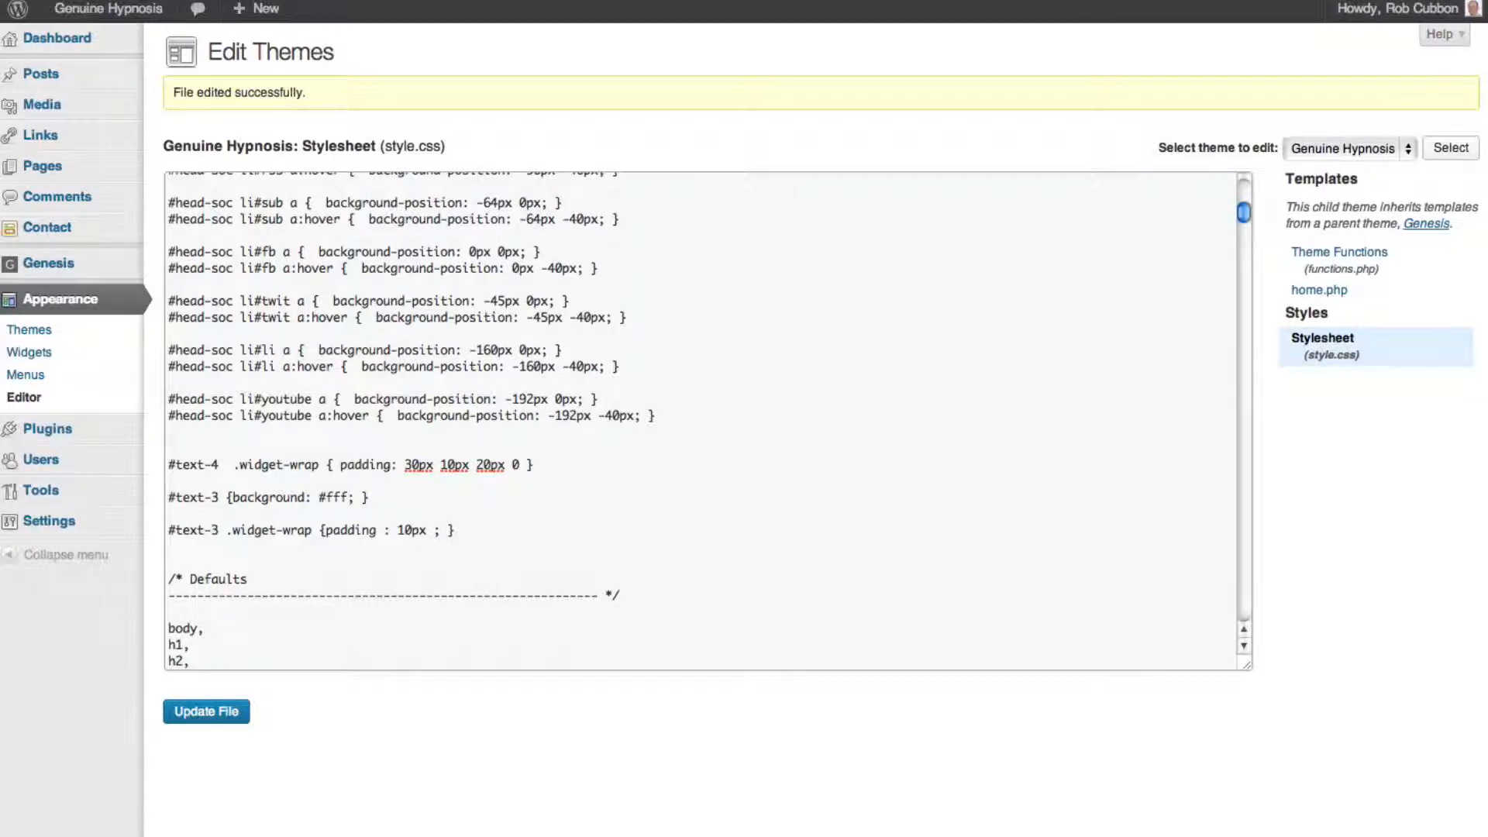
type(";")
type("#text-4 {background: #fff; }")
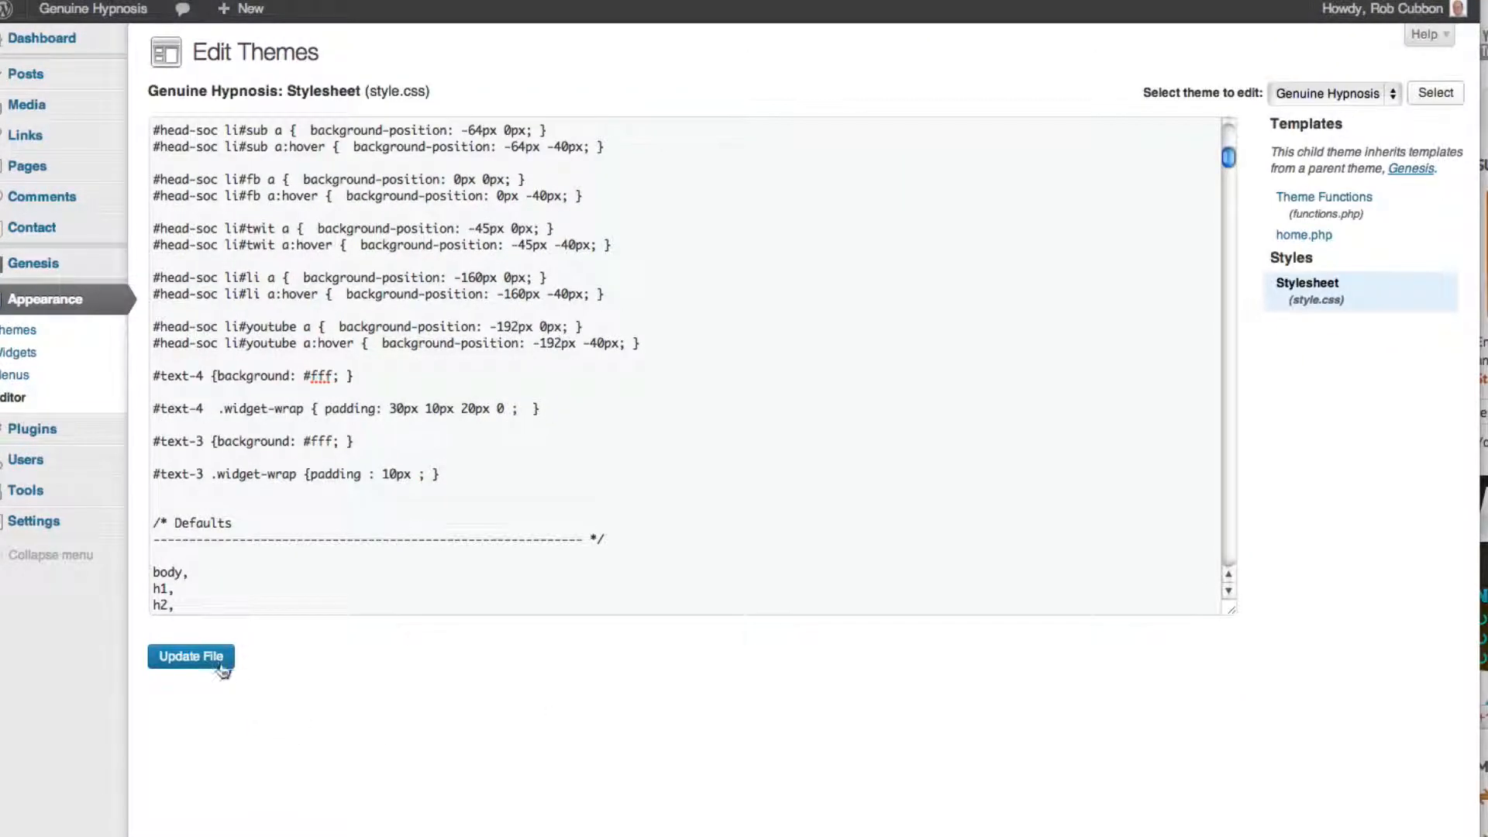
left_click(189, 655)
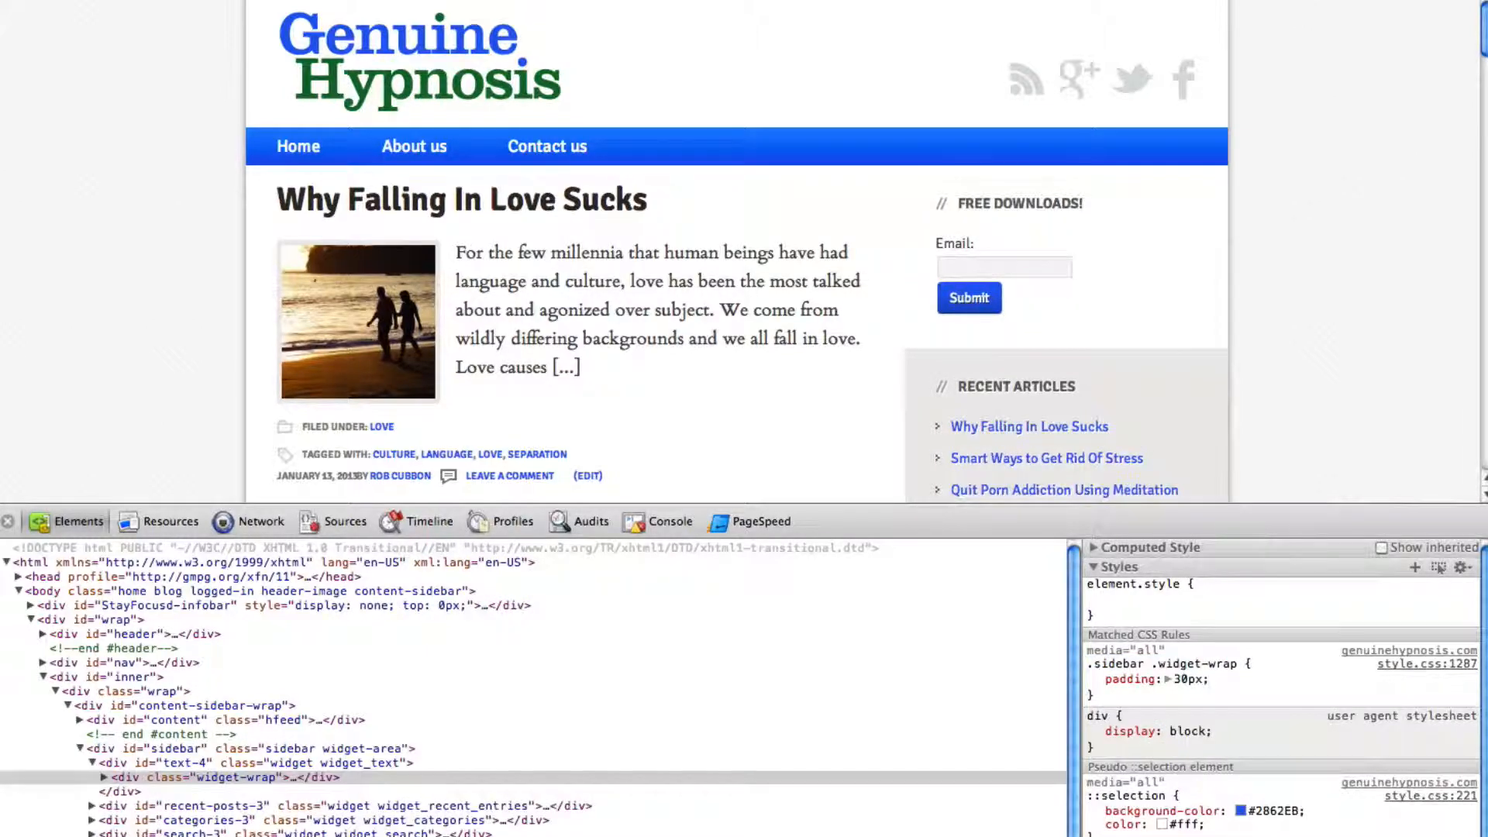
- Inspect the sign-up widget's div.widget-wrap and its padding rule in the Elements panel
left_click(25, 397)
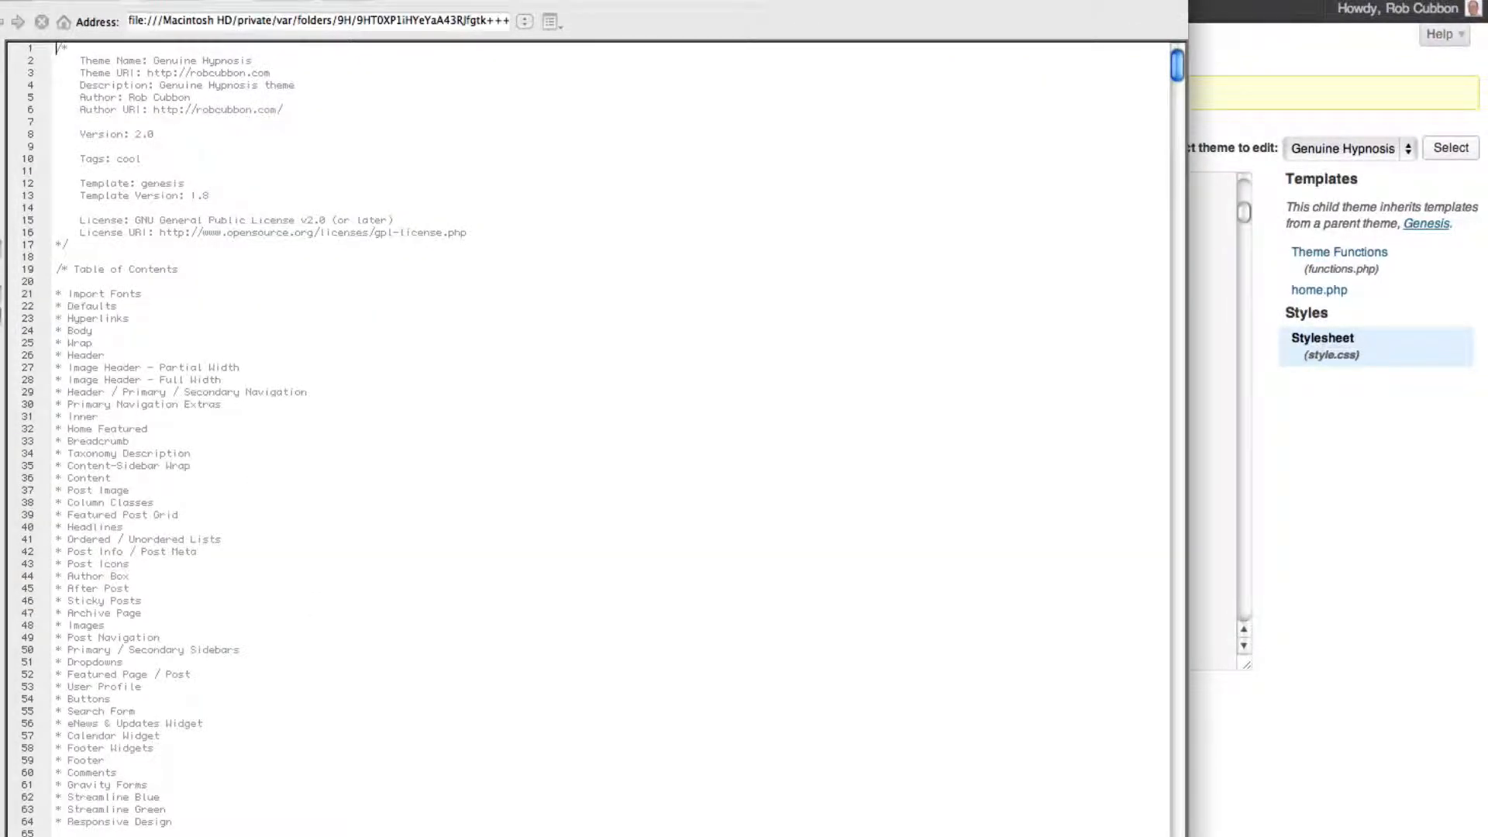
- Draft '#text-4 .widget-area h4 { text-transform: none; }' in style.css using code hints
scroll("down", 3)
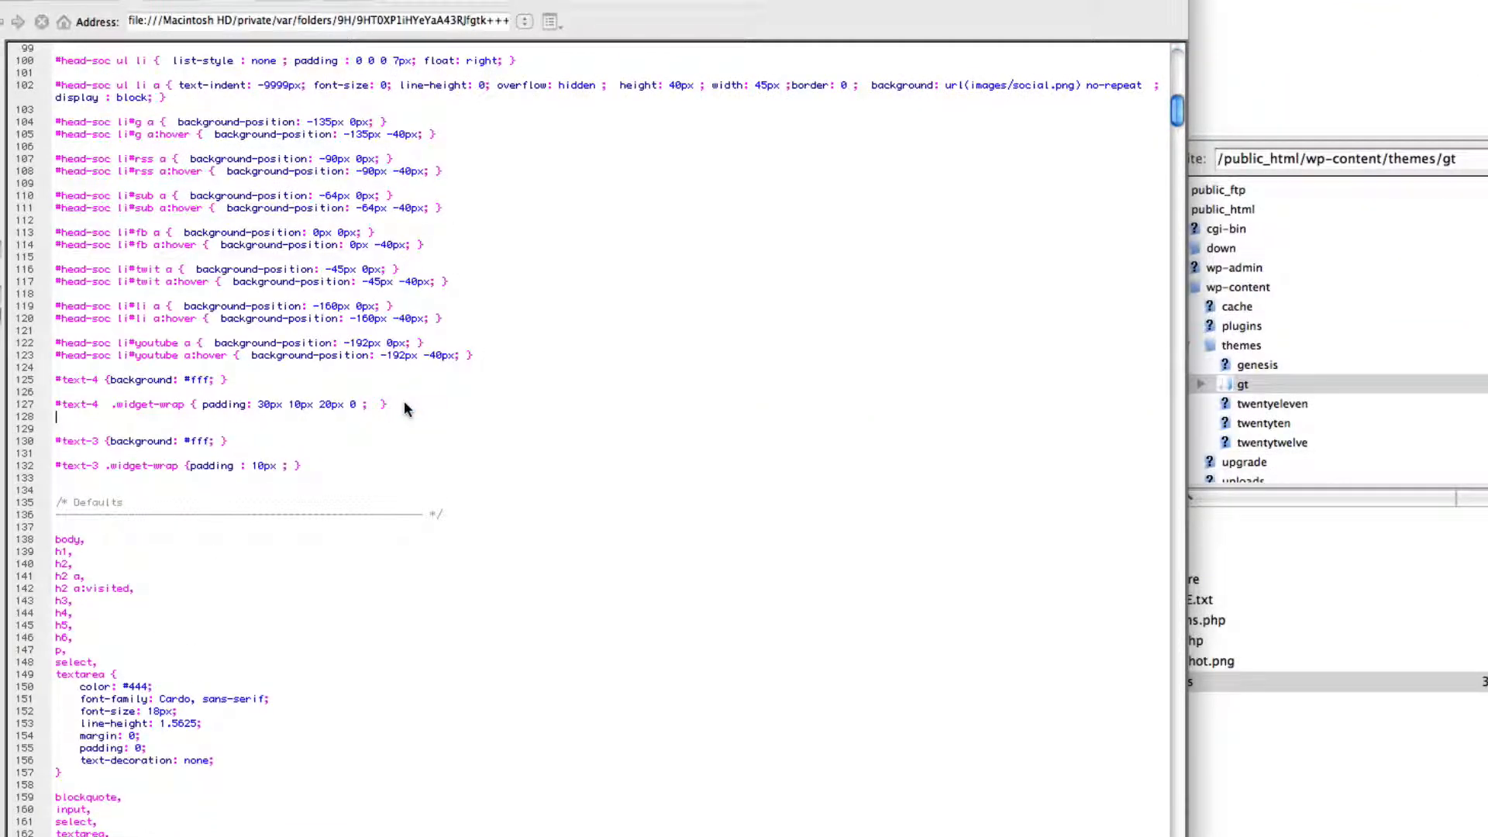
type(".widget-area h4")
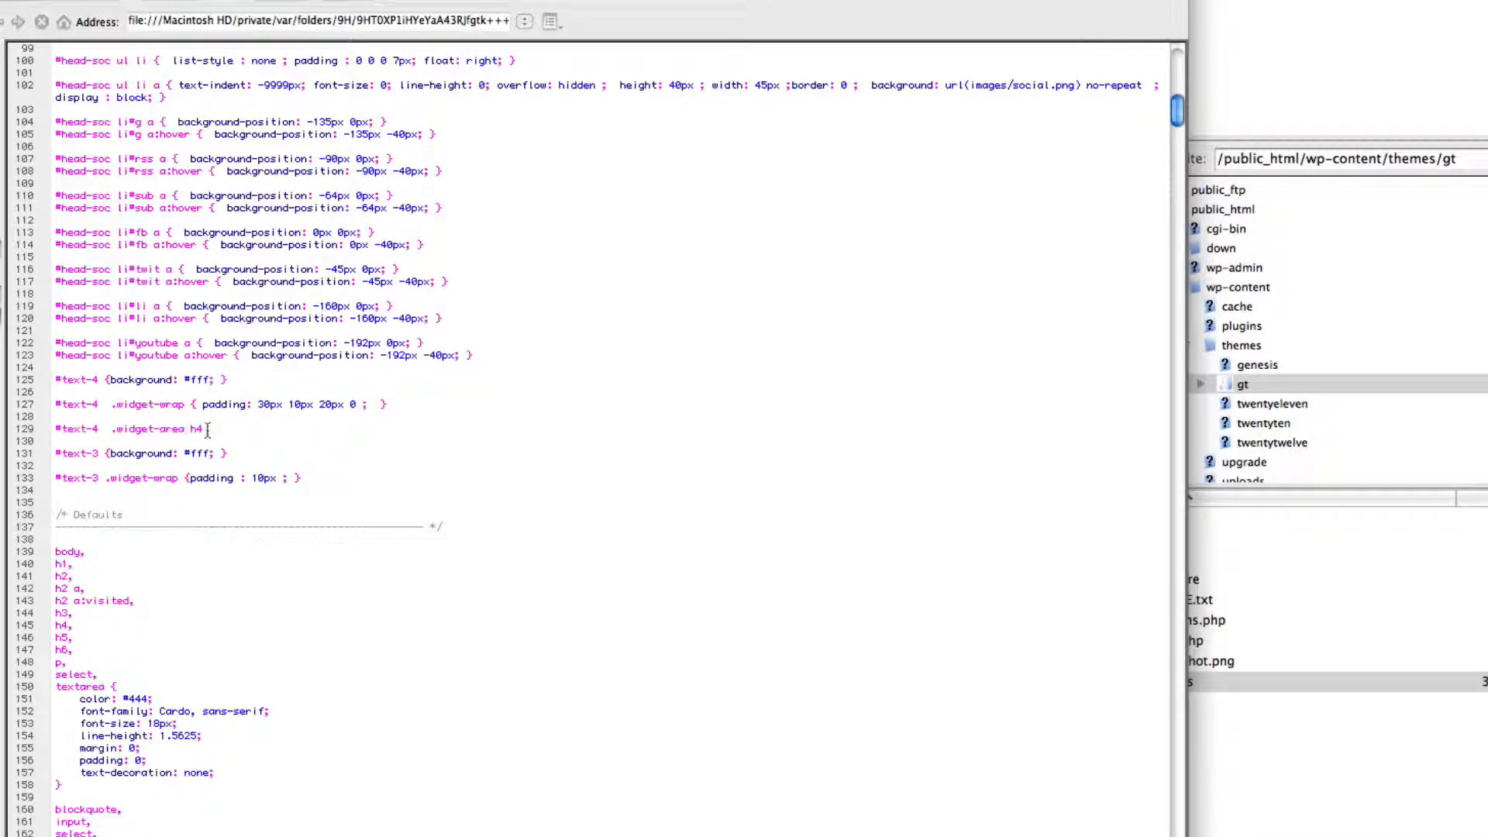
type("{")
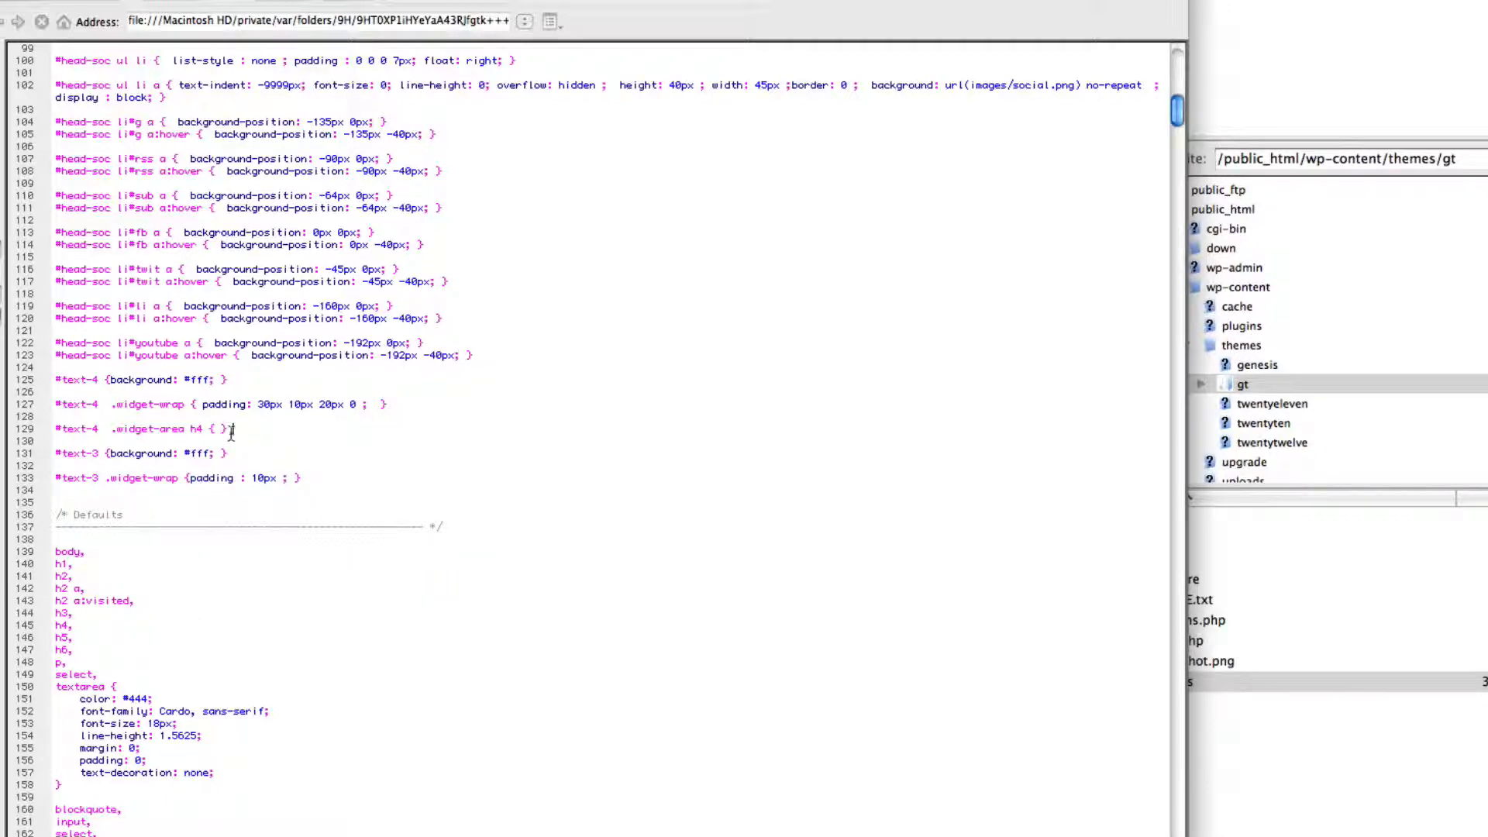
left_click(223, 428)
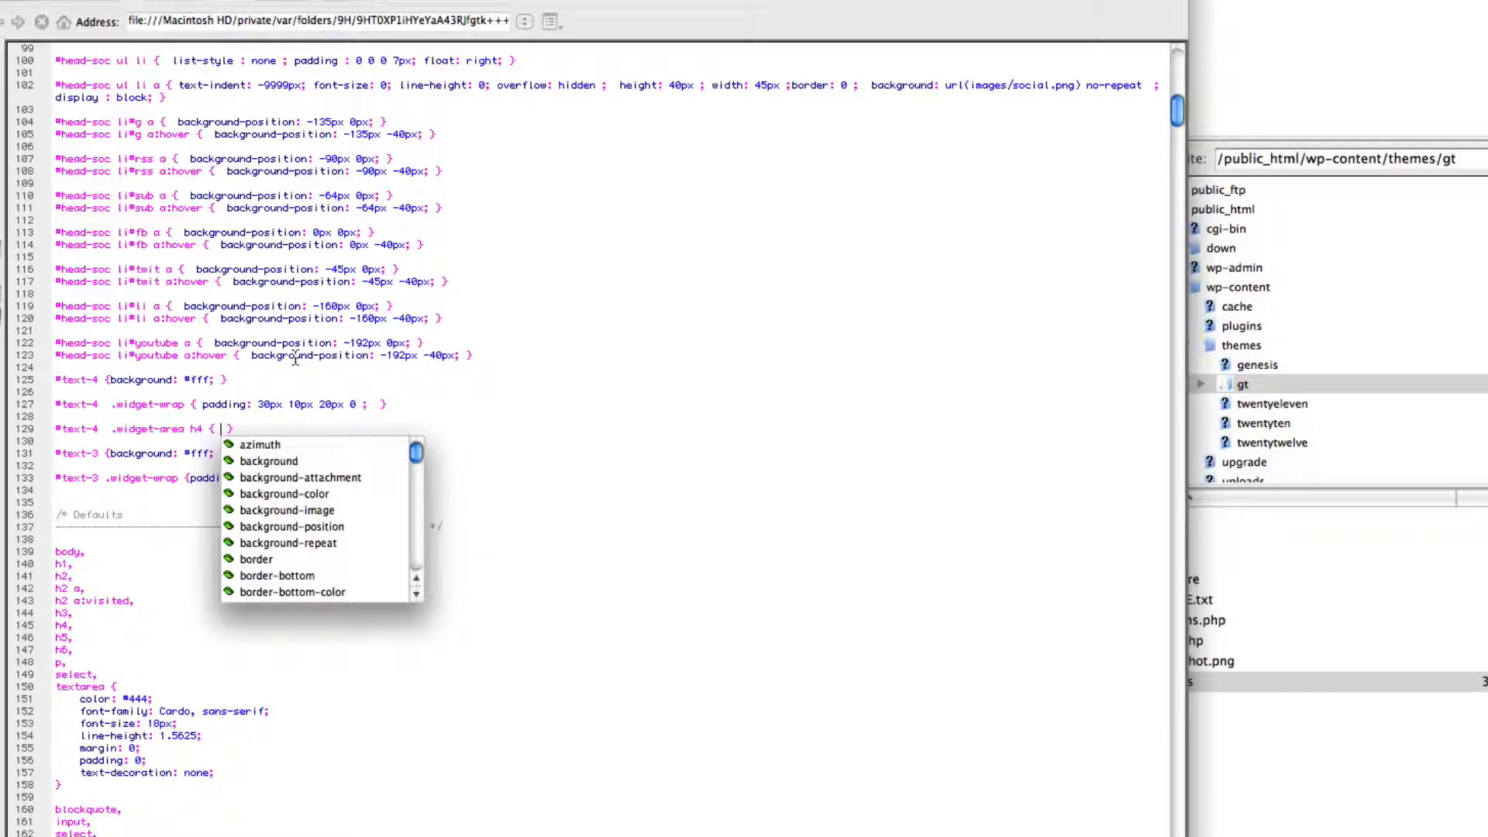
type("text-transform:")
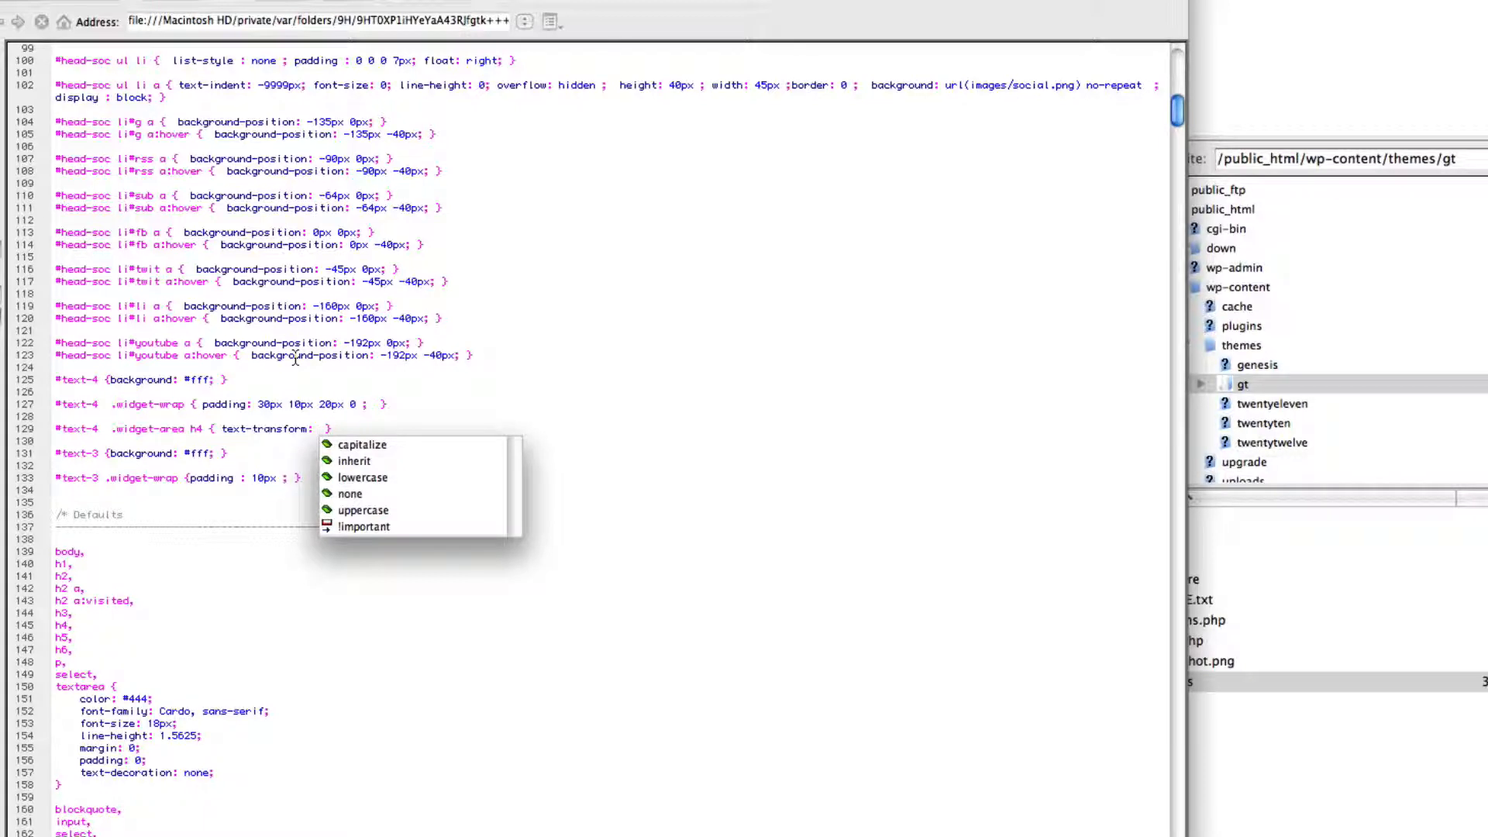
left_click(348, 493)
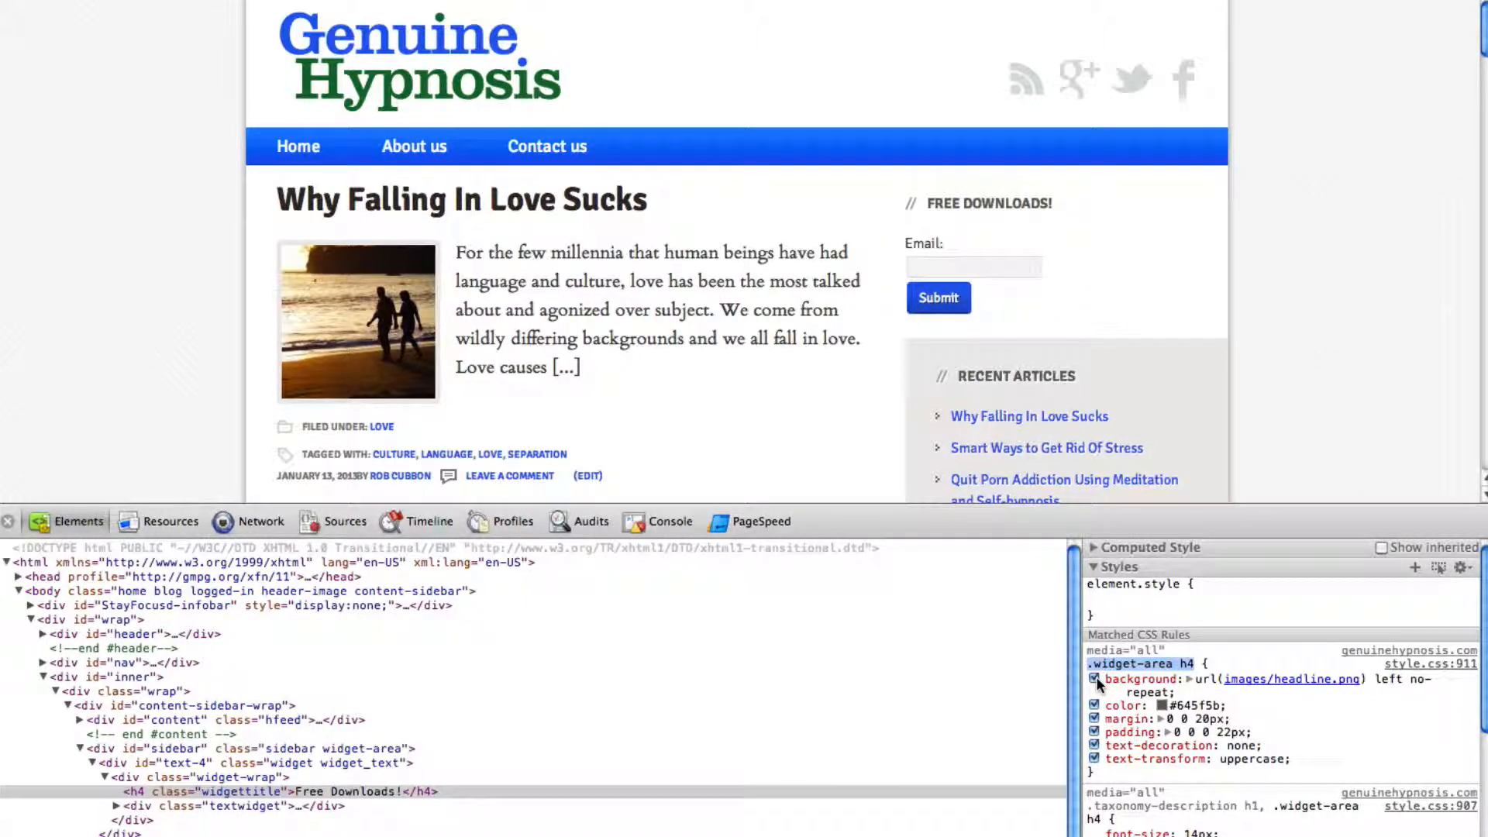
- Check the h4.widgettitle's headline.png background image rule in the Styles pane
left_click(1092, 679)
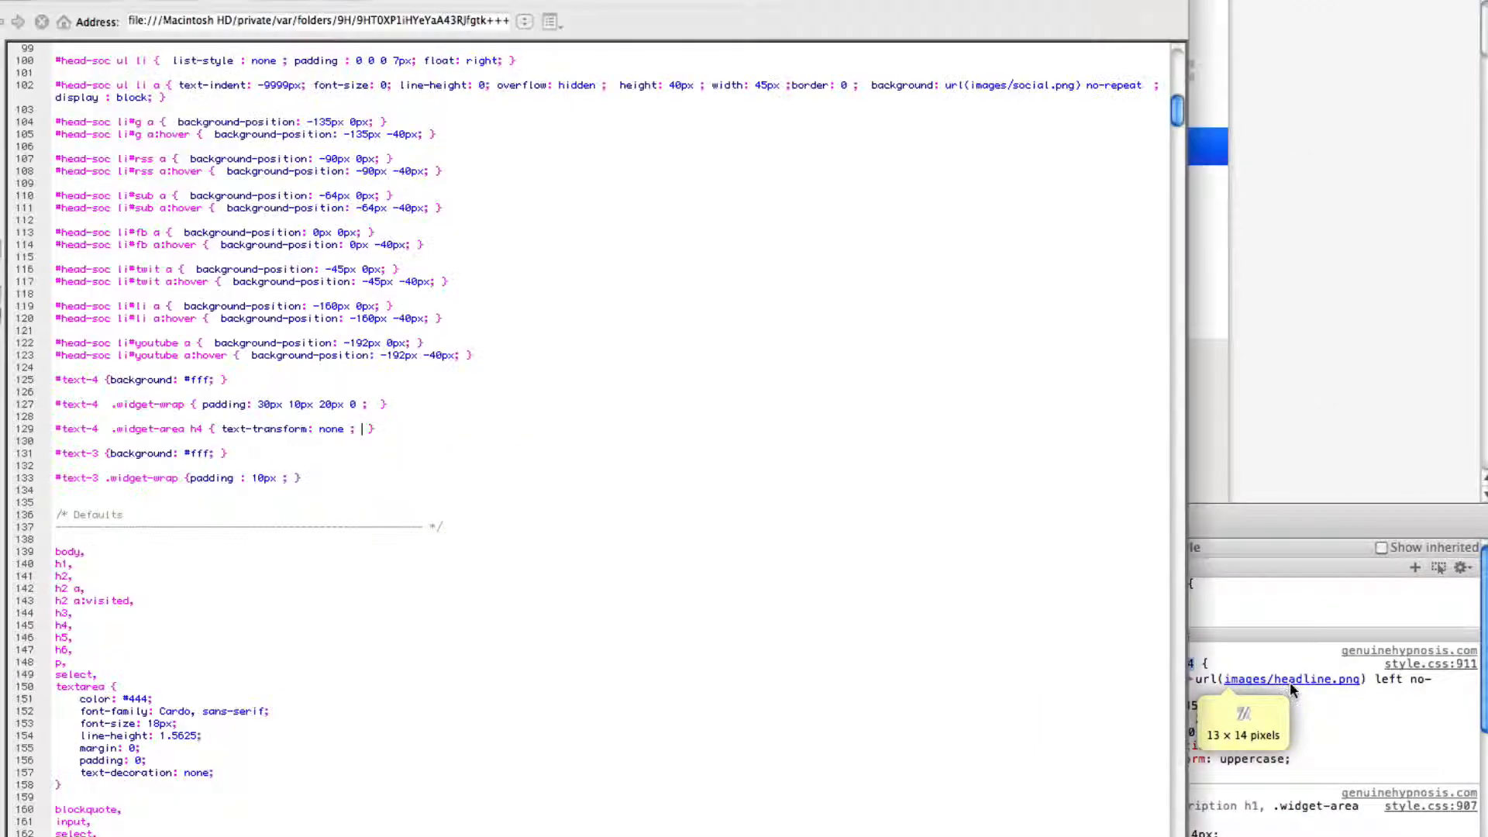
- Append 'background: none; padding: 0;' to the #text-4 .widget-area h4 rule
type("bo")
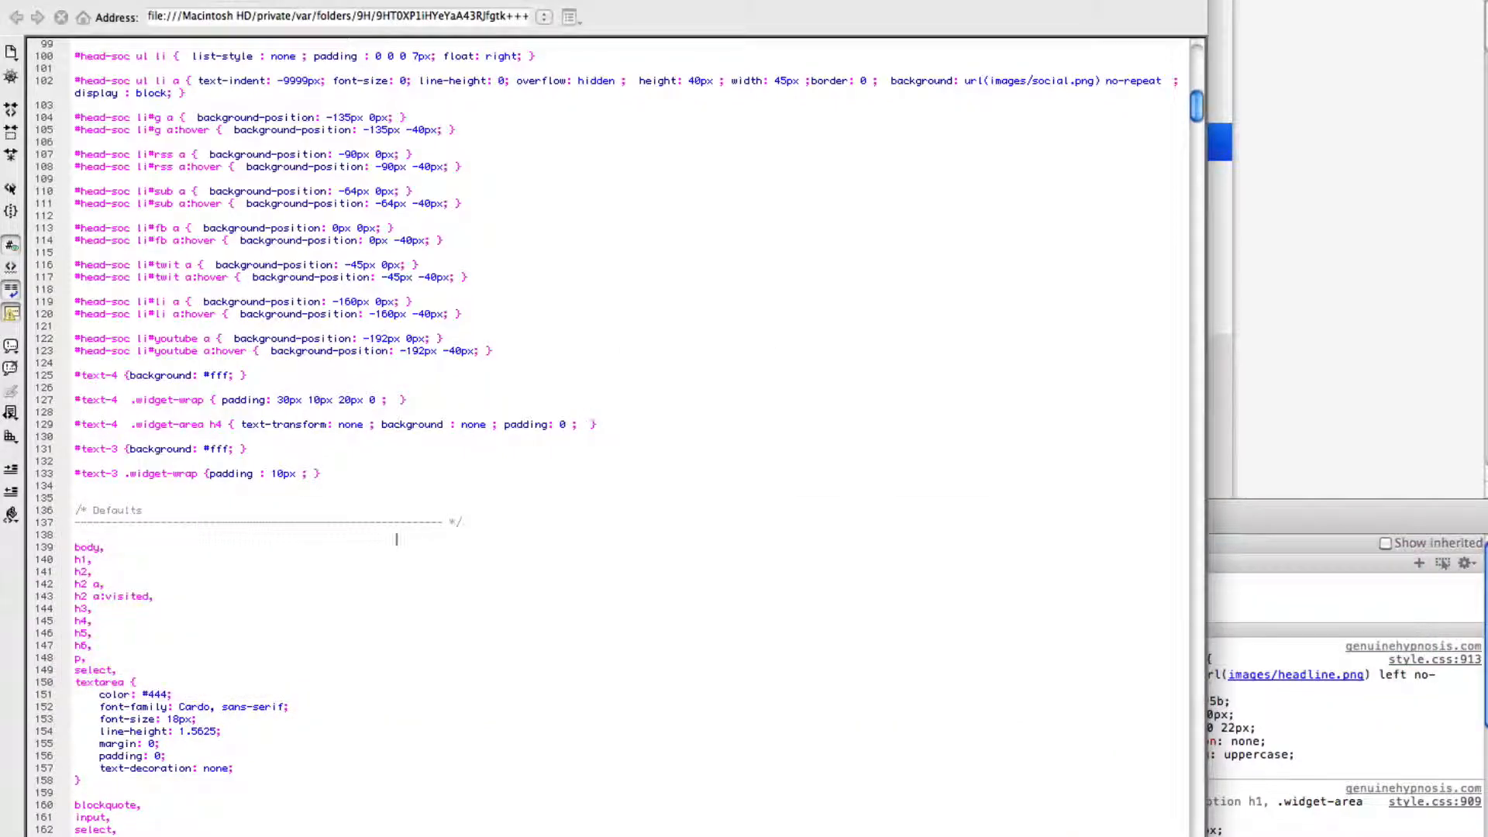
double_click(168, 424)
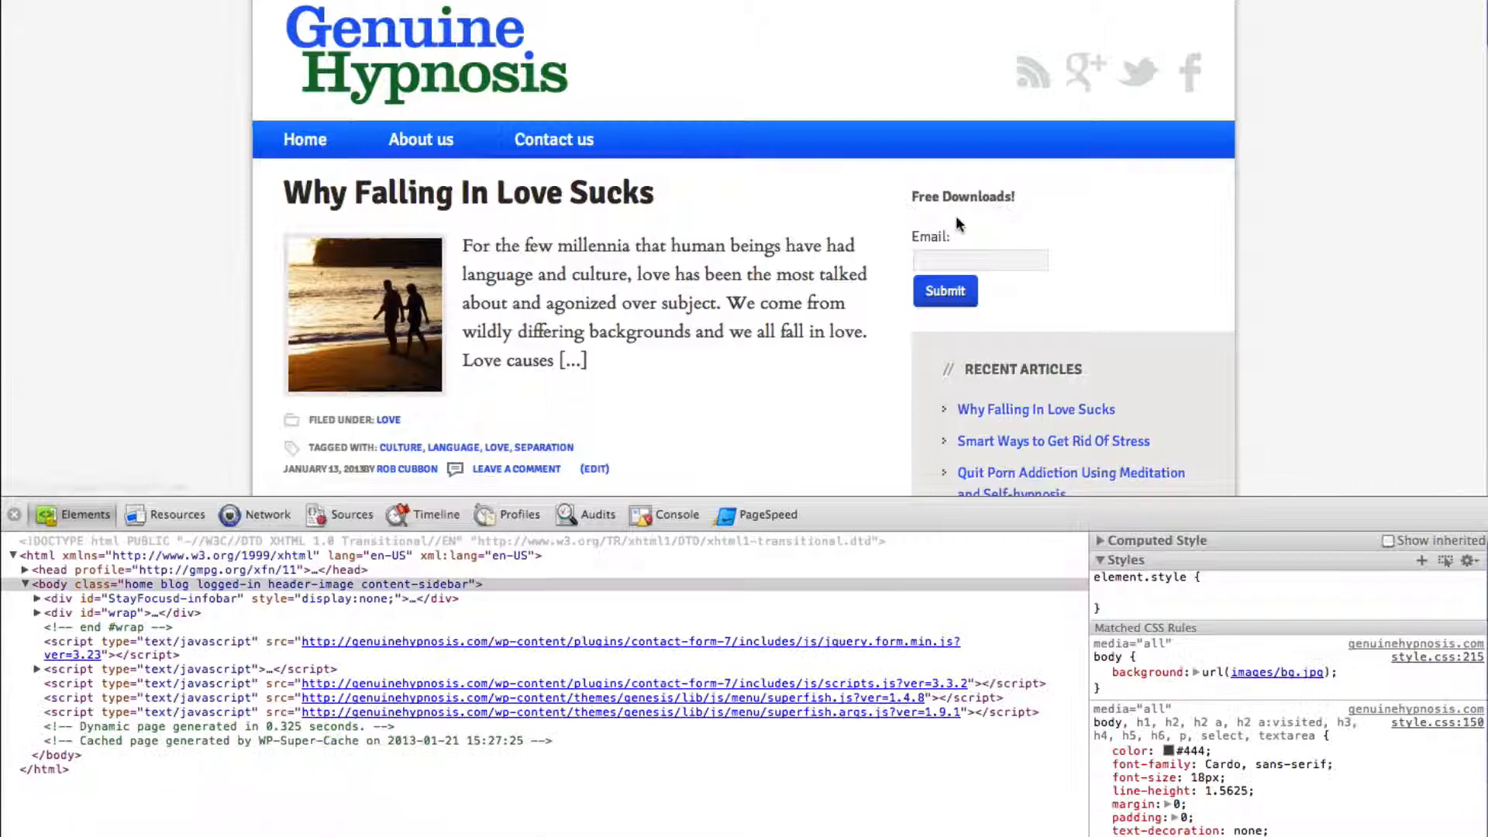
mouse_move(963, 214)
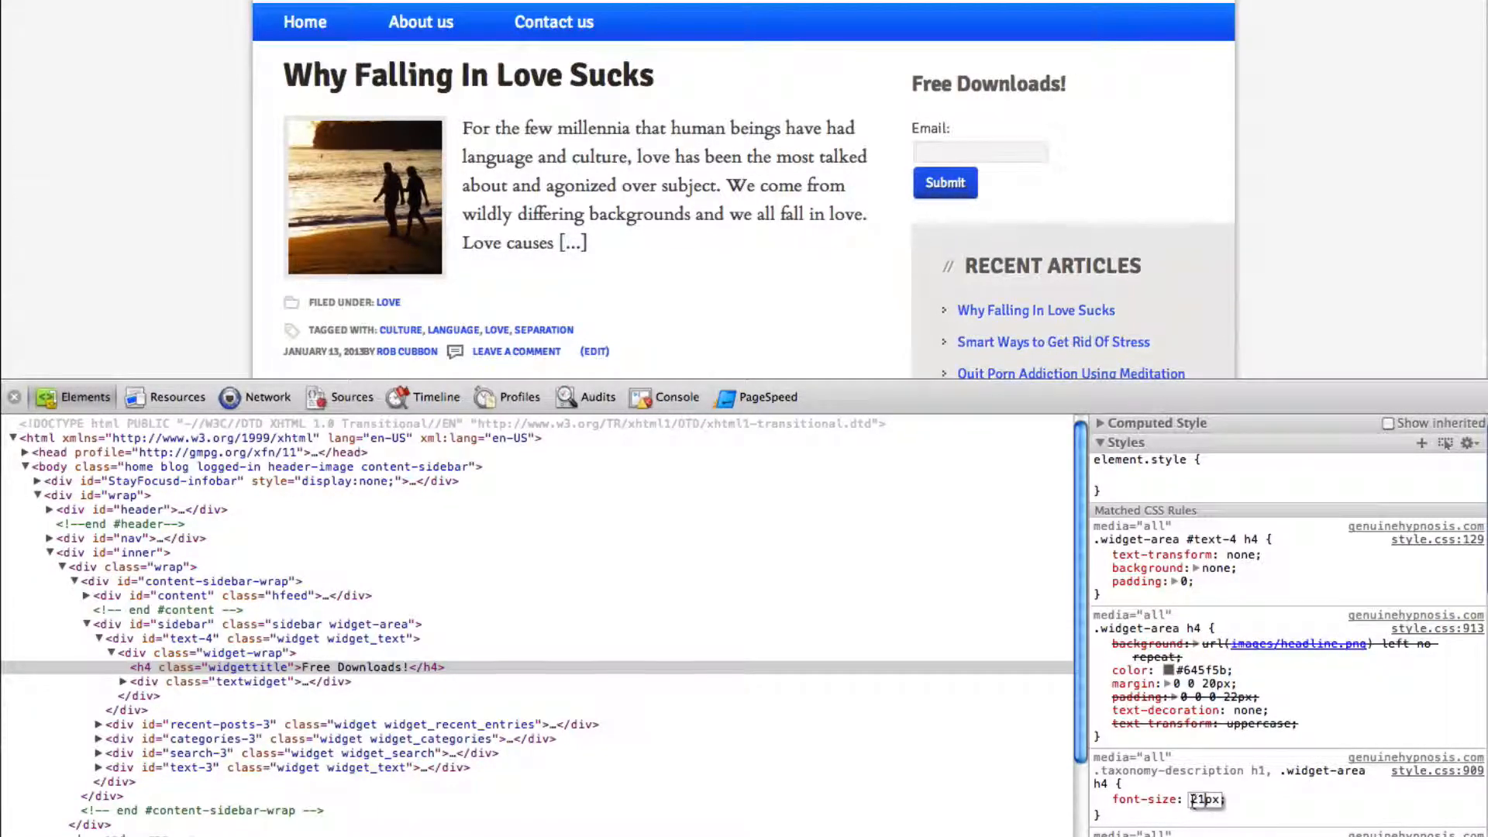
- Trial a larger font size on the h4 heading rule in the Styles pane, landing on 14px
type("14px")
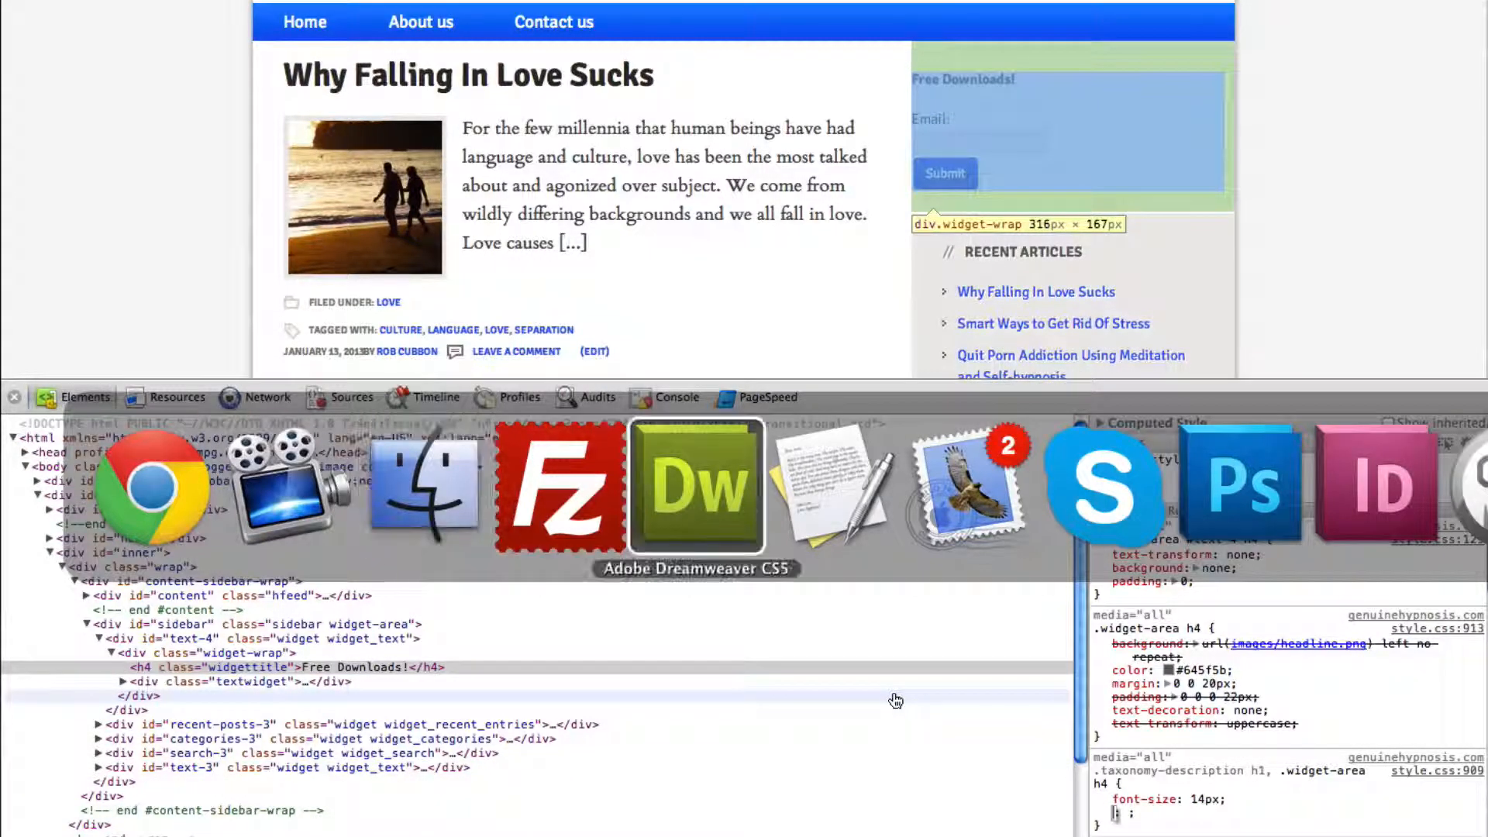
- Add 'font-size: 21px;' to the .widget-area #text-4 h4 rule in style.css
left_click(696, 487)
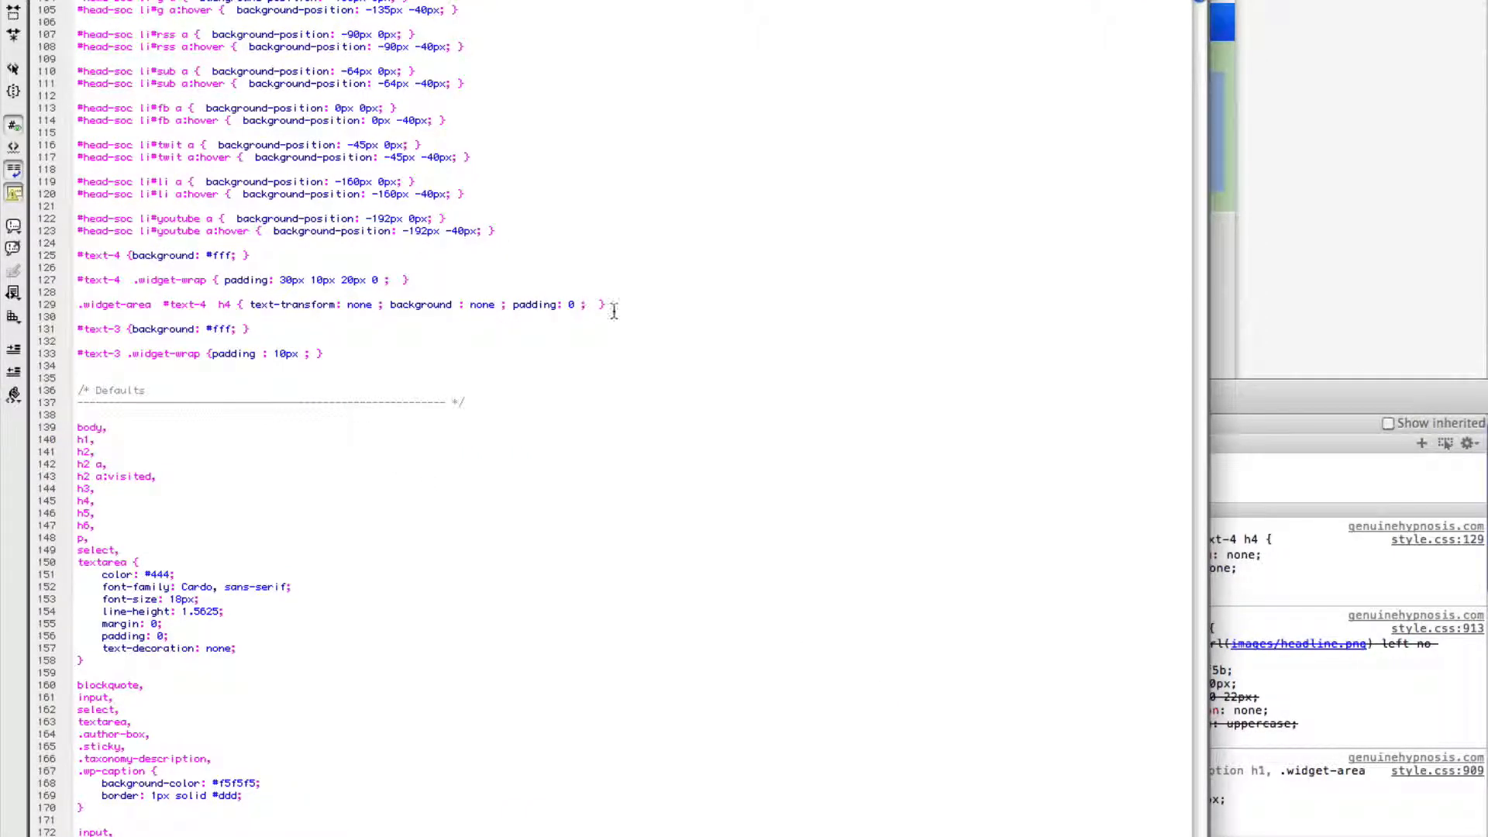
type("font-size: 21p")
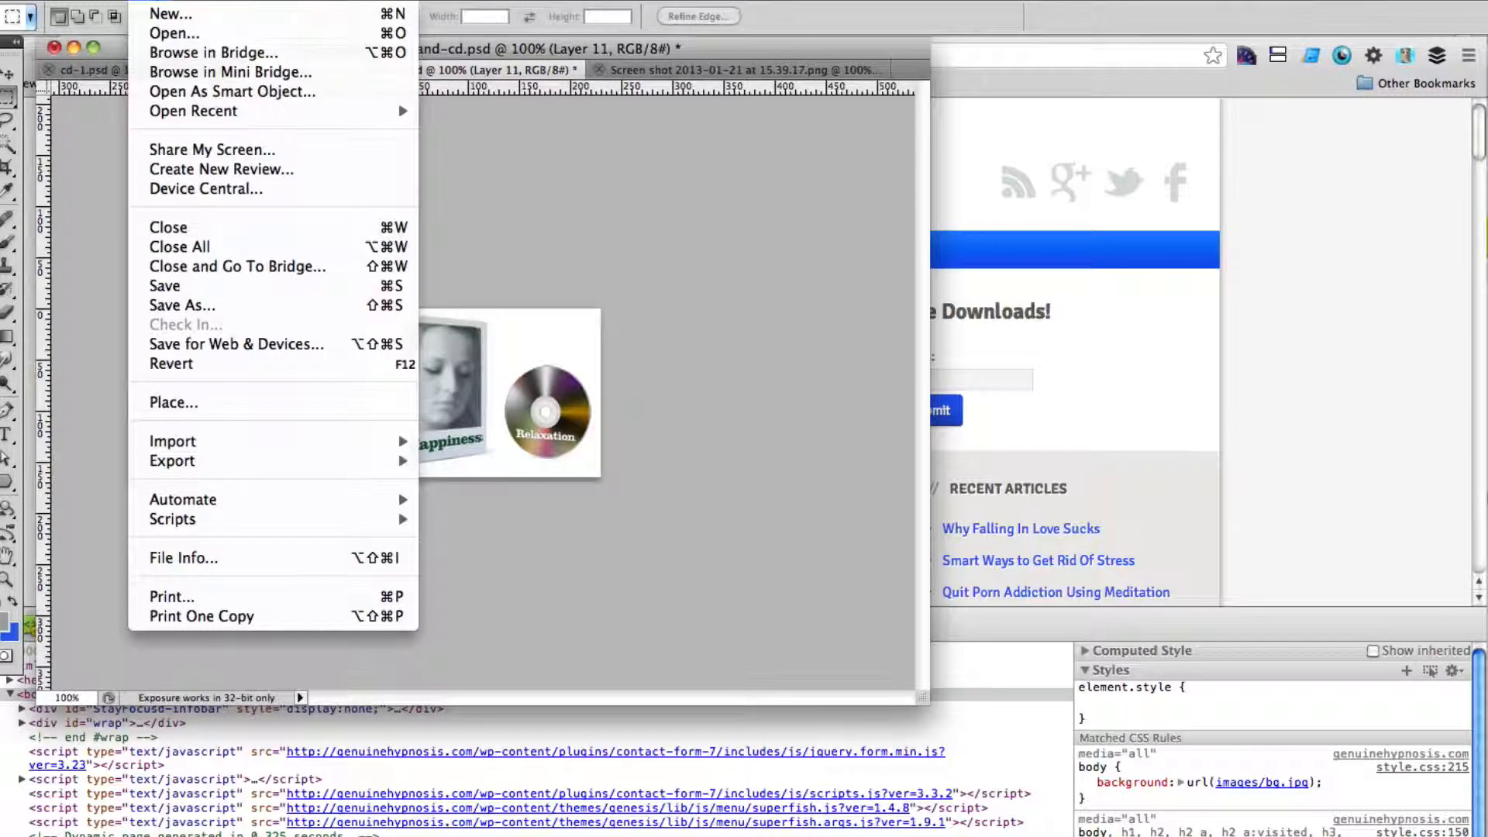
- Save the book-and-CD artwork via Save for Web as a 230×165 JPEG at Medium quality 55
left_click(236, 344)
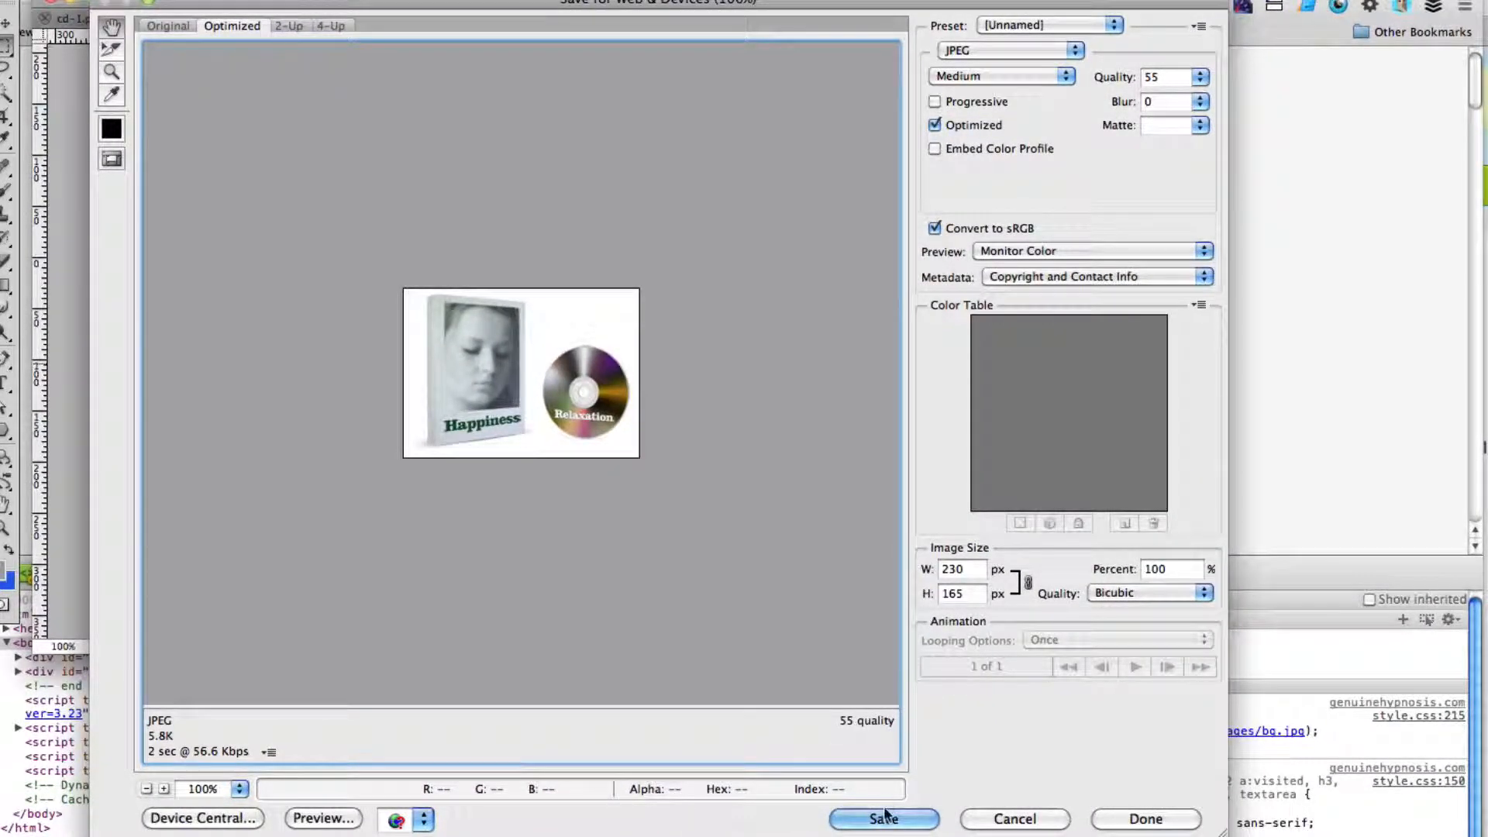
left_click(882, 818)
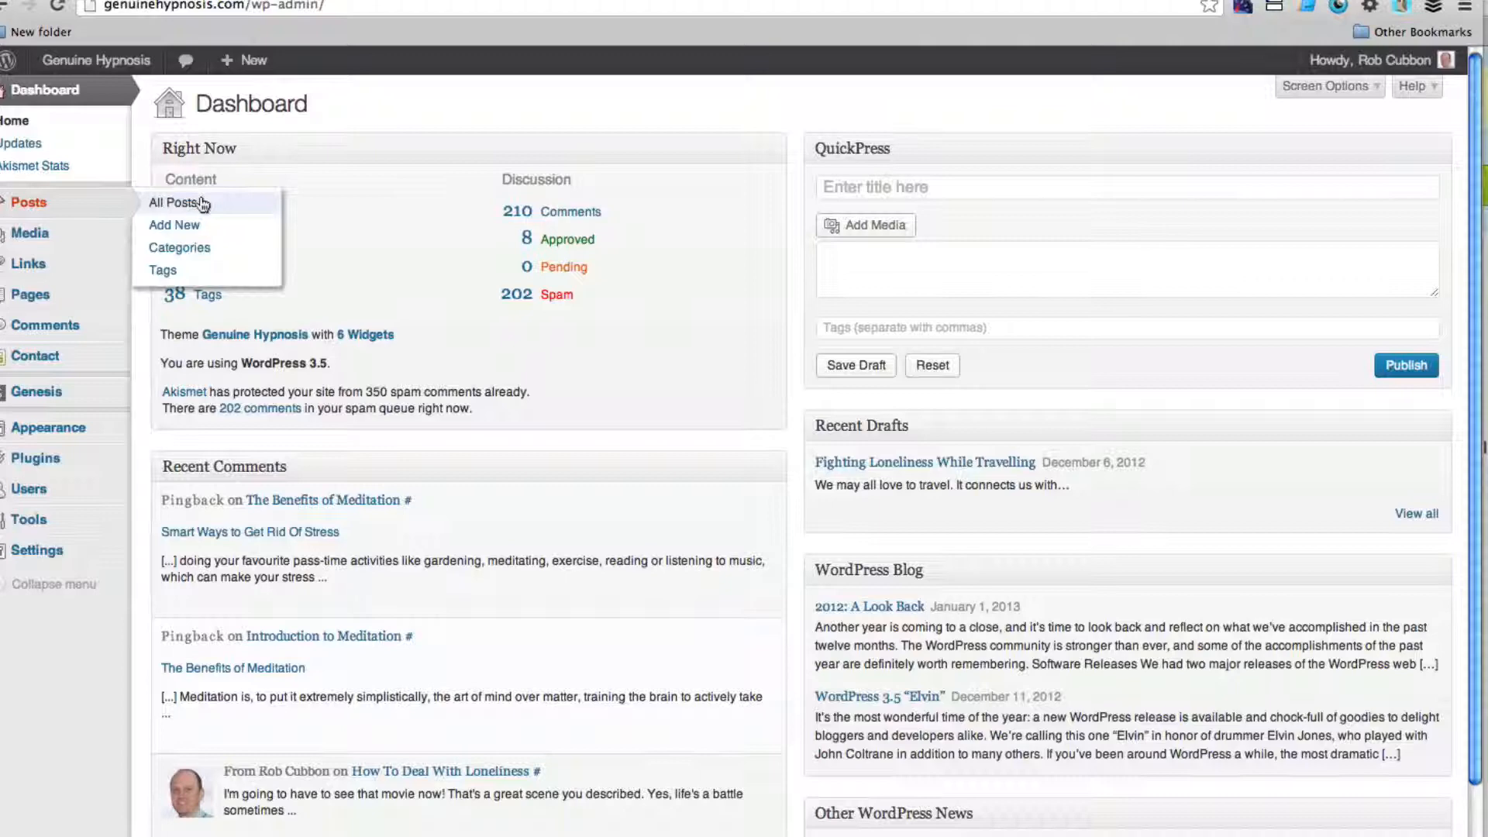
- Upload the happiness-book-and-cd image into the 'Why Falling In Love Sucks' post and copy its img tag
left_click(171, 202)
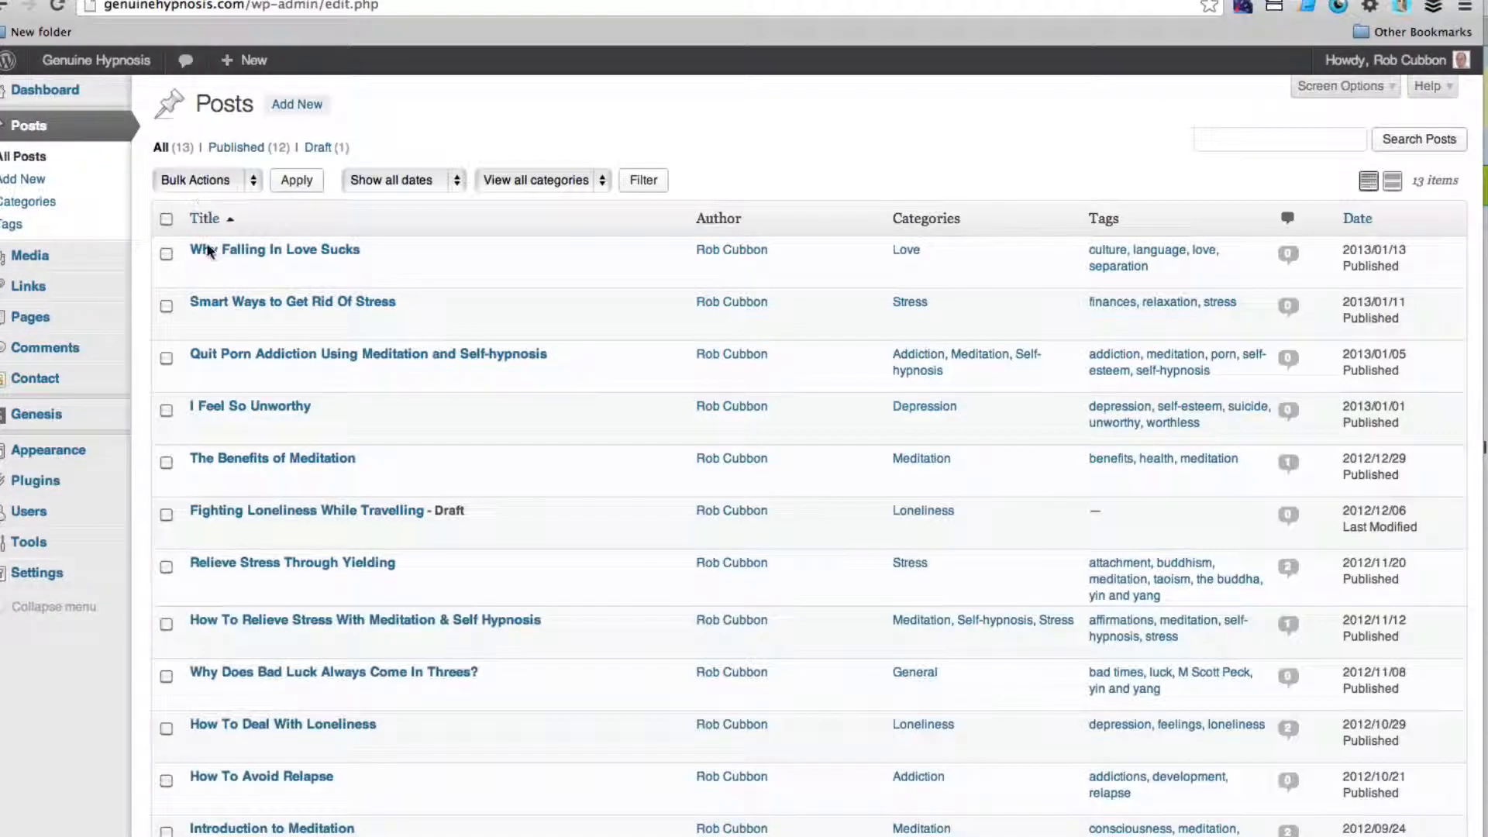
left_click(275, 249)
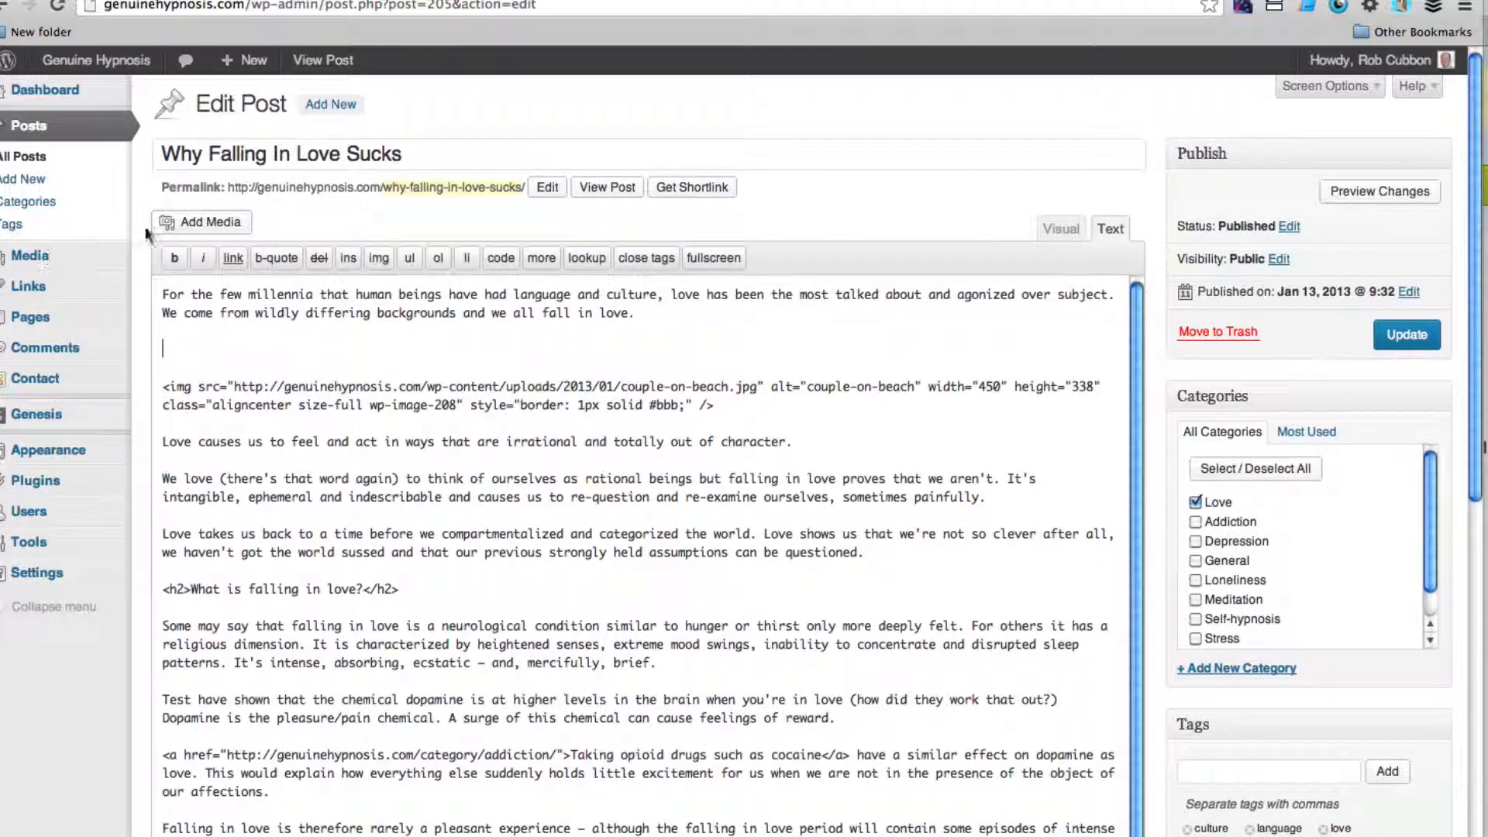
left_click(200, 221)
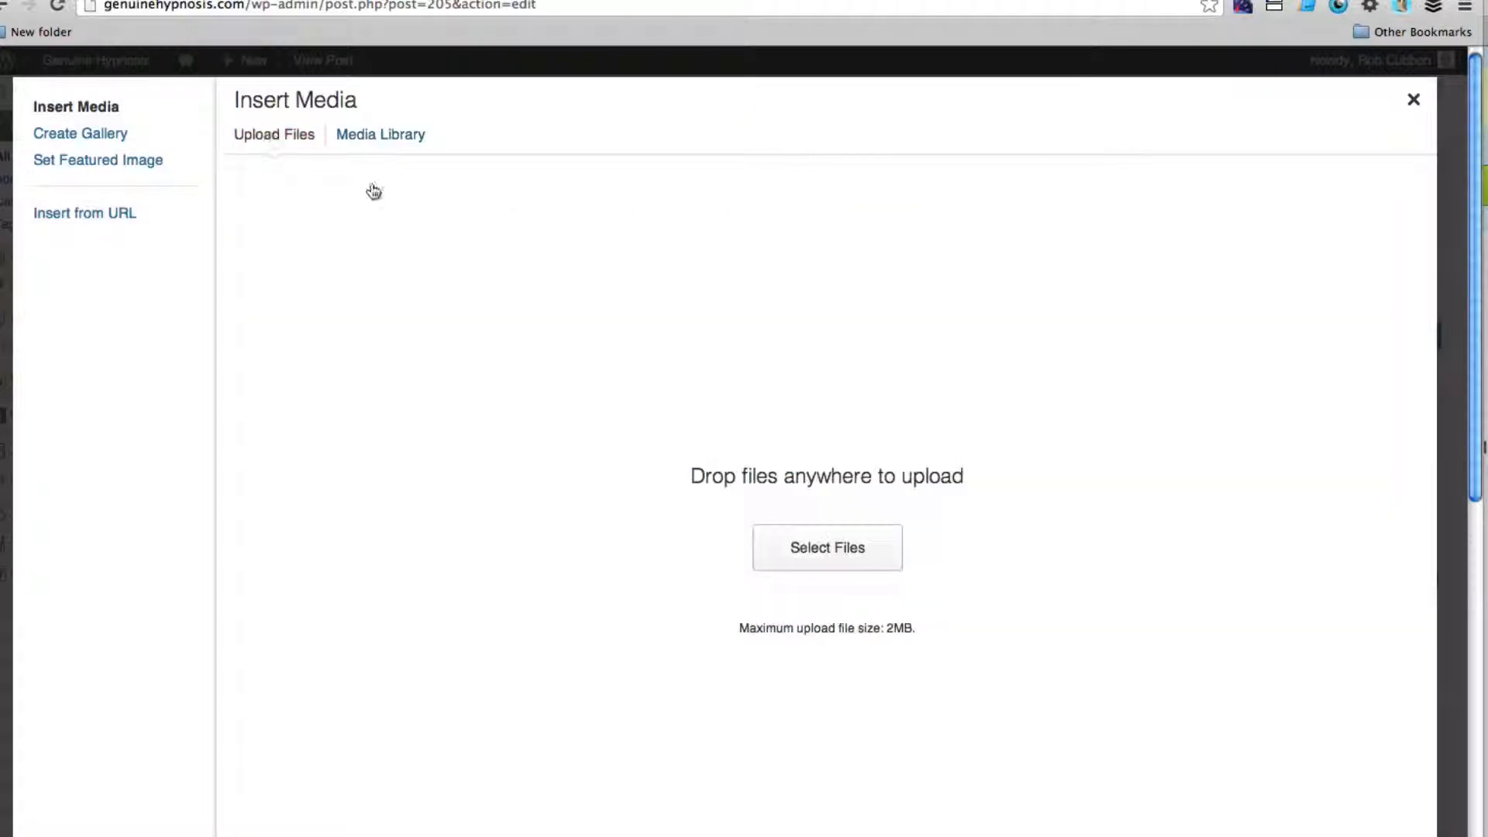
left_click(826, 548)
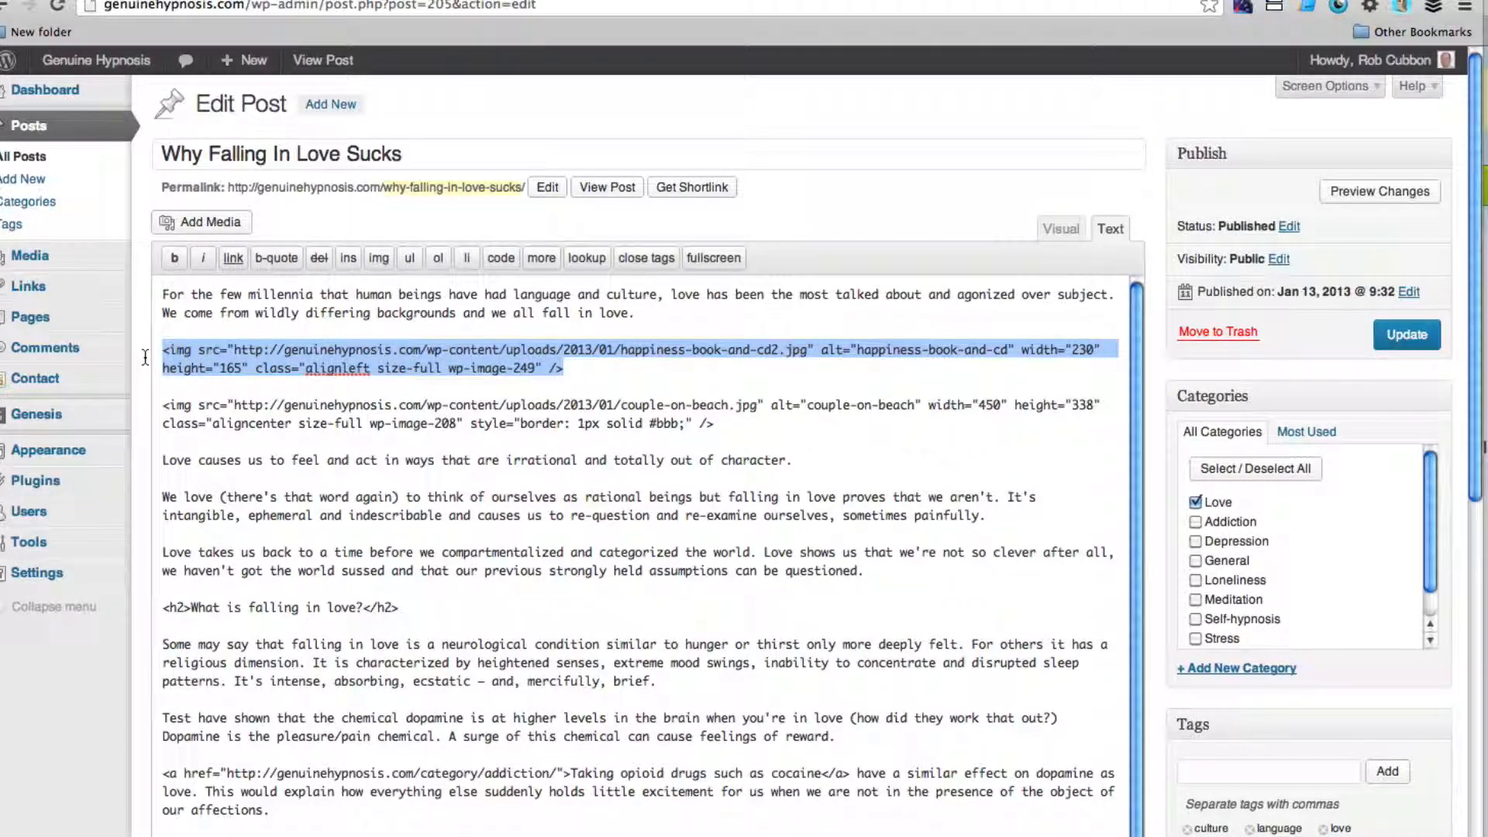
key("Delete")
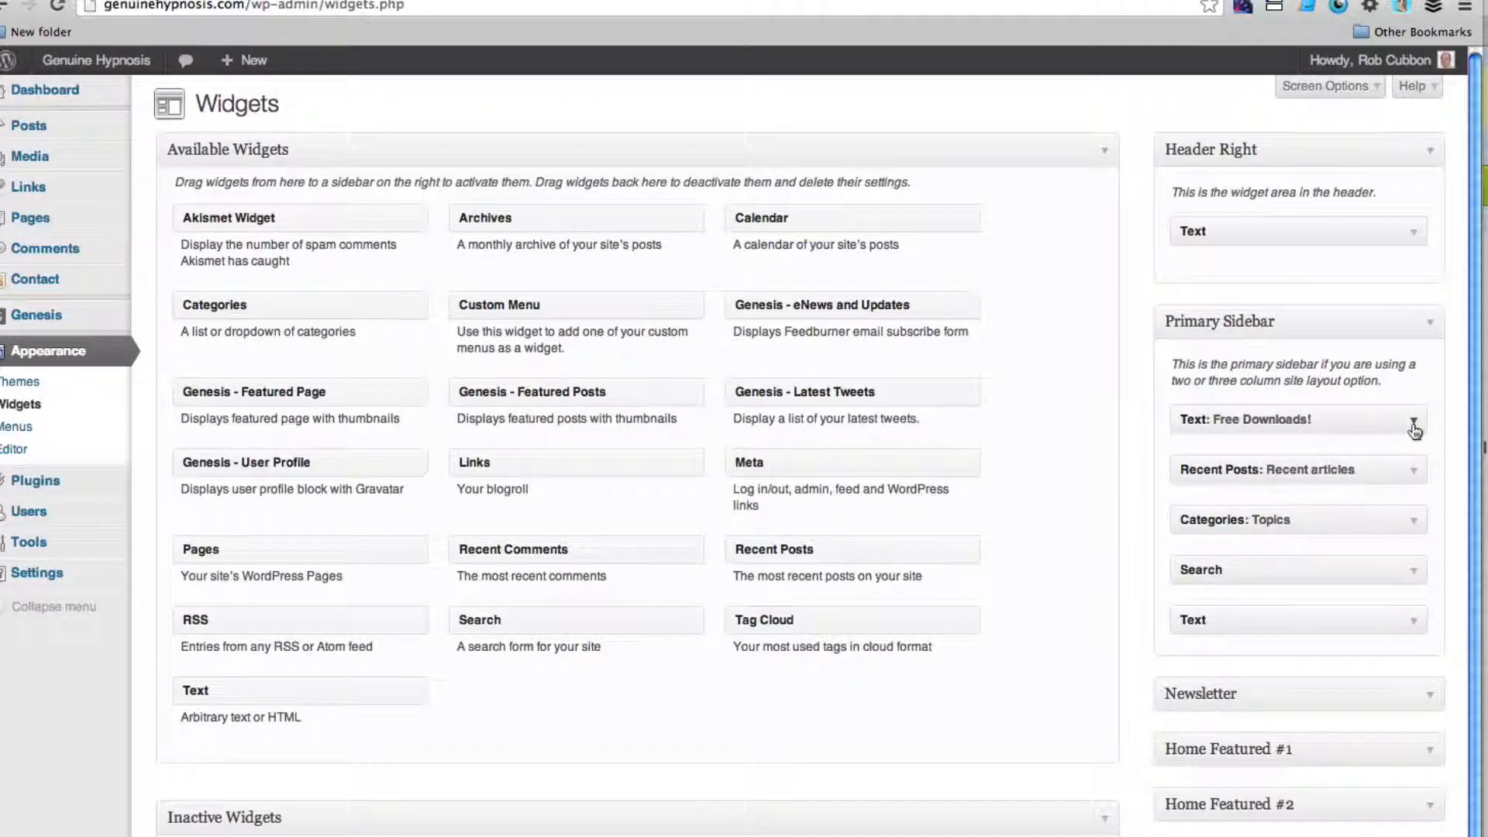
- Paste the img tag and intro sentence into the Text: Free Downloads! widget and save it
left_click(1413, 420)
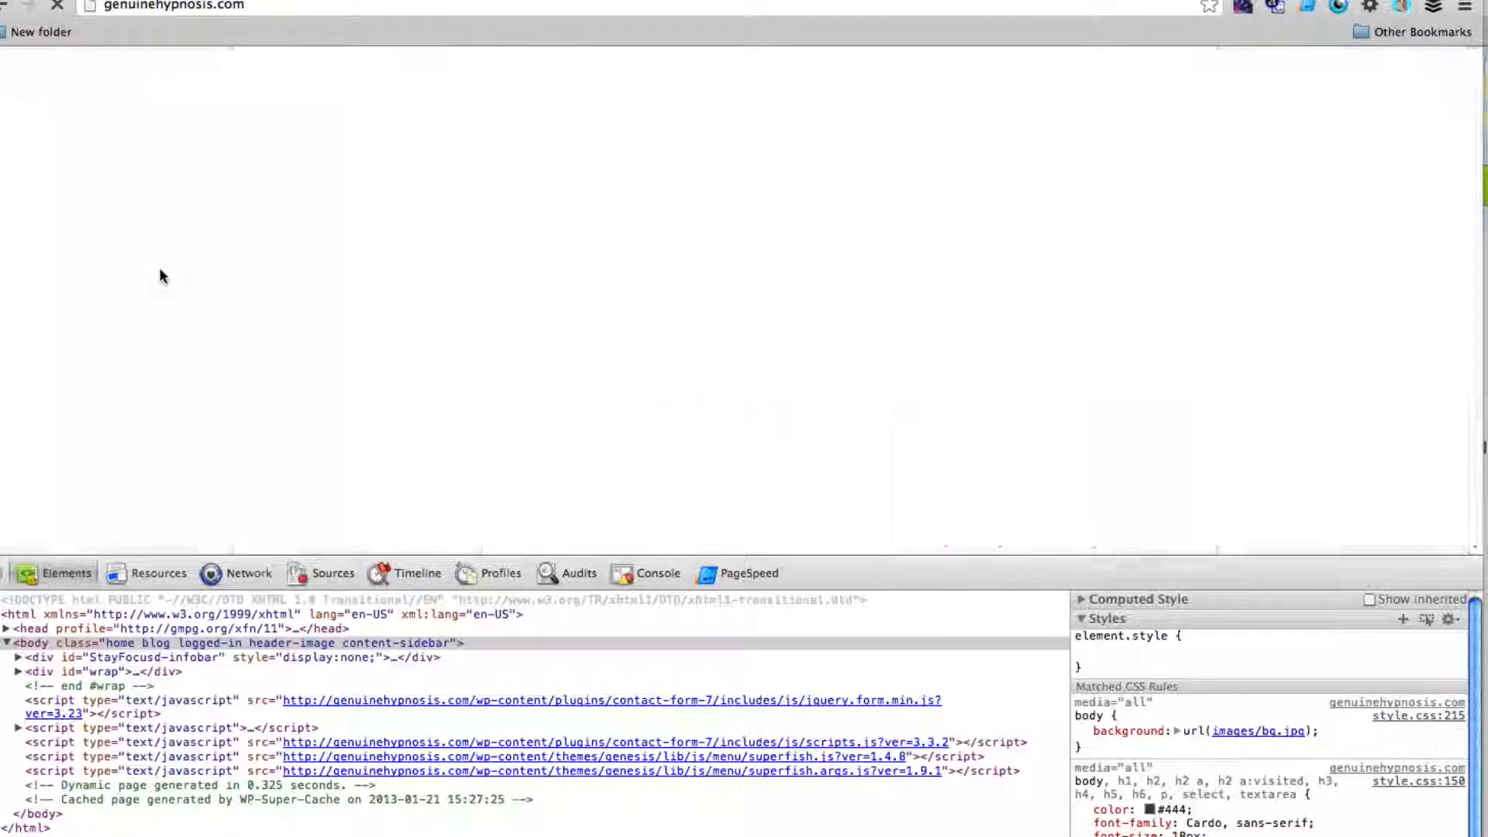
left_click(56, 6)
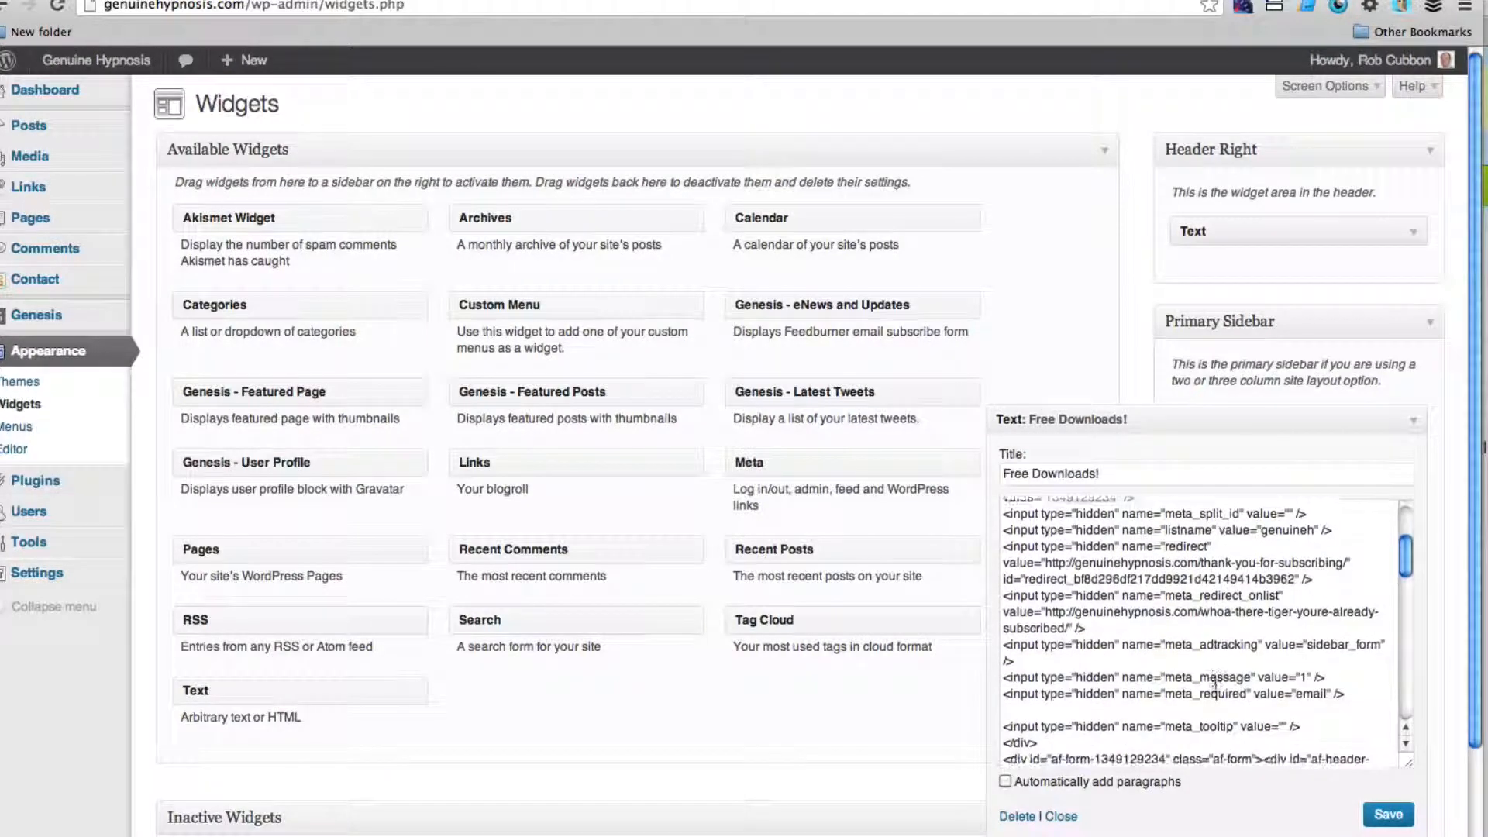
scroll("down", 3)
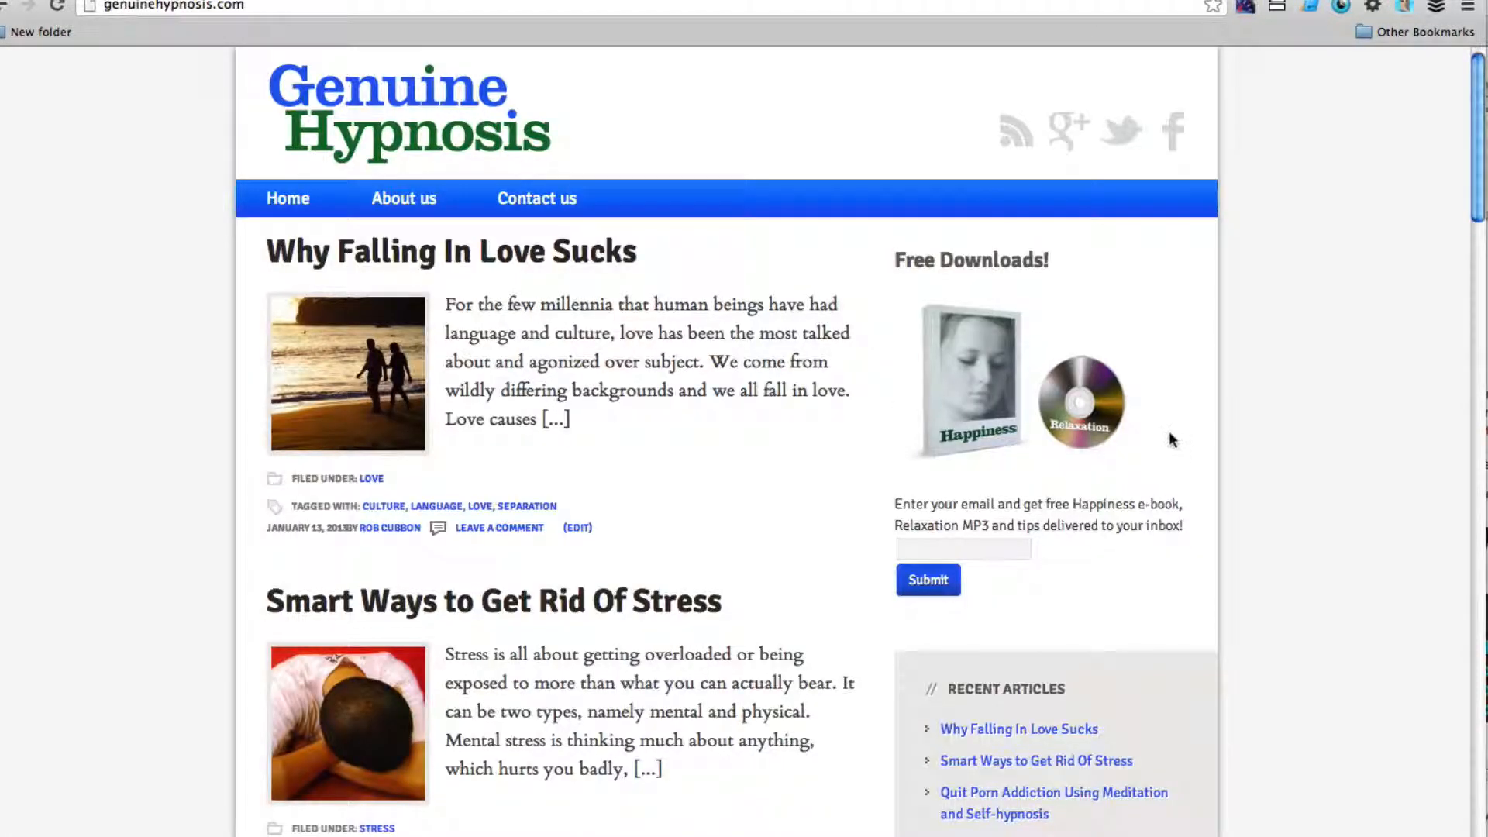
- Inspect the homepage's Free Downloads widget in Developer Tools to check the image and form
left_click(961, 549)
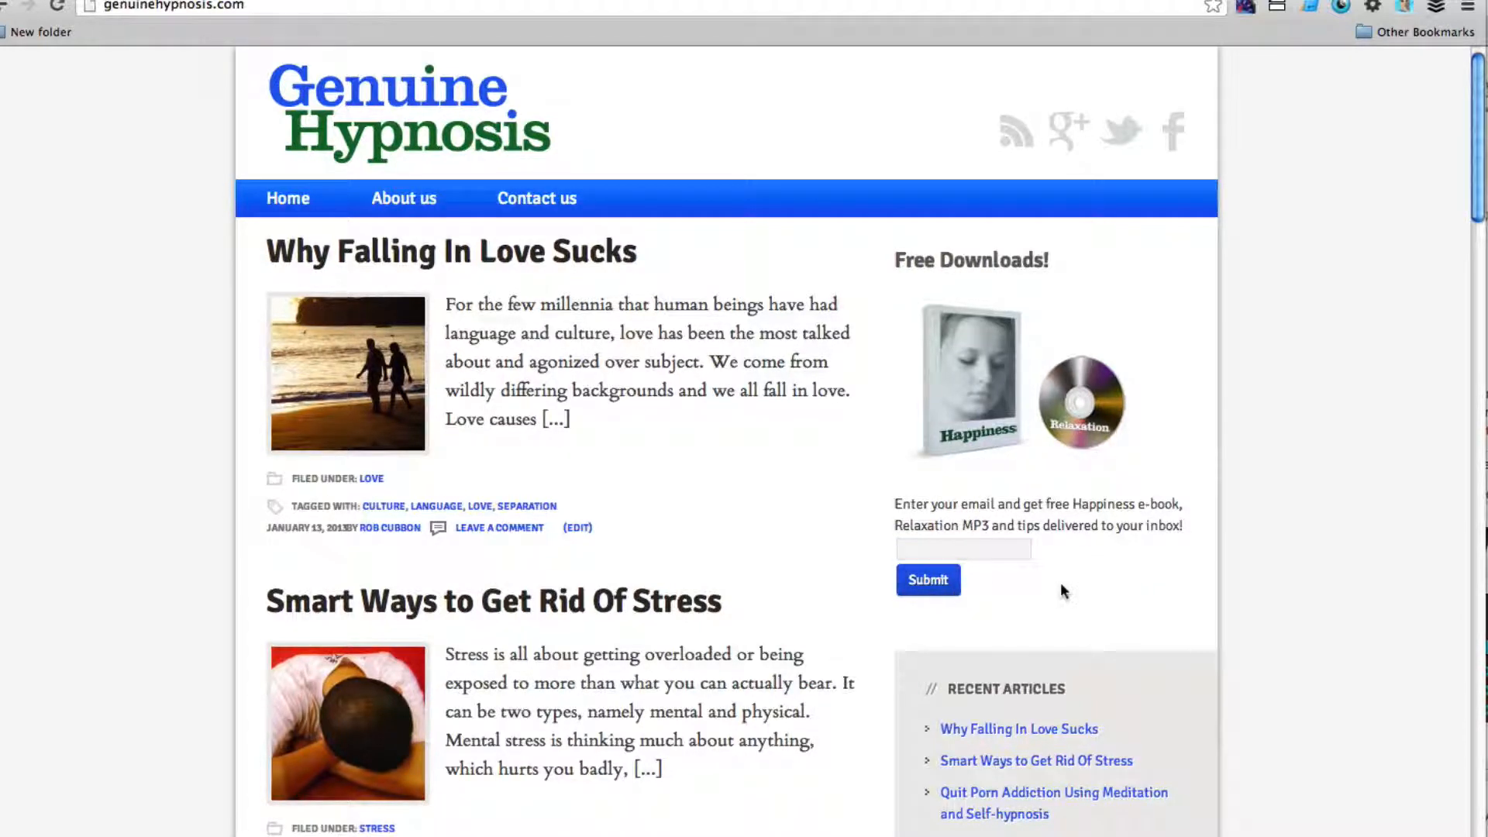
mouse_move(1013, 579)
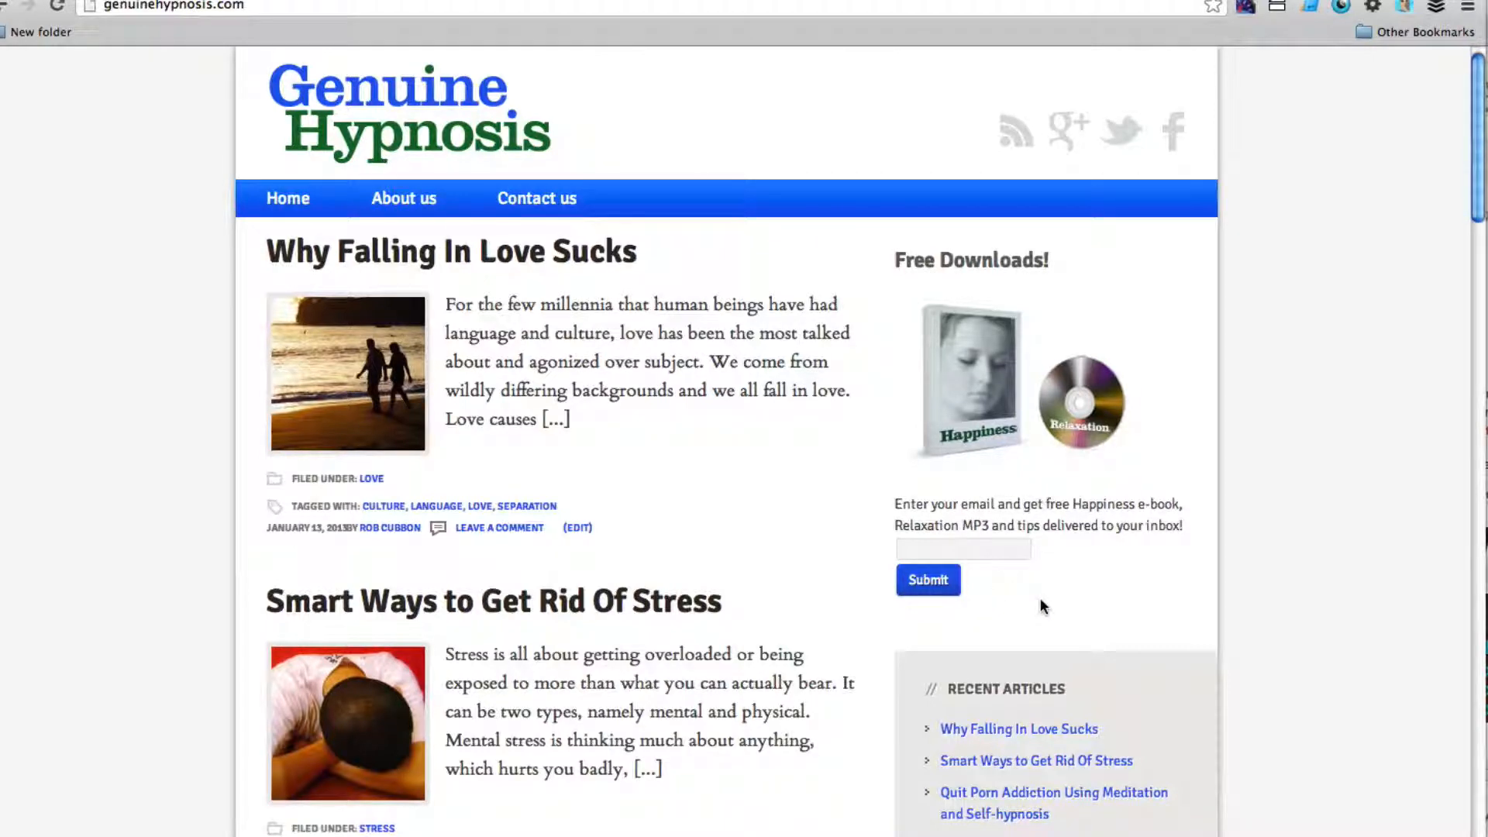
key("F12")
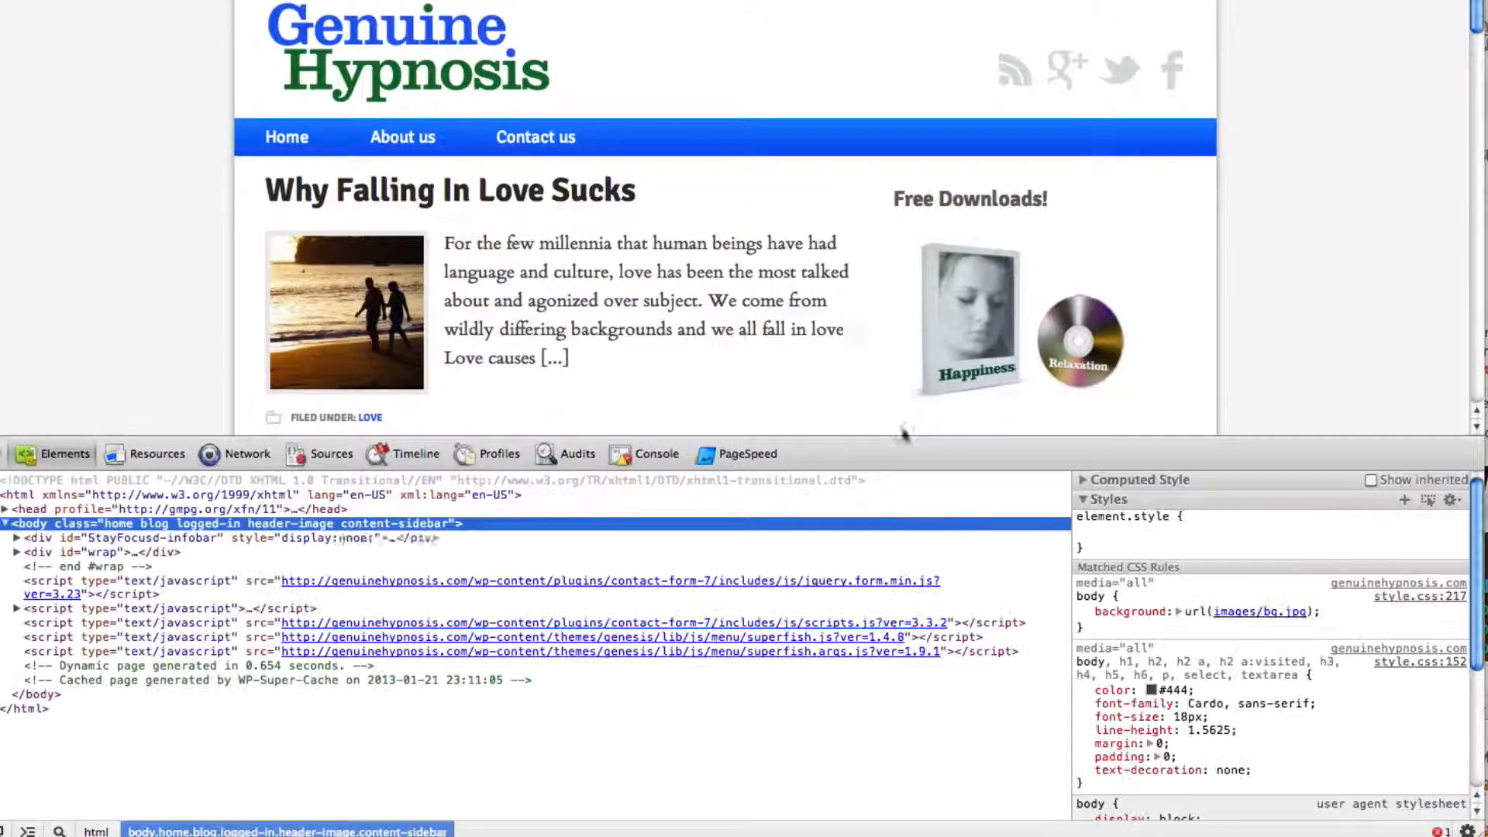
scroll("down", 3)
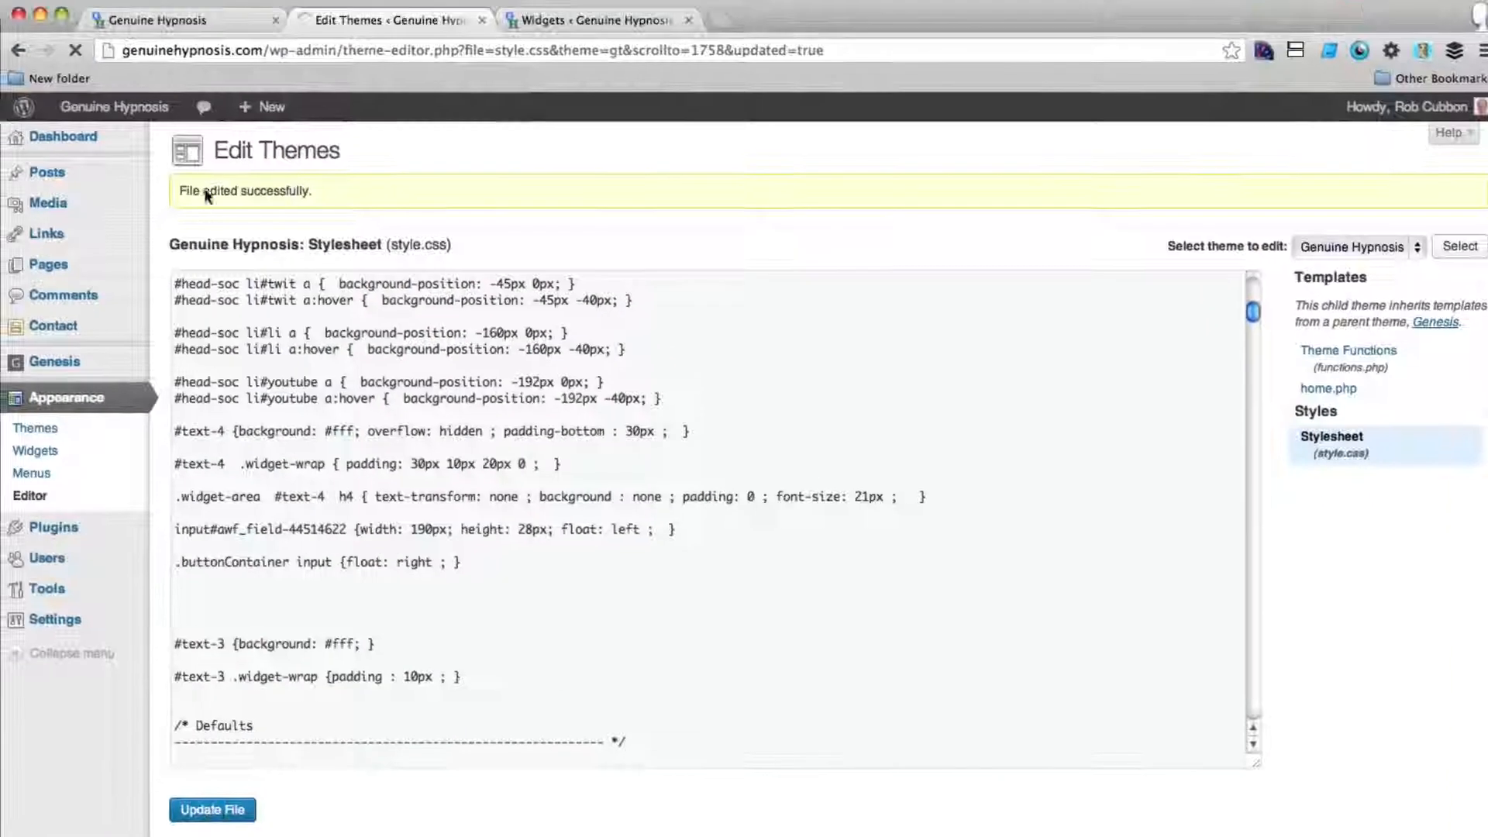
- Switch to the live site tab to check the restyled email field and submit button
left_click(180, 20)
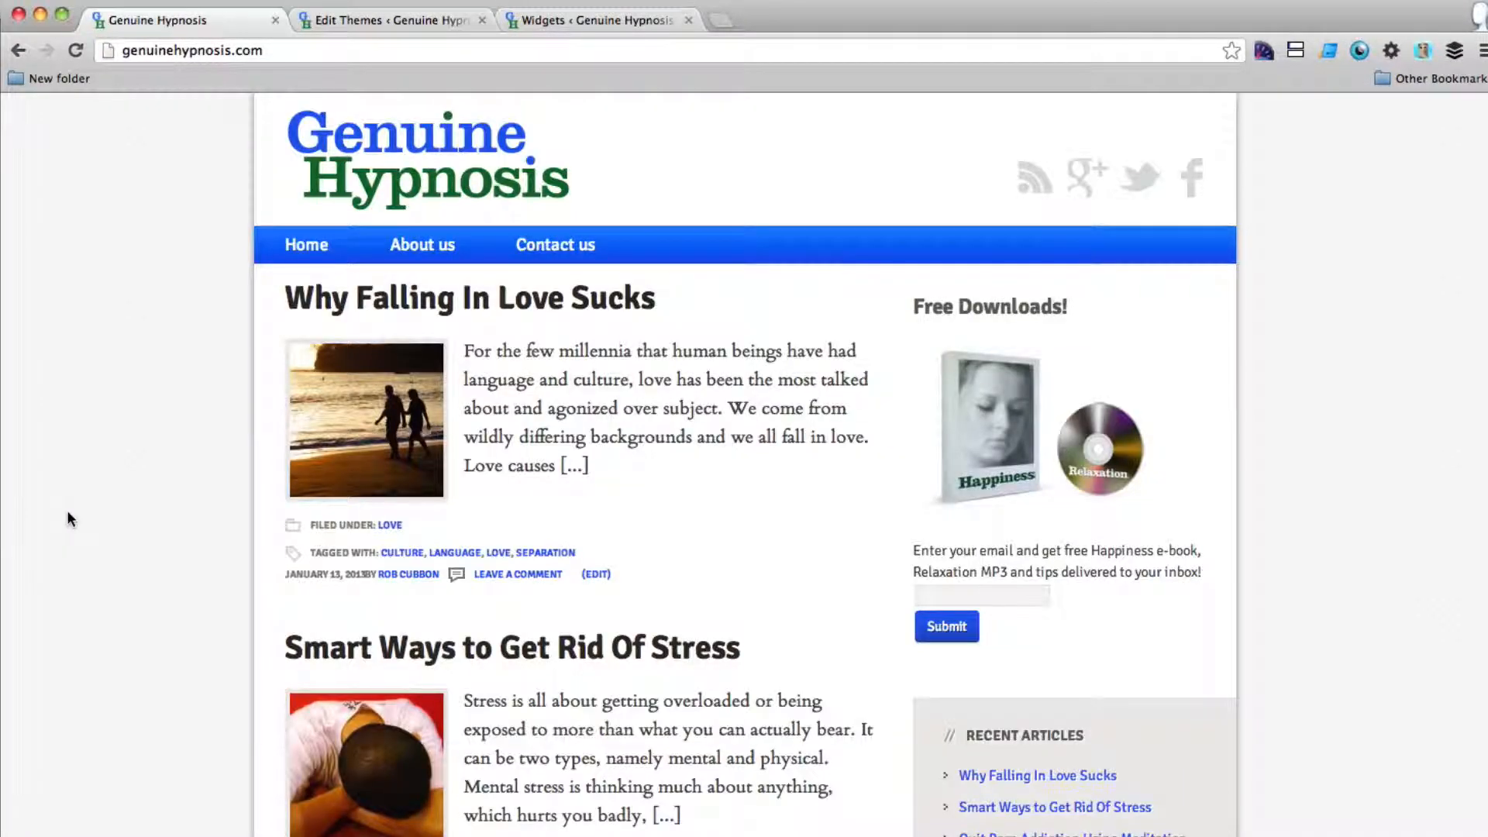